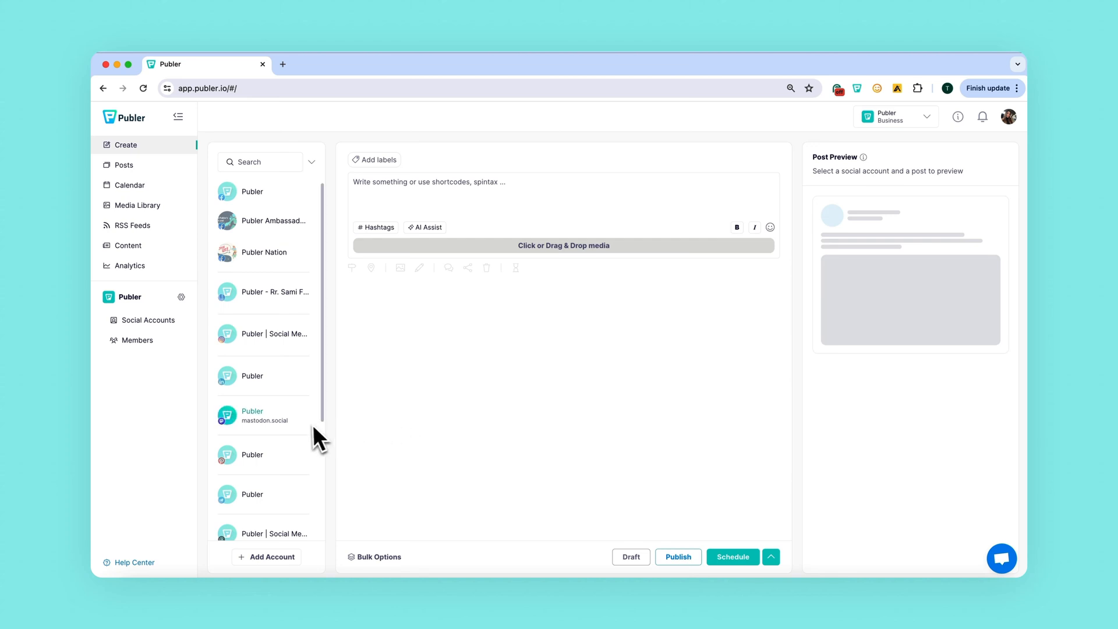
- Open the Analytics overview of followers, reach, engagement and demographics for 14 accounts
{"action": "scroll", "scroll_direction": "down", "scroll_amount": 3}
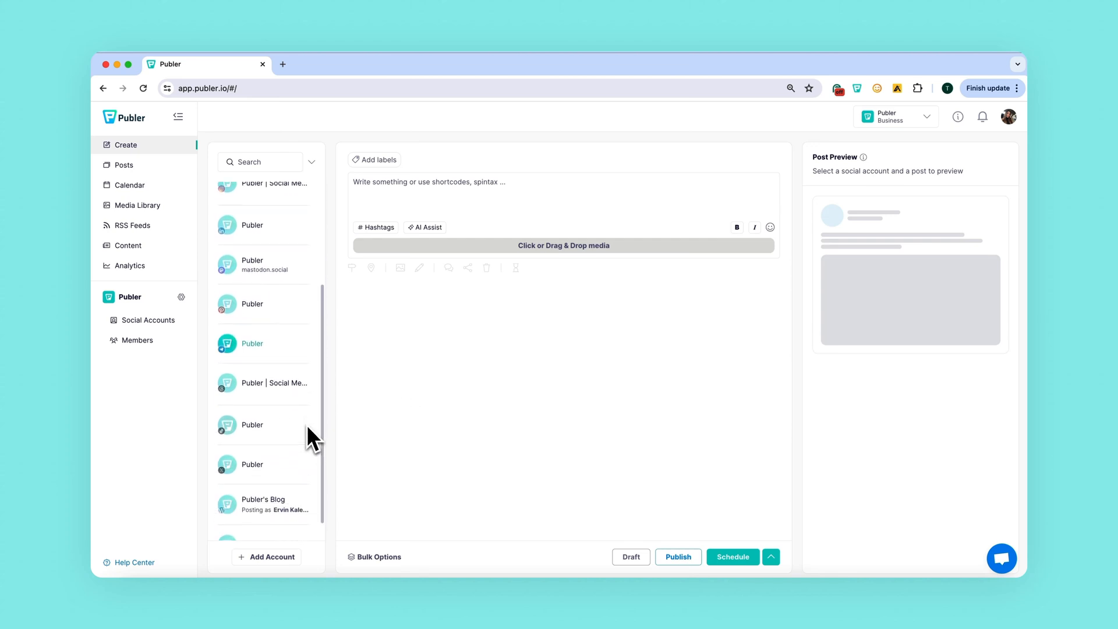
{"action": "scroll", "scroll_direction": "down", "scroll_amount": 3}
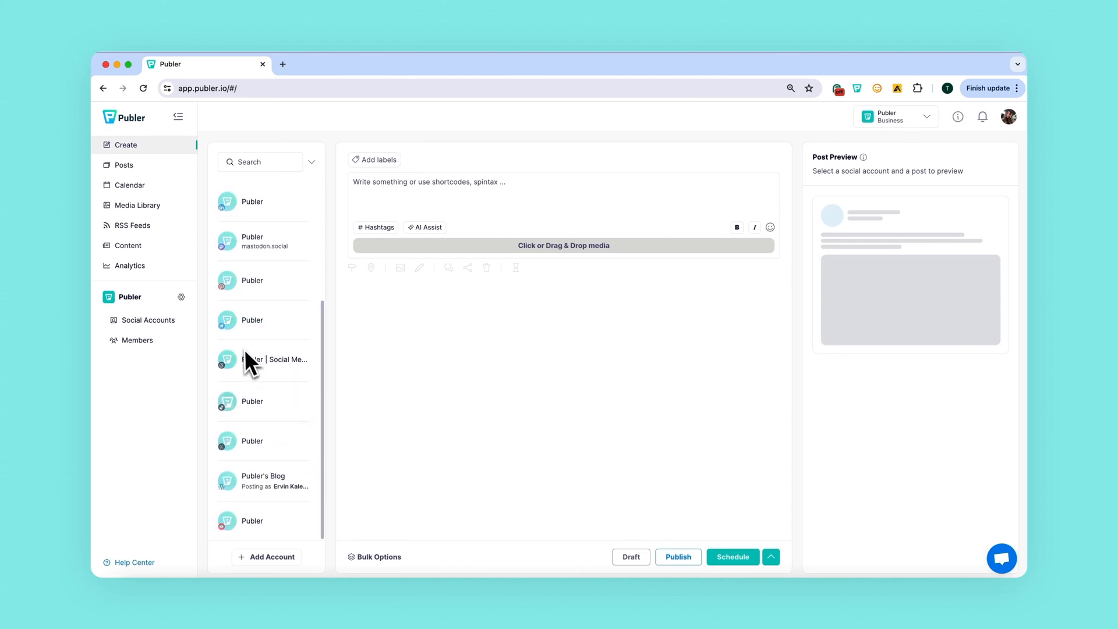
{"action": "left_click", "coordinate": [129, 266]}
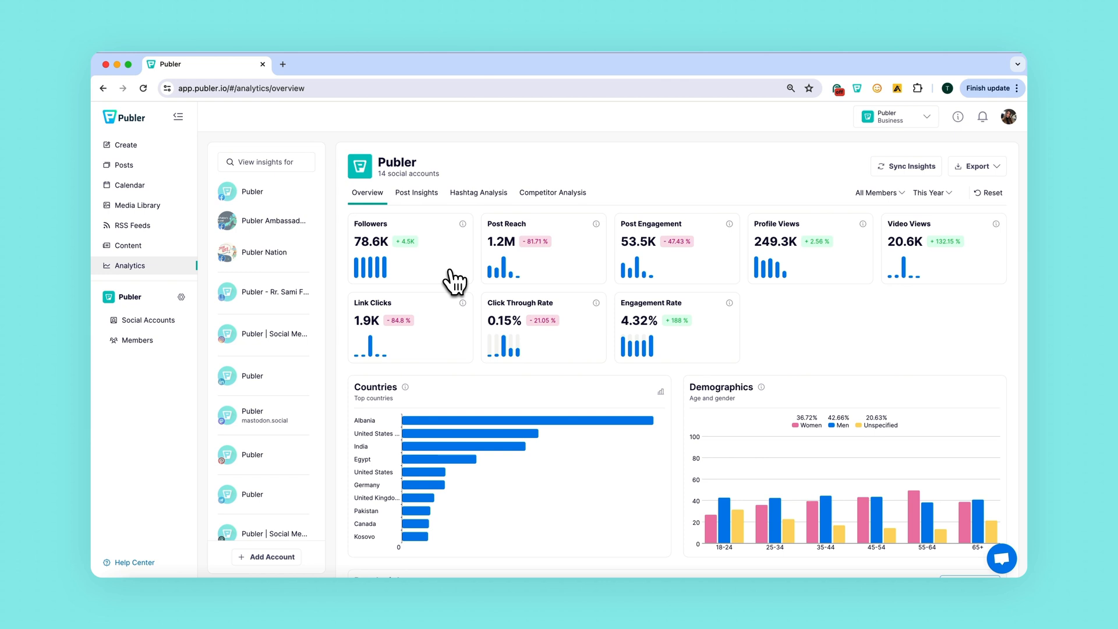
{"action": "mouse_move", "coordinate": [473, 285]}
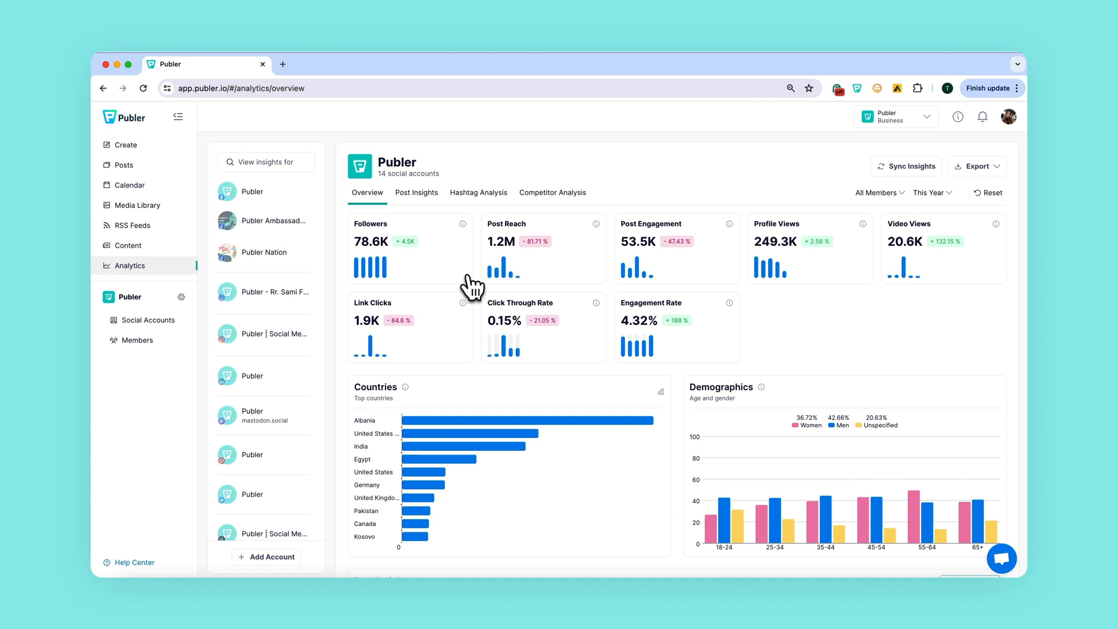
{"action": "mouse_move", "coordinate": [472, 281]}
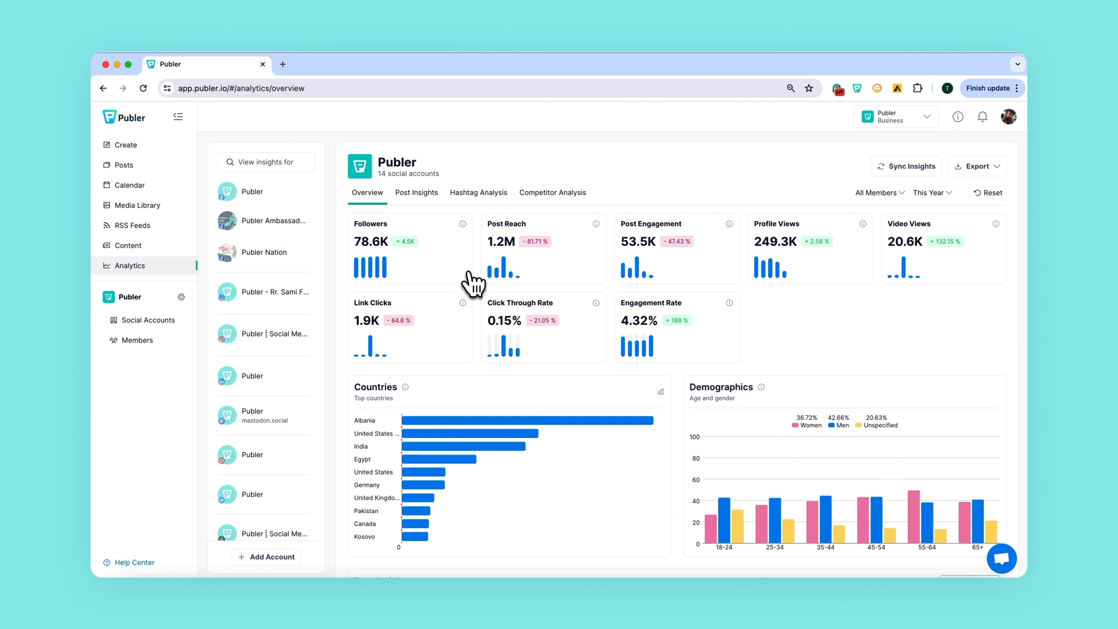
{"action": "mouse_move", "coordinate": [396, 246]}
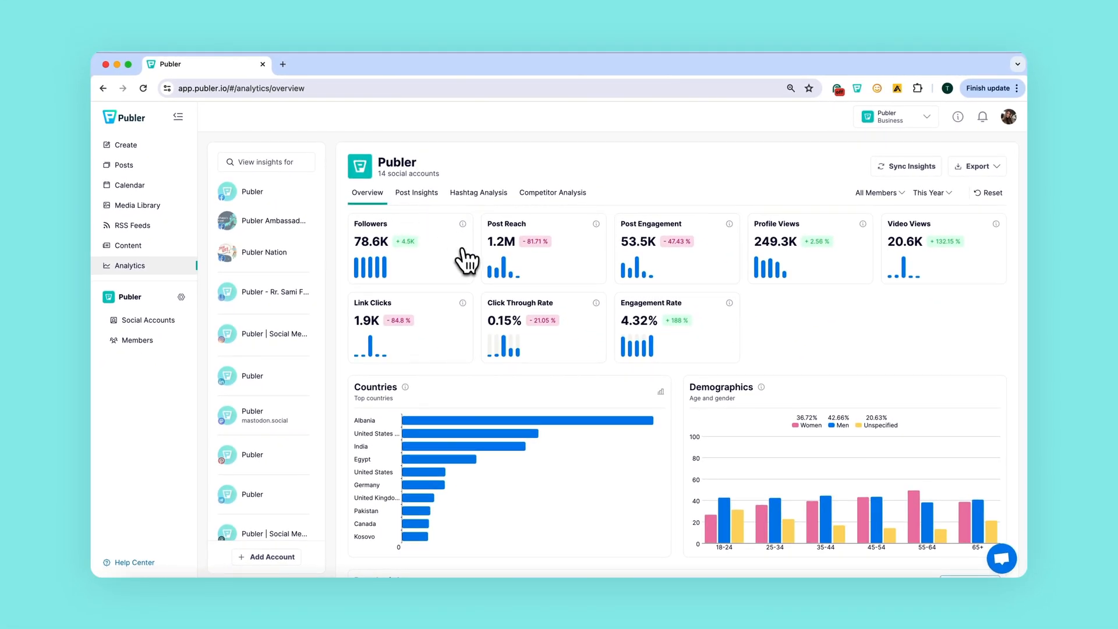
{"action": "mouse_move", "coordinate": [748, 320]}
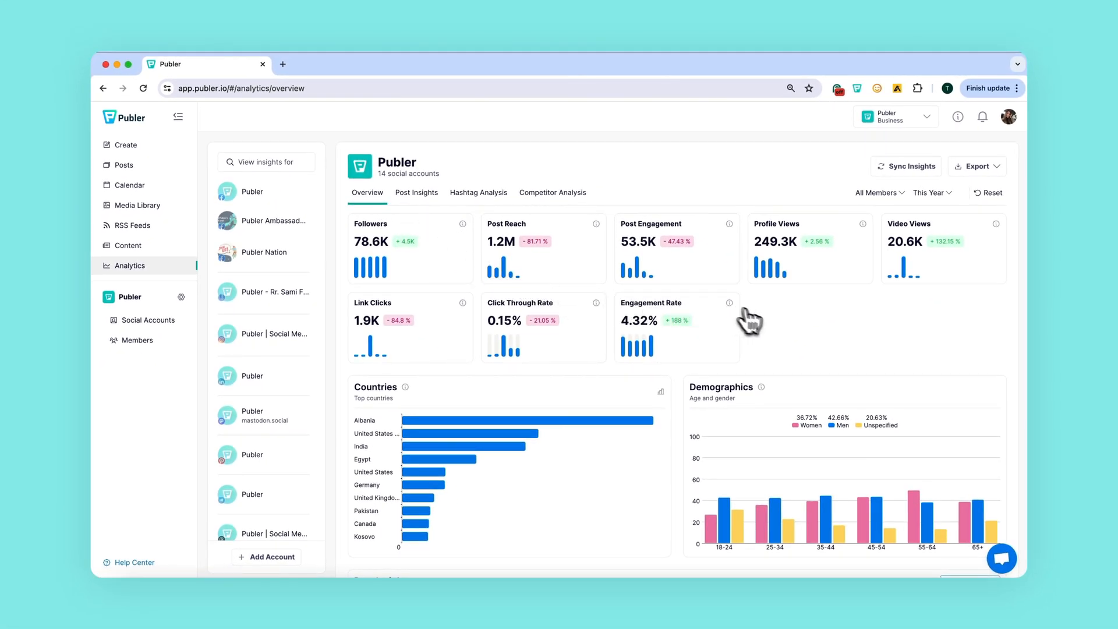
{"action": "mouse_move", "coordinate": [698, 452]}
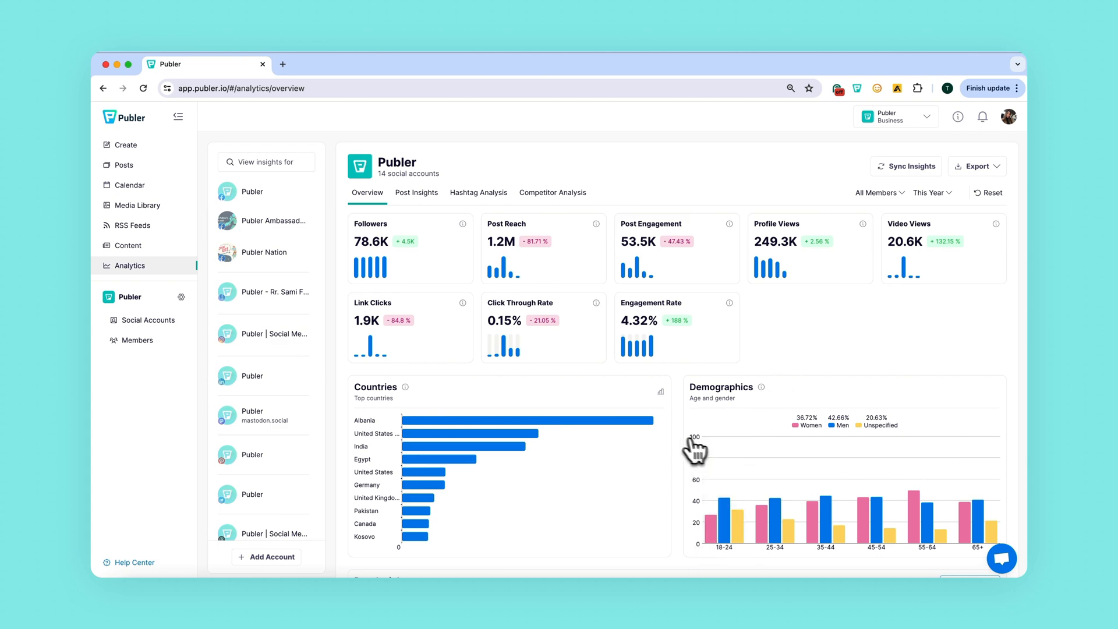
{"action": "mouse_move", "coordinate": [447, 229]}
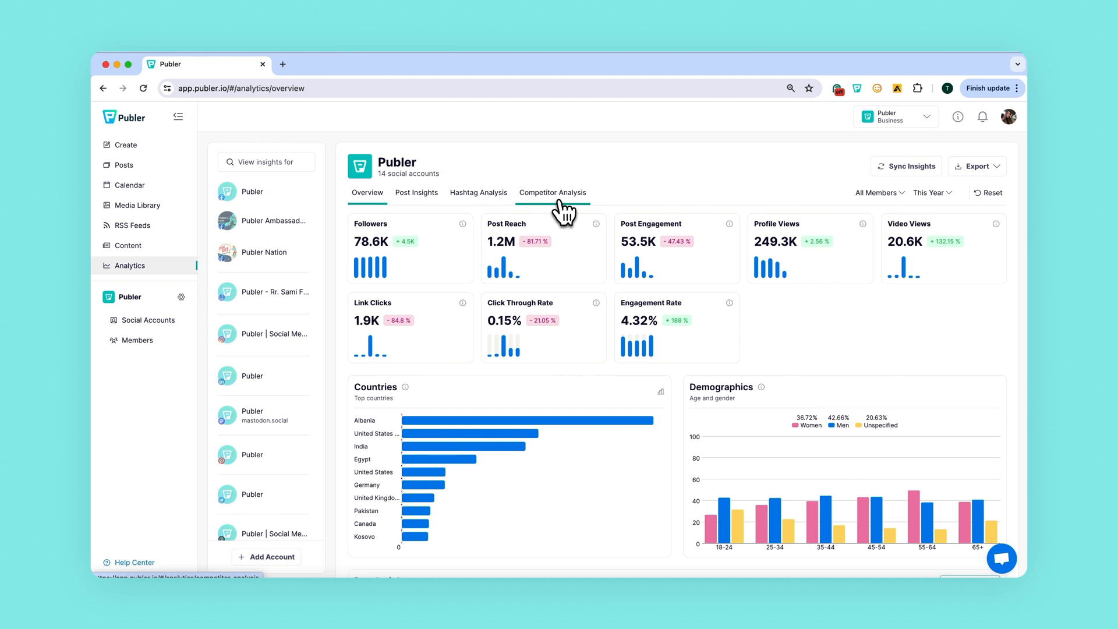
{"action": "mouse_move", "coordinate": [675, 203]}
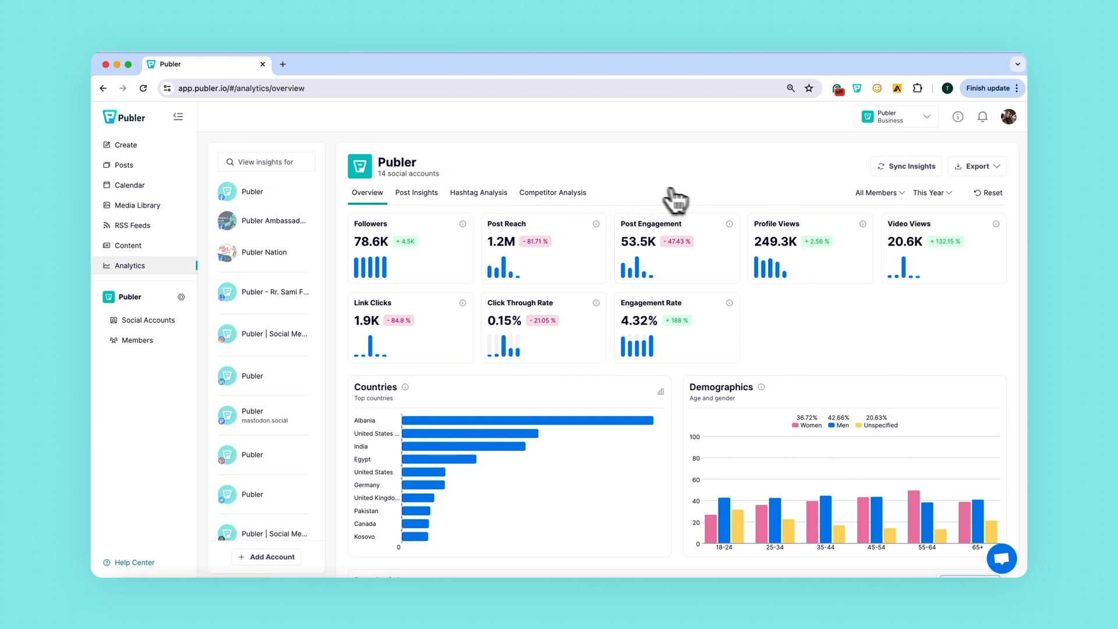
{"action": "mouse_move", "coordinate": [838, 198]}
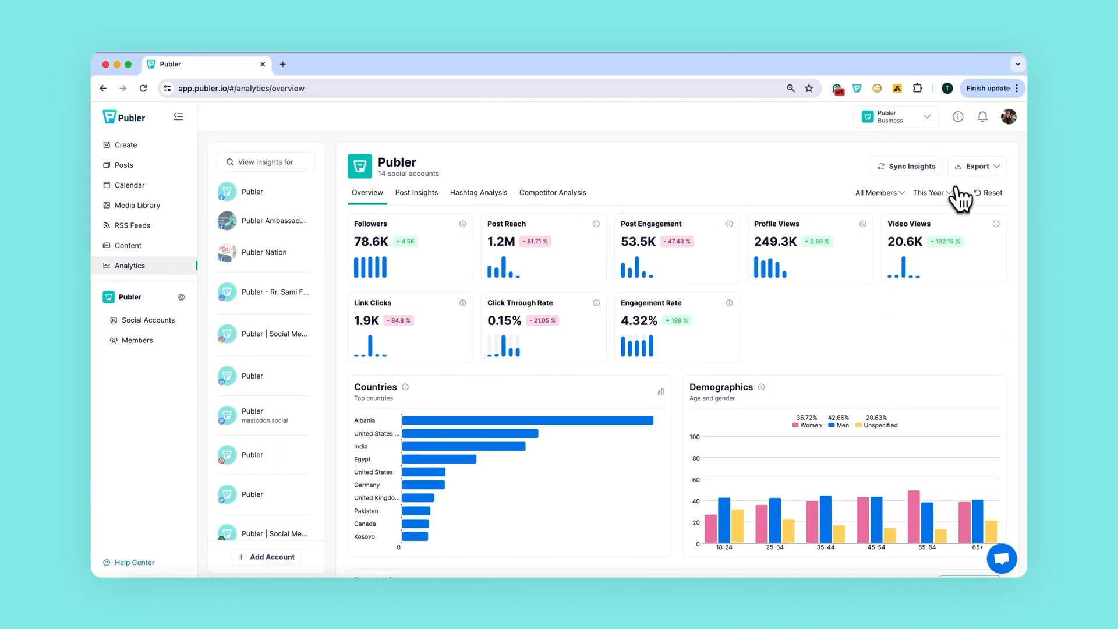
{"action": "left_click", "coordinate": [906, 166]}
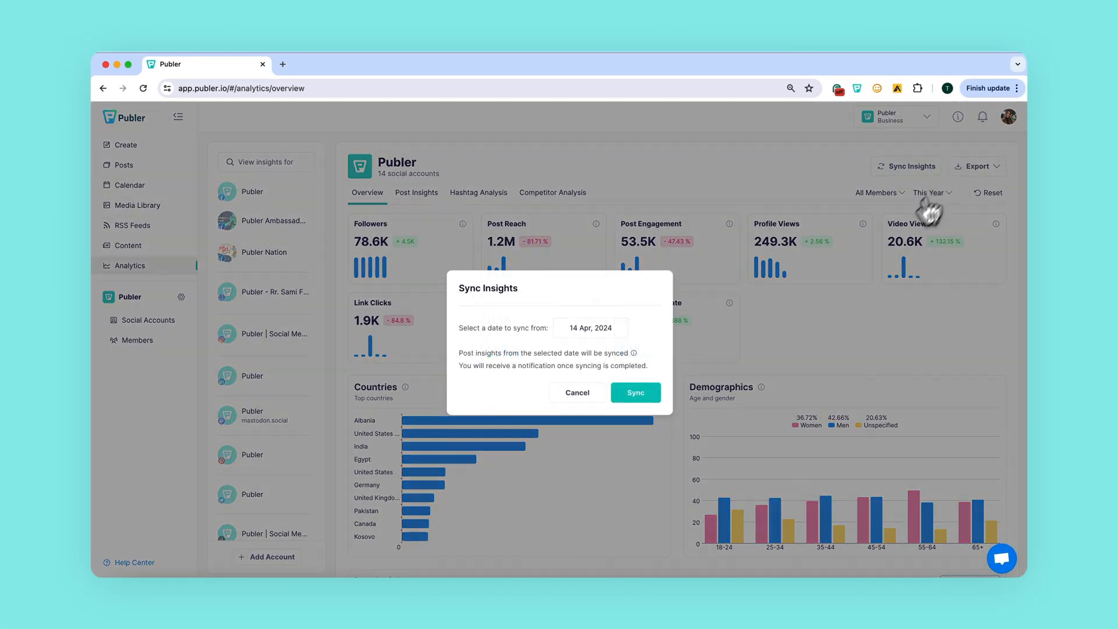
{"action": "left_click", "coordinate": [590, 327]}
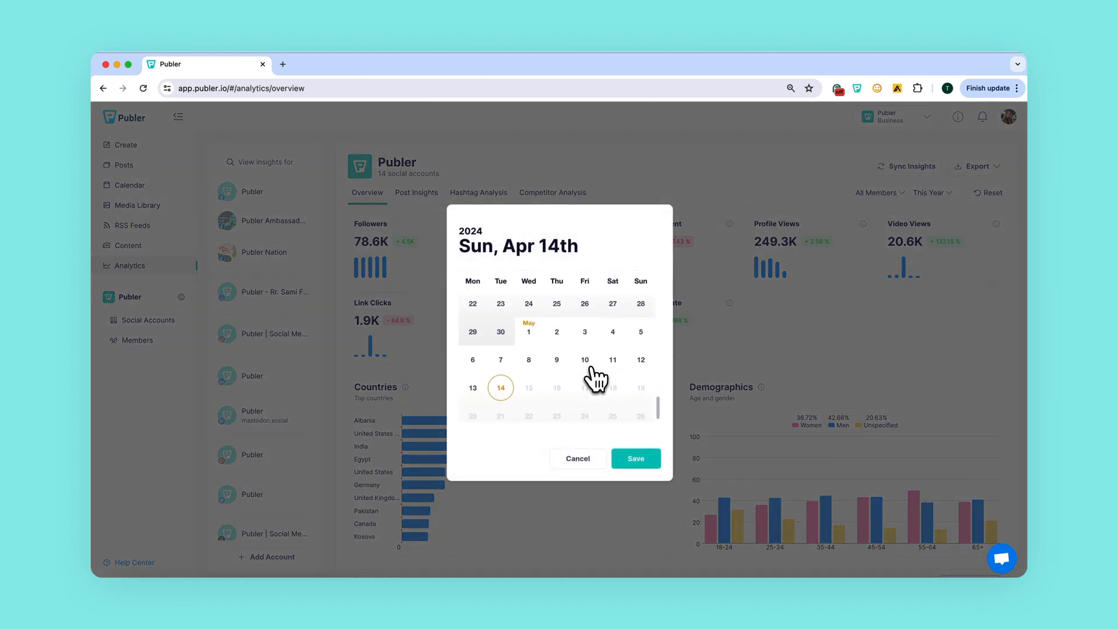
{"action": "left_click", "coordinate": [636, 458]}
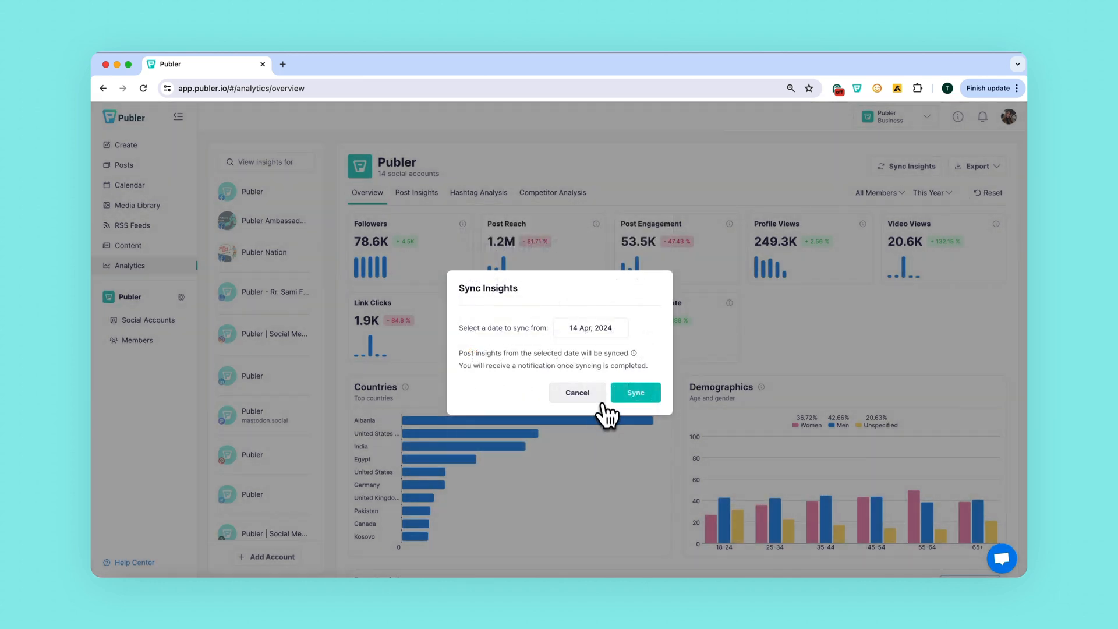
{"action": "left_click", "coordinate": [577, 392]}
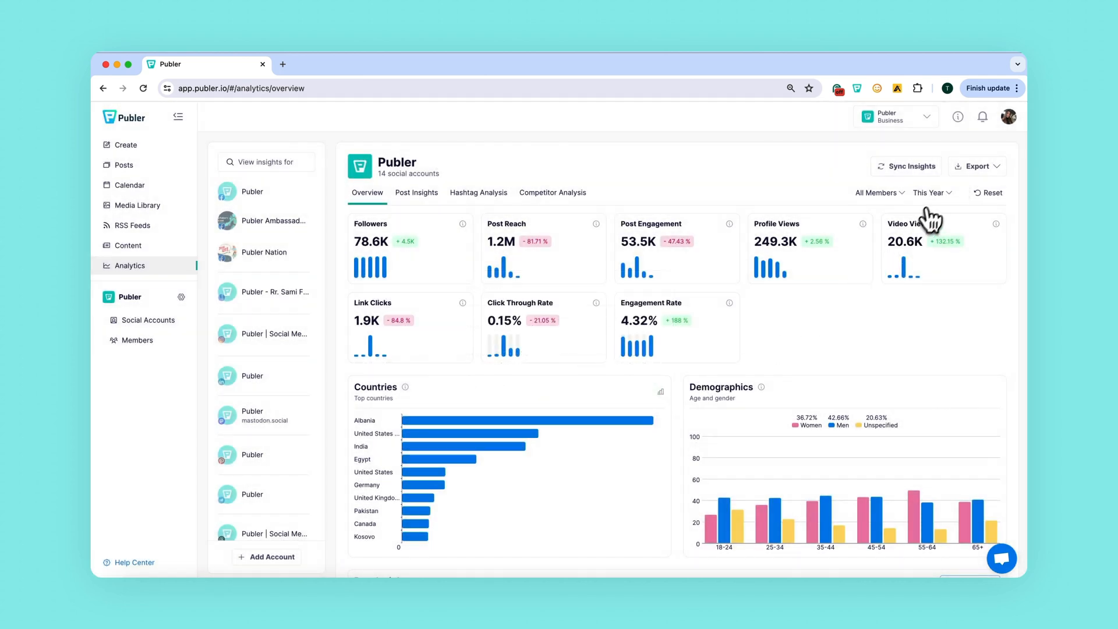
{"action": "left_click", "coordinate": [931, 193]}
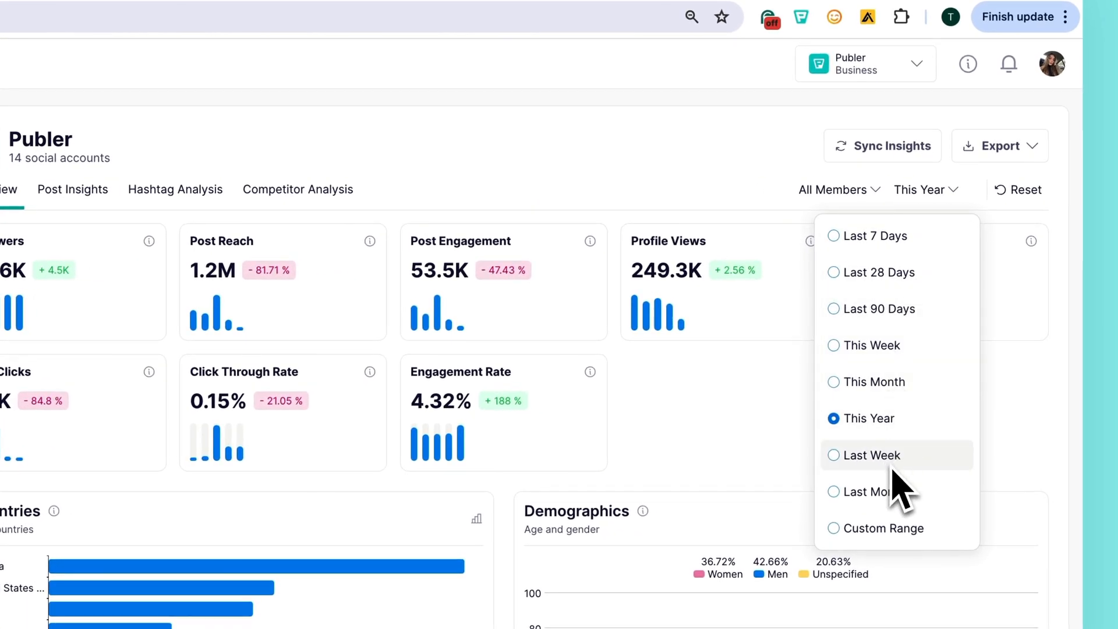
{"action": "mouse_move", "coordinate": [942, 514]}
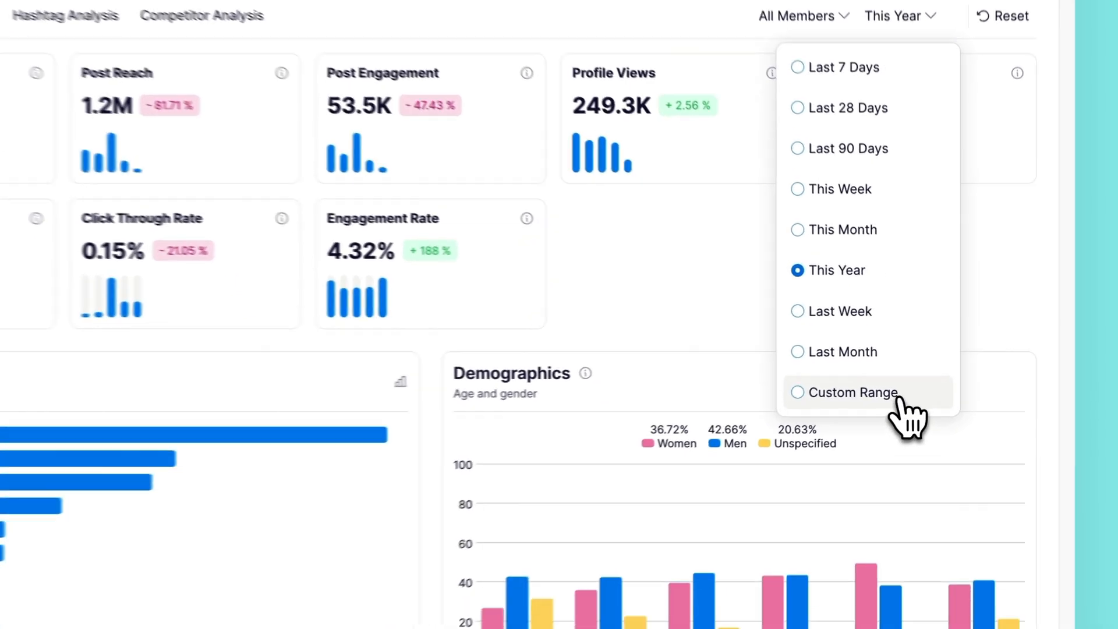
{"action": "left_click", "coordinate": [852, 392]}
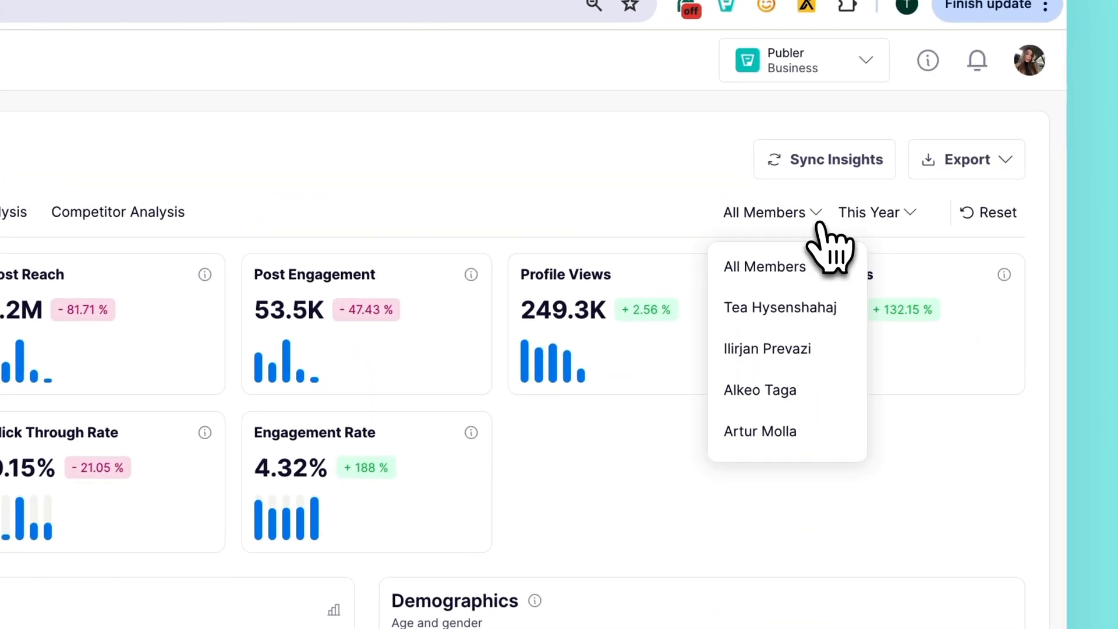
{"action": "left_click", "coordinate": [780, 308]}
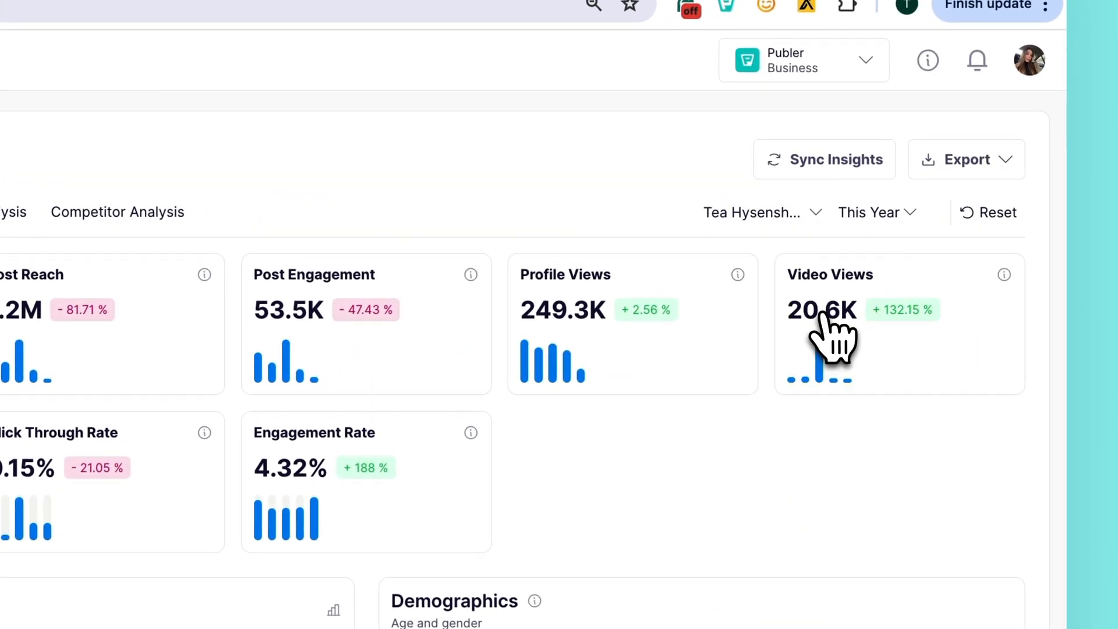
{"action": "left_click", "coordinate": [751, 212]}
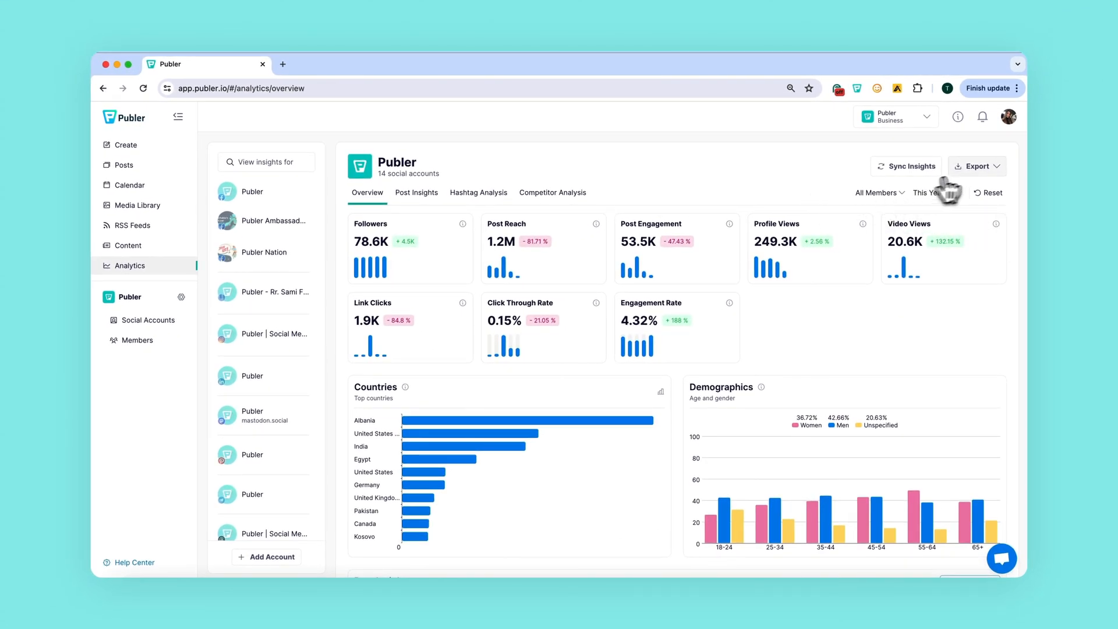
{"action": "left_click", "coordinate": [977, 166]}
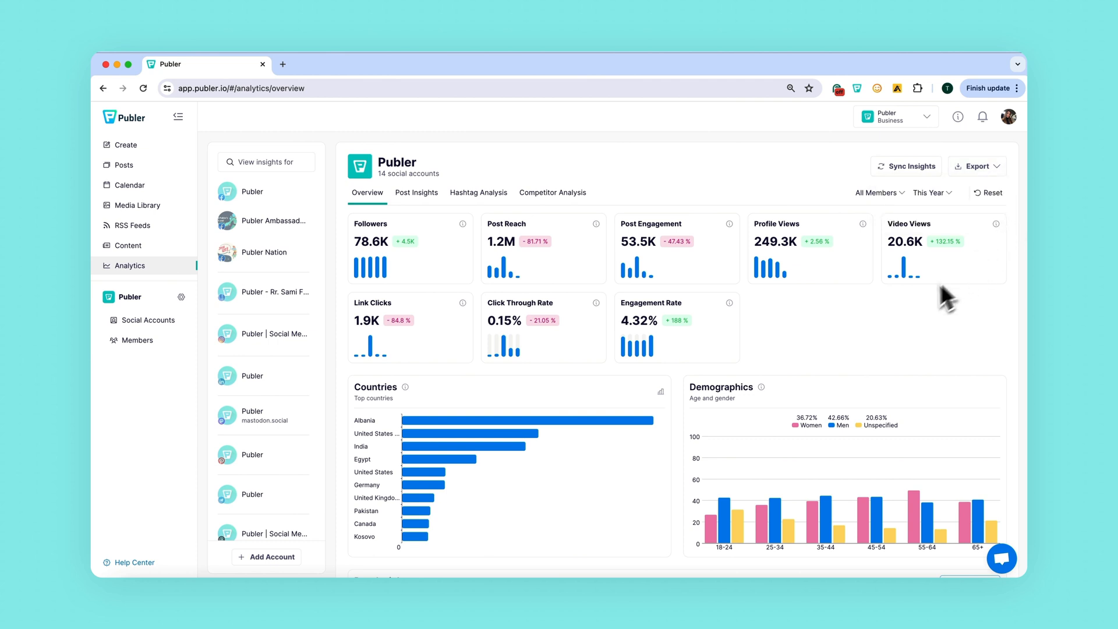
{"action": "mouse_move", "coordinate": [608, 302]}
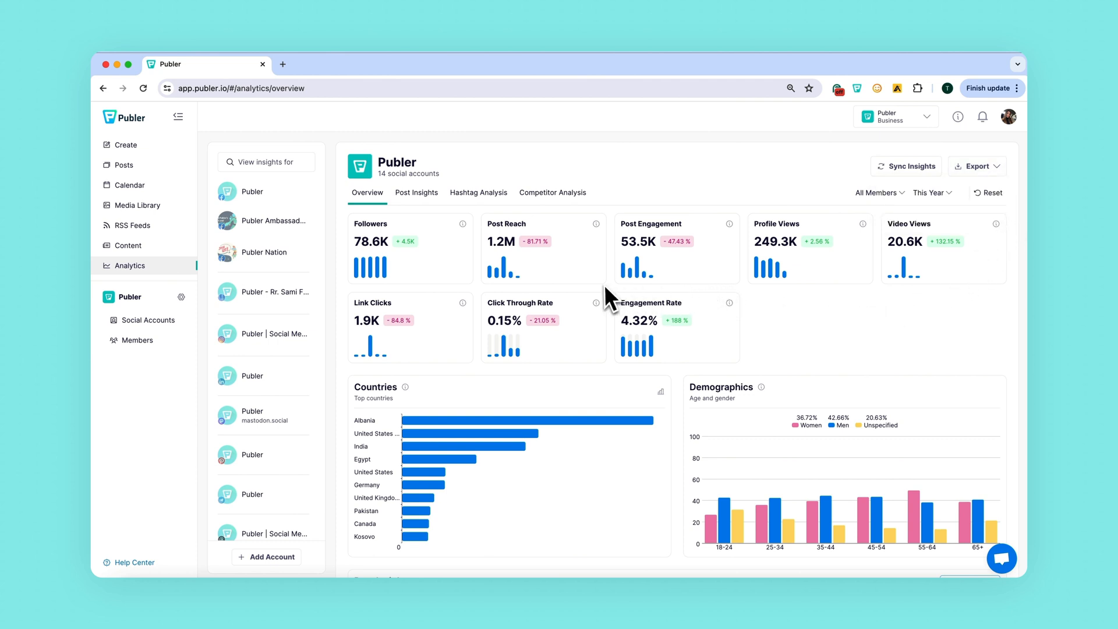
{"action": "mouse_move", "coordinate": [385, 287]}
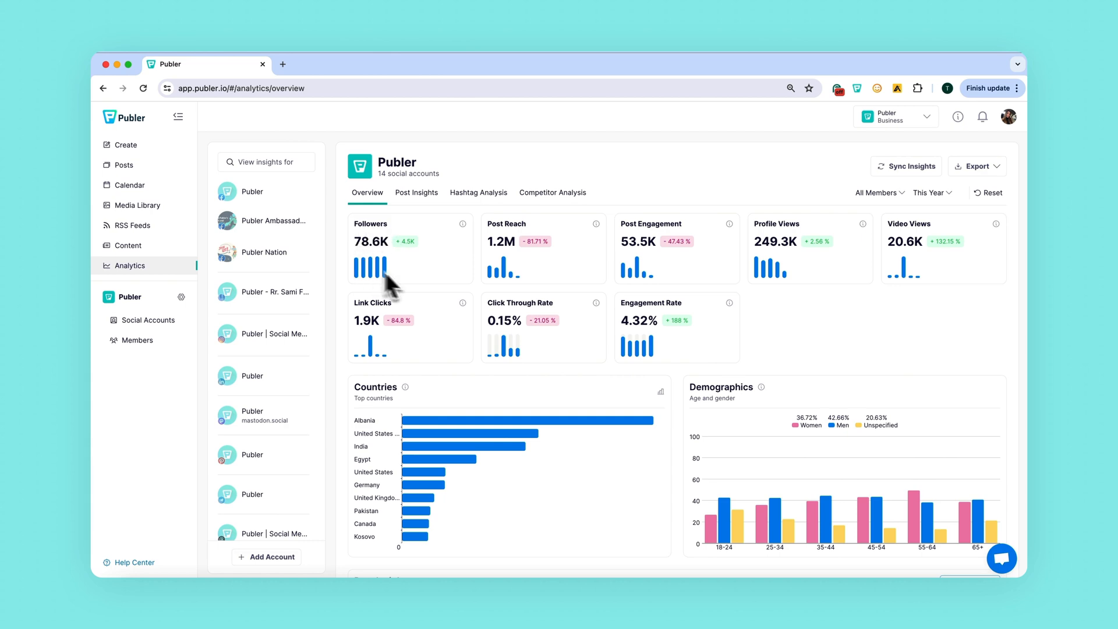
{"action": "mouse_move", "coordinate": [471, 308]}
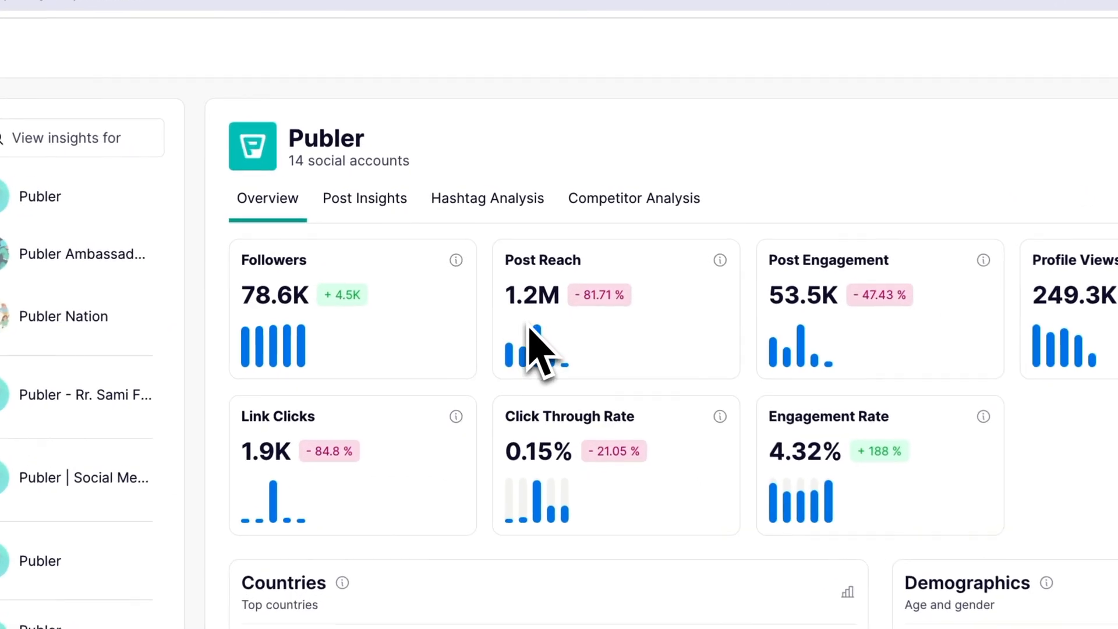
{"action": "mouse_move", "coordinate": [543, 331]}
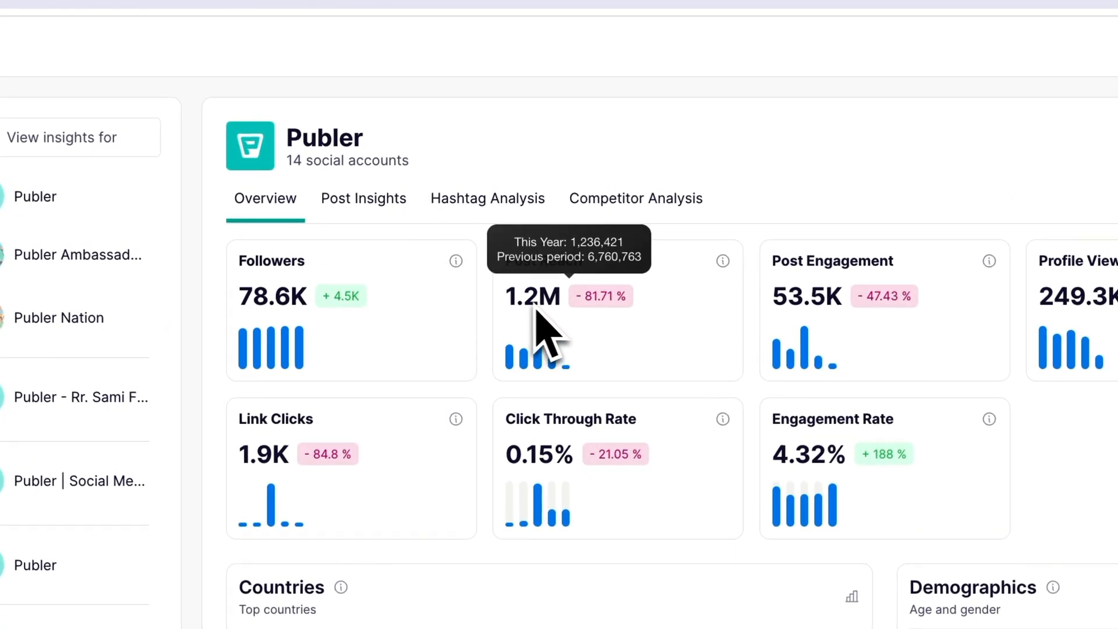
{"action": "mouse_move", "coordinate": [577, 351]}
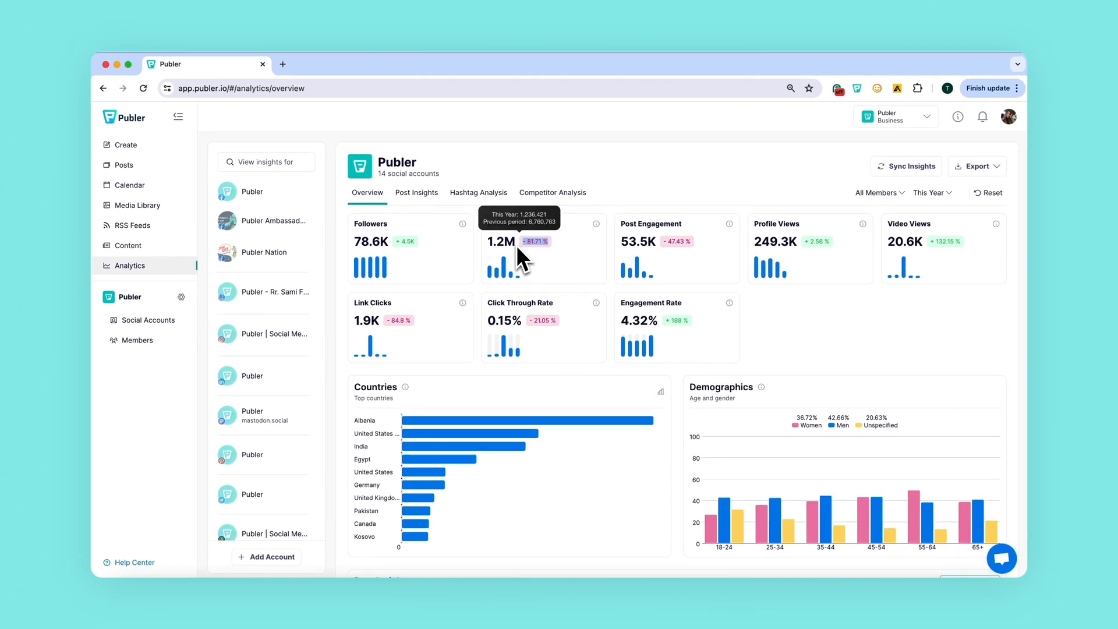
{"action": "mouse_move", "coordinate": [560, 259]}
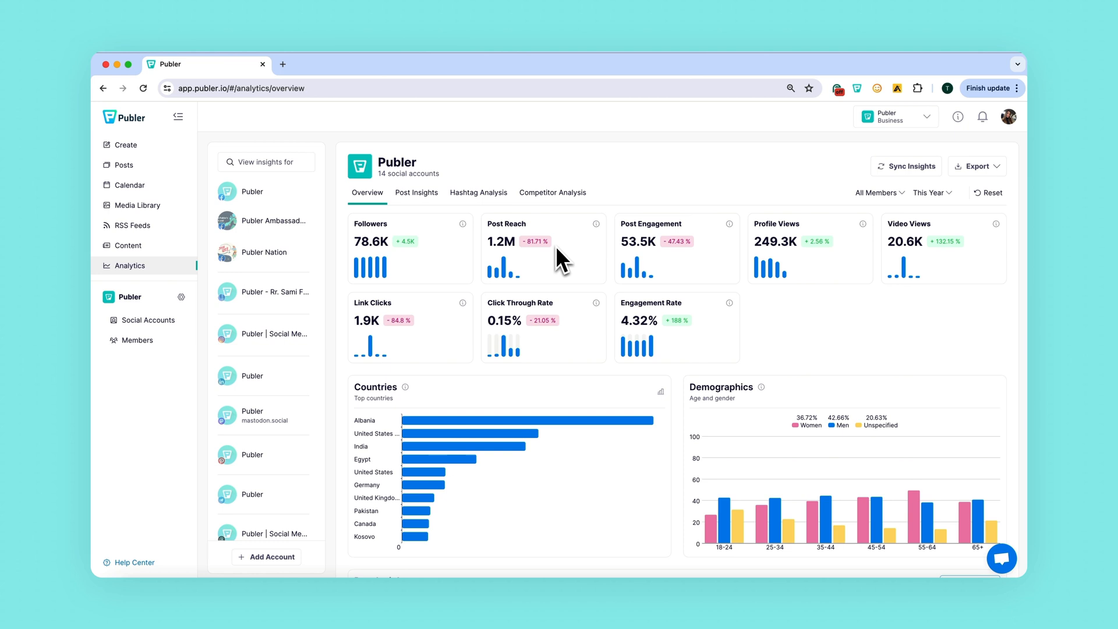
{"action": "mouse_move", "coordinate": [556, 275]}
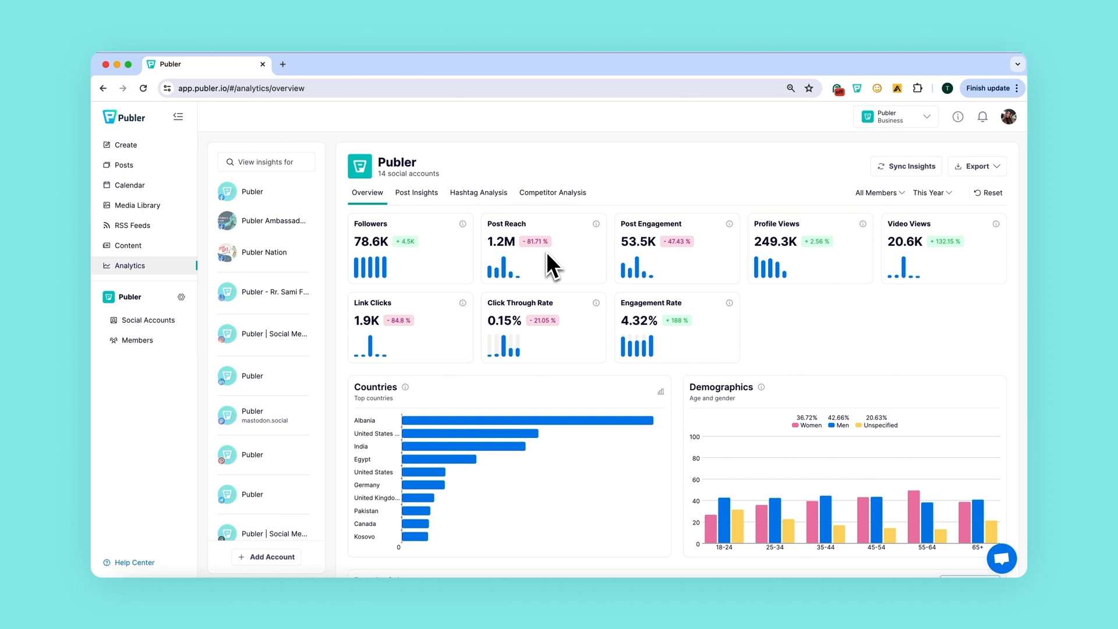
{"action": "mouse_move", "coordinate": [558, 265]}
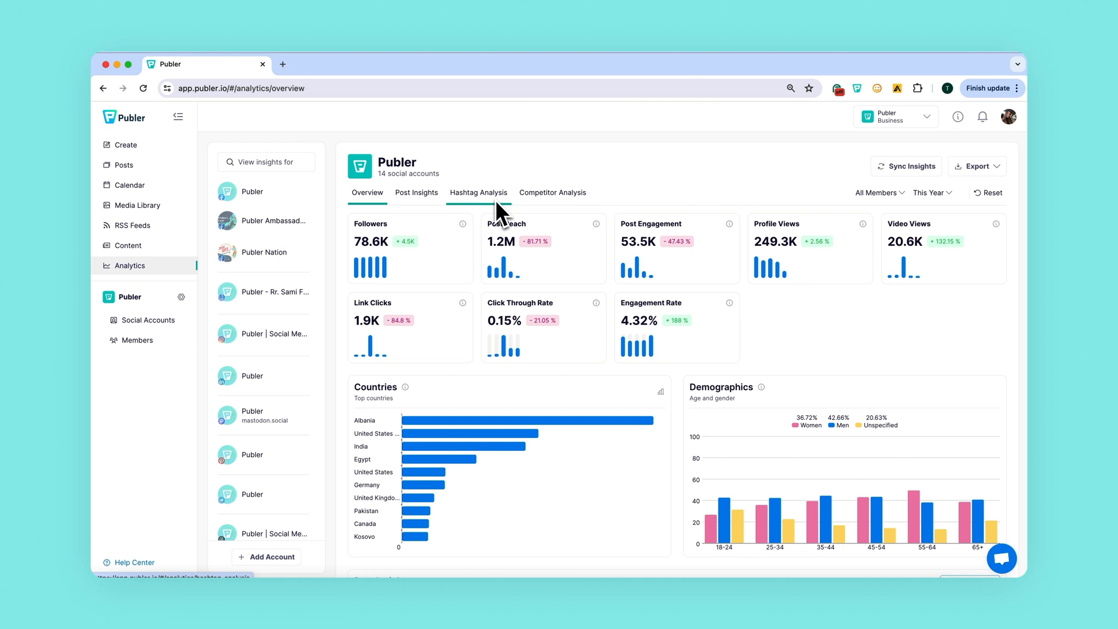
{"action": "mouse_move", "coordinate": [523, 269]}
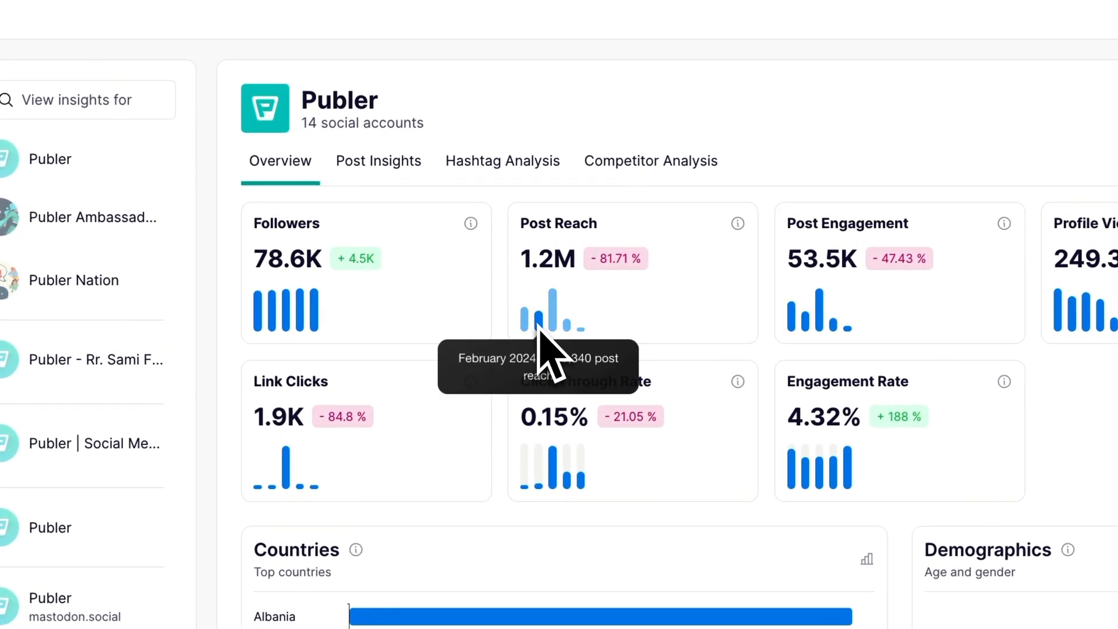
{"action": "mouse_move", "coordinate": [551, 325]}
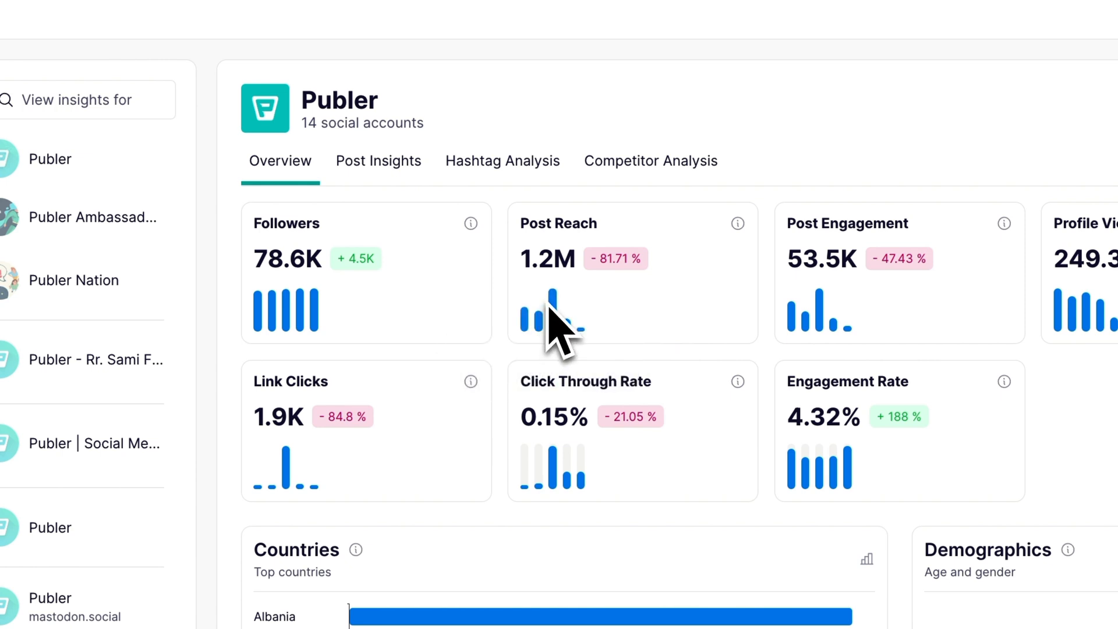
{"action": "mouse_move", "coordinate": [554, 312]}
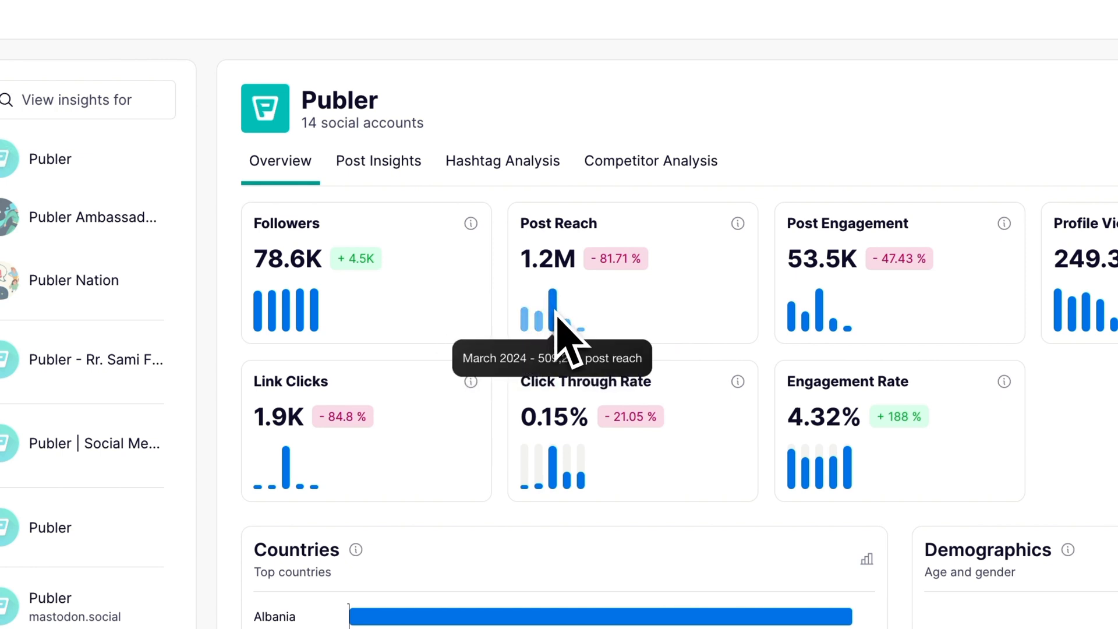
{"action": "mouse_move", "coordinate": [577, 357]}
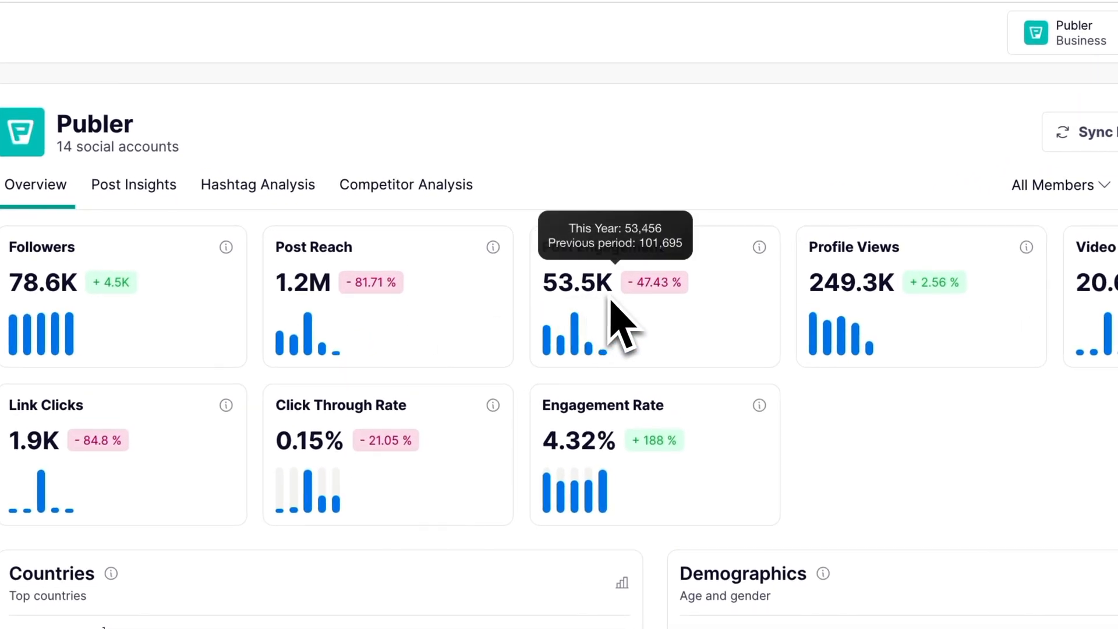
{"action": "mouse_move", "coordinate": [733, 325]}
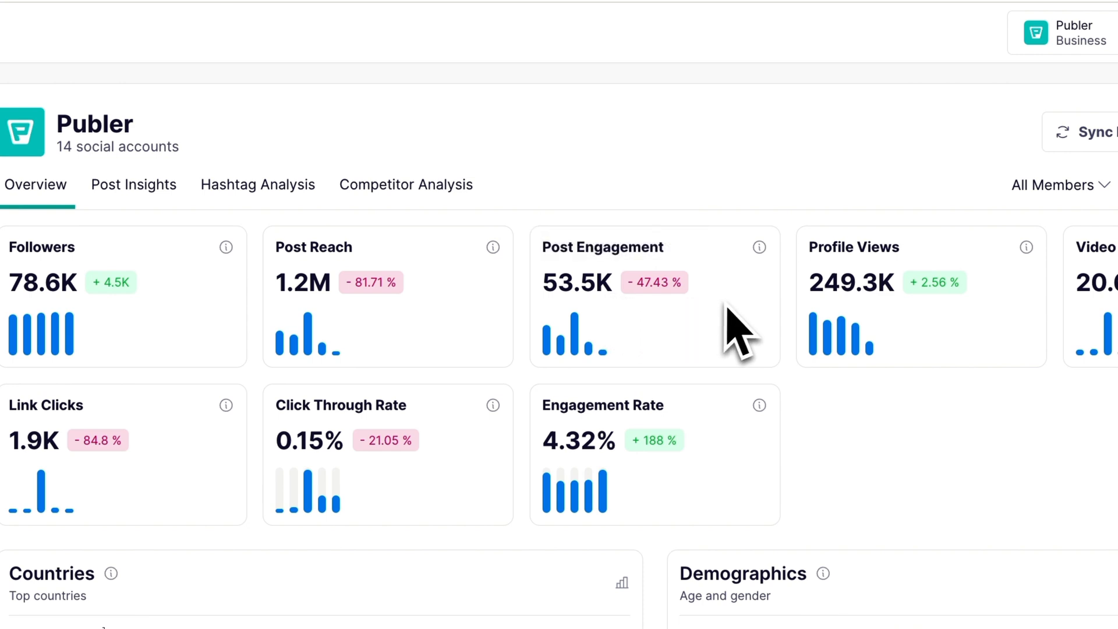
{"action": "mouse_move", "coordinate": [748, 310]}
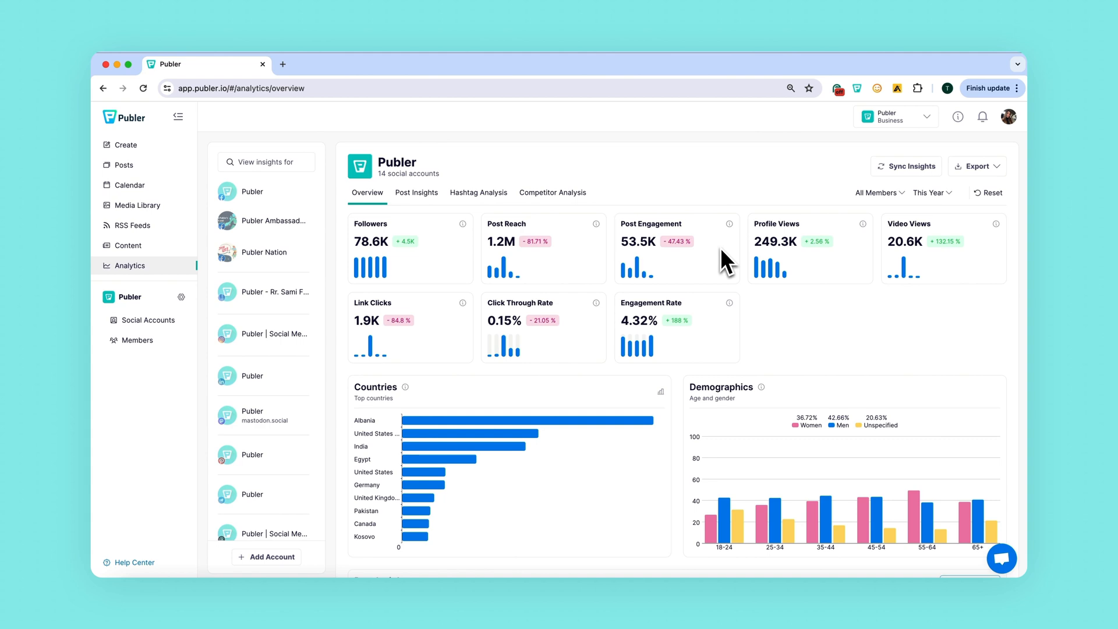
{"action": "mouse_move", "coordinate": [770, 276]}
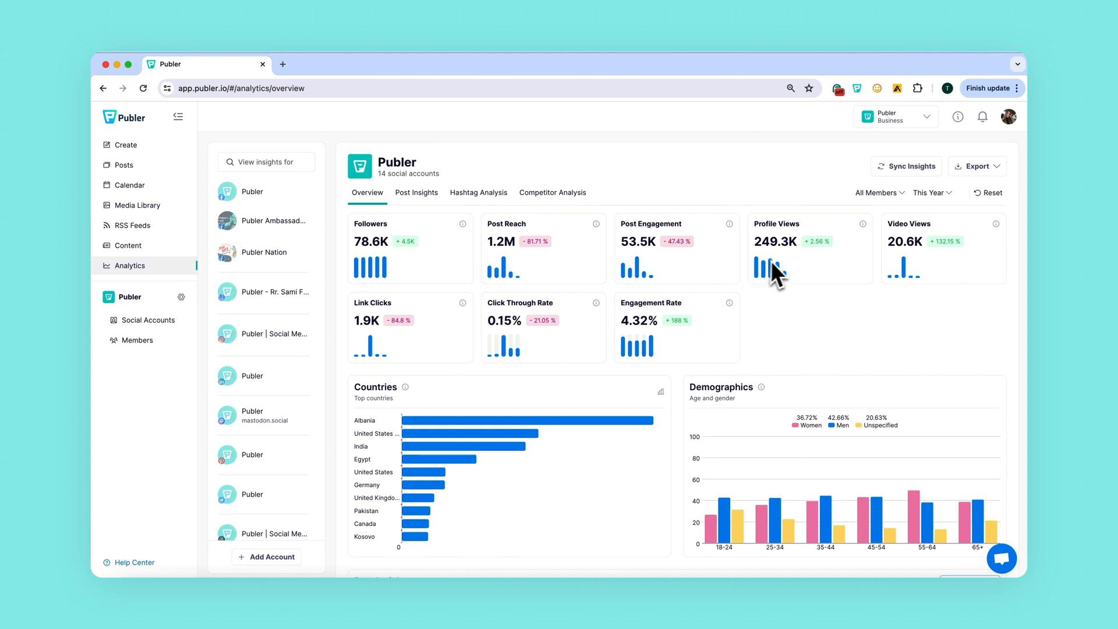
{"action": "mouse_move", "coordinate": [805, 265]}
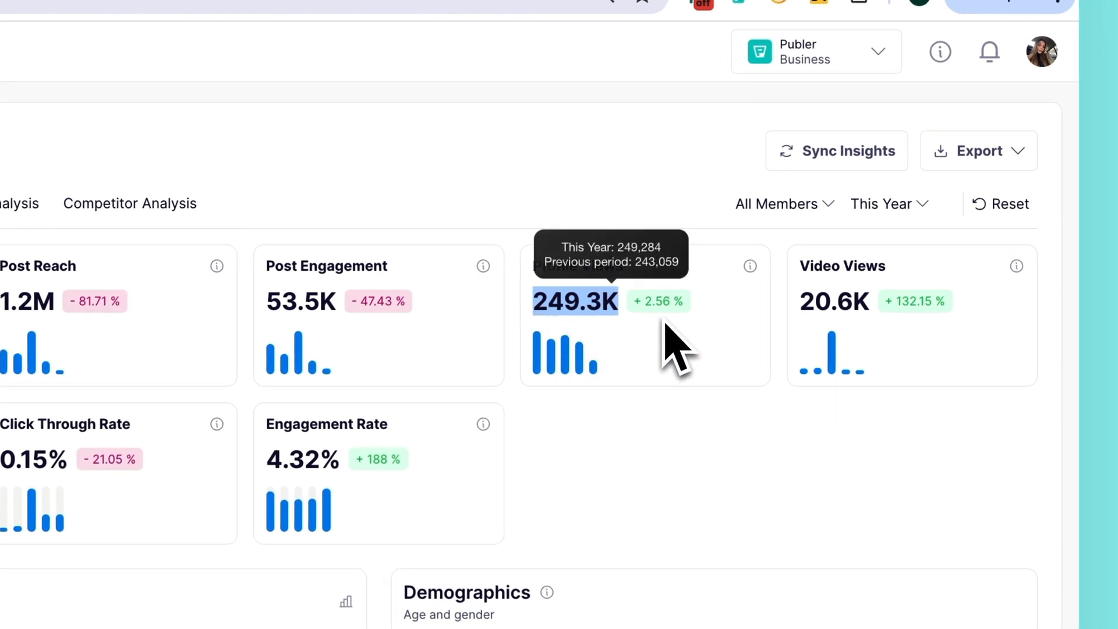
{"action": "mouse_move", "coordinate": [663, 342]}
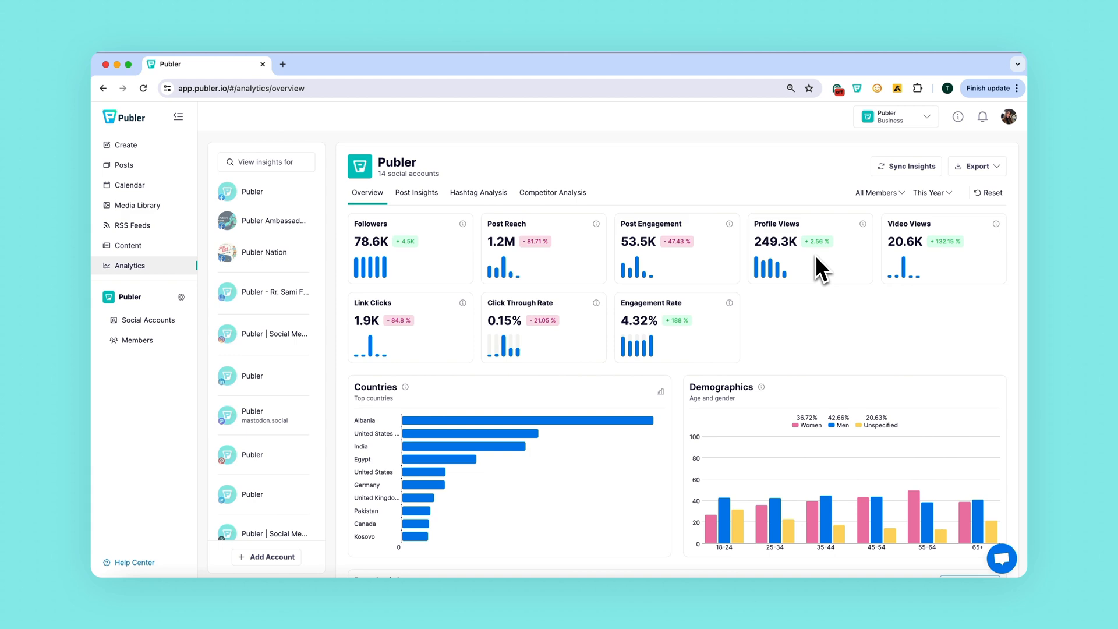
{"action": "mouse_move", "coordinate": [904, 267]}
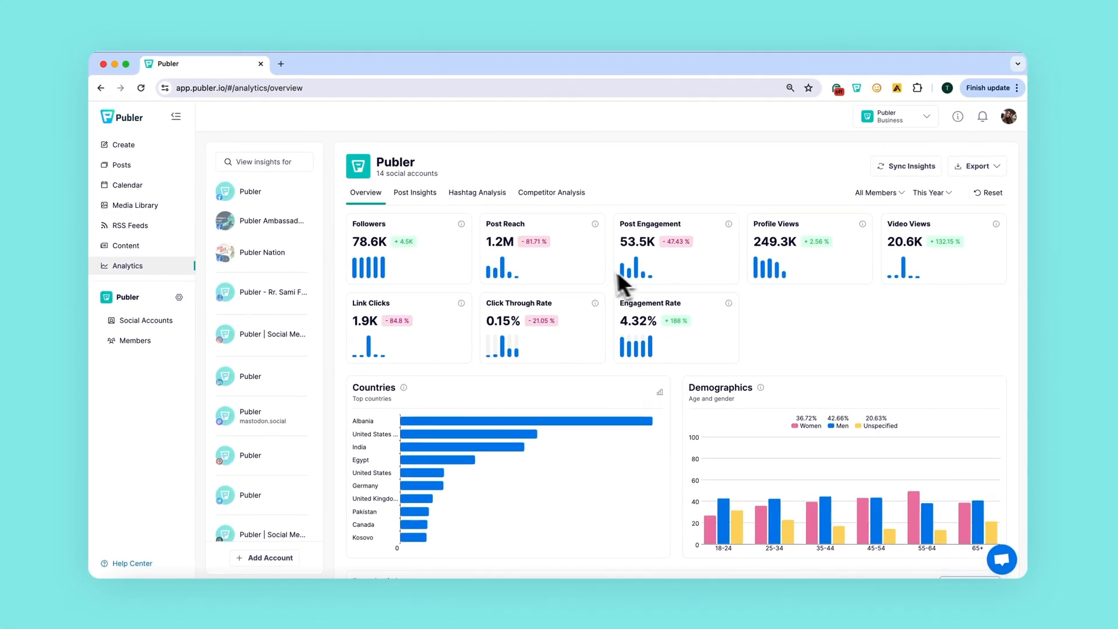
{"action": "mouse_move", "coordinate": [445, 237]}
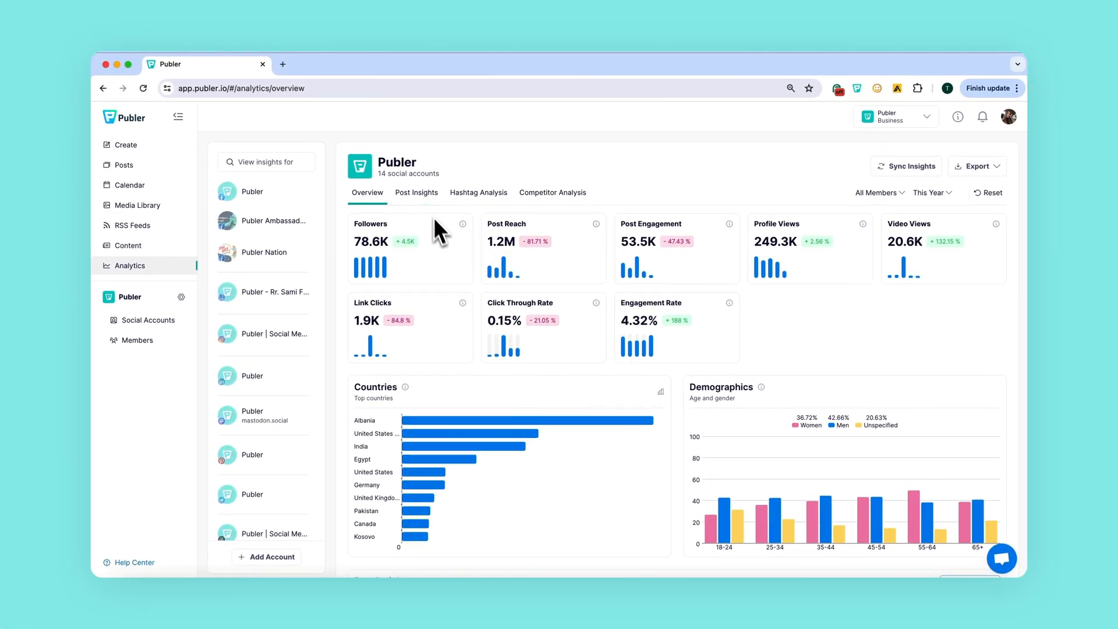
{"action": "mouse_move", "coordinate": [425, 337]}
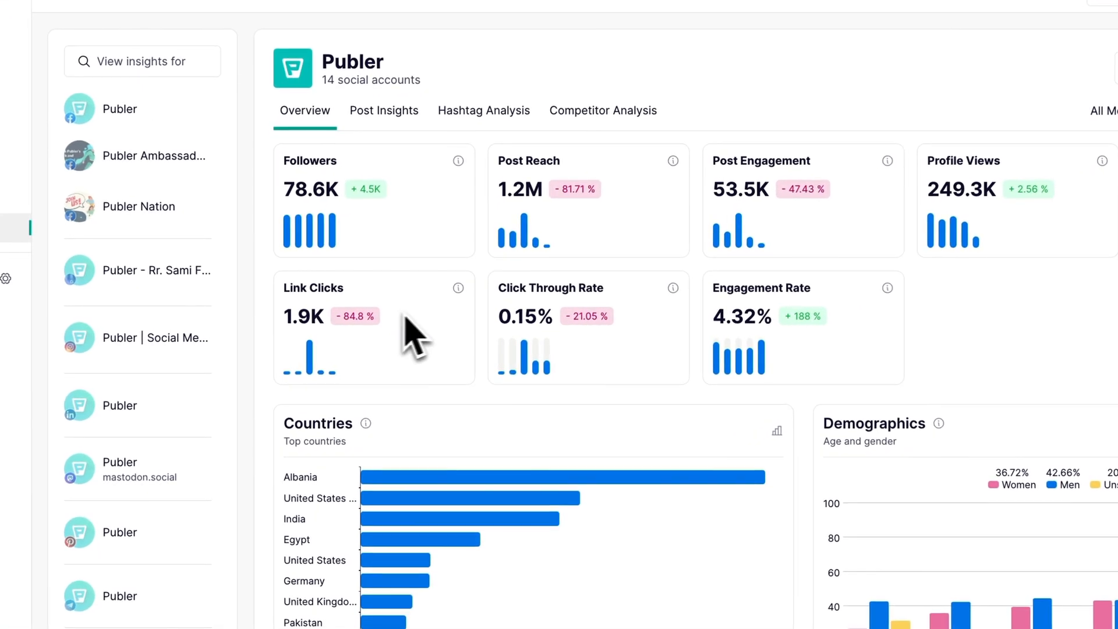
{"action": "mouse_move", "coordinate": [458, 288]}
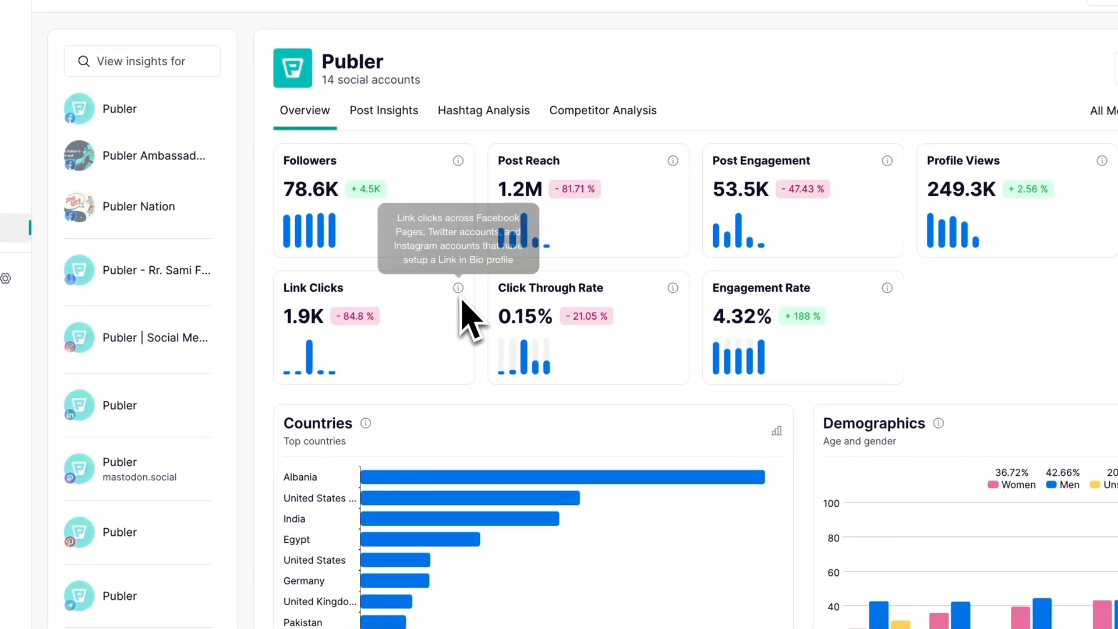
{"action": "mouse_move", "coordinate": [460, 333]}
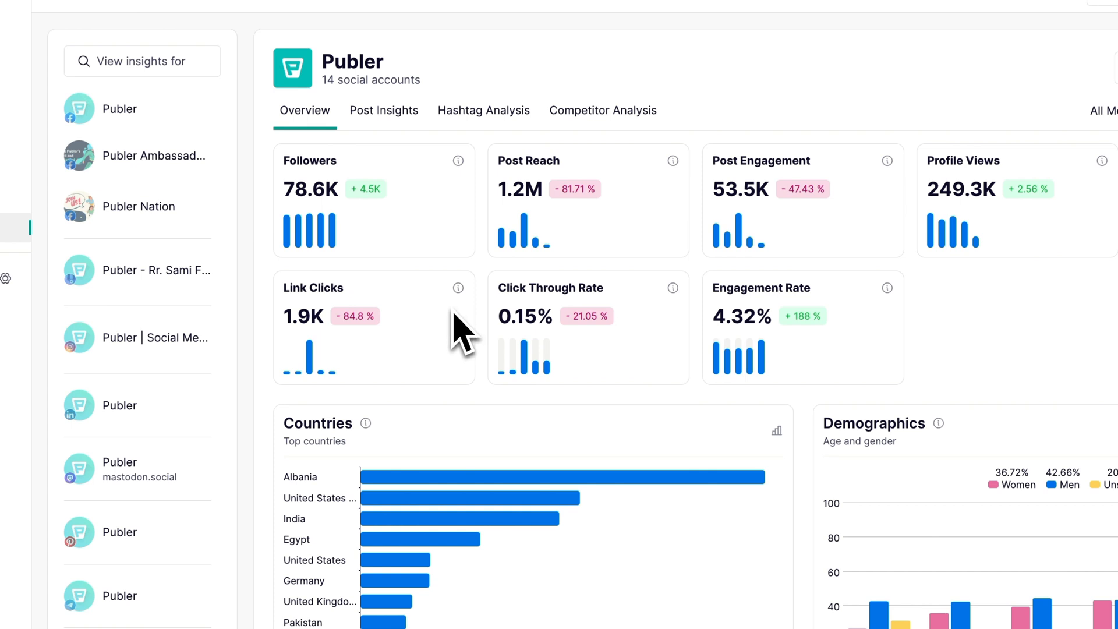
{"action": "mouse_move", "coordinate": [637, 318]}
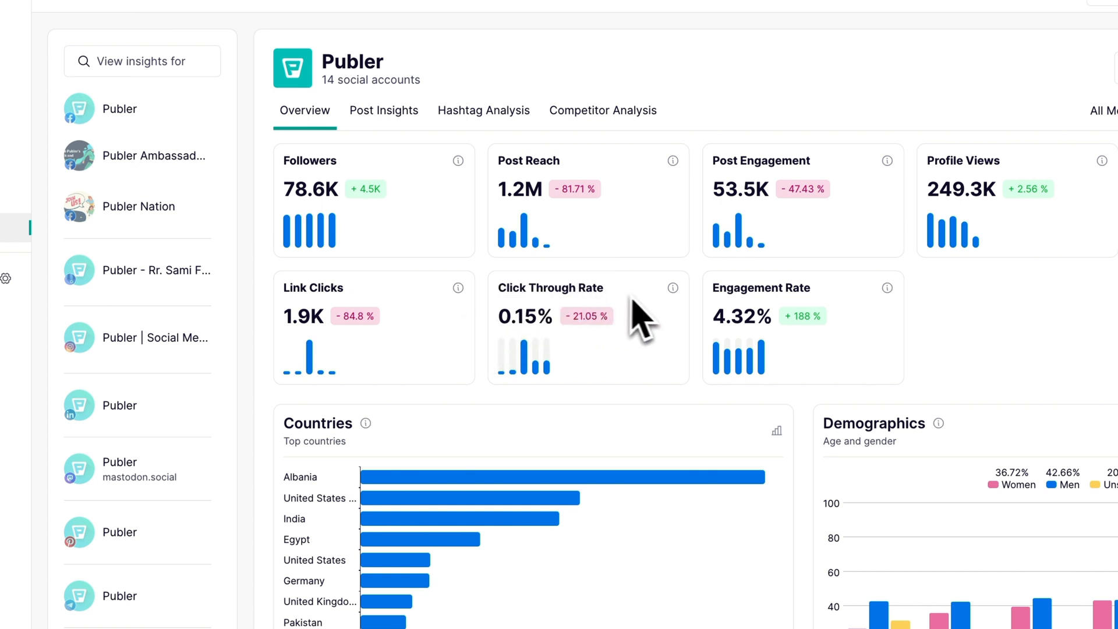
{"action": "mouse_move", "coordinate": [672, 288]}
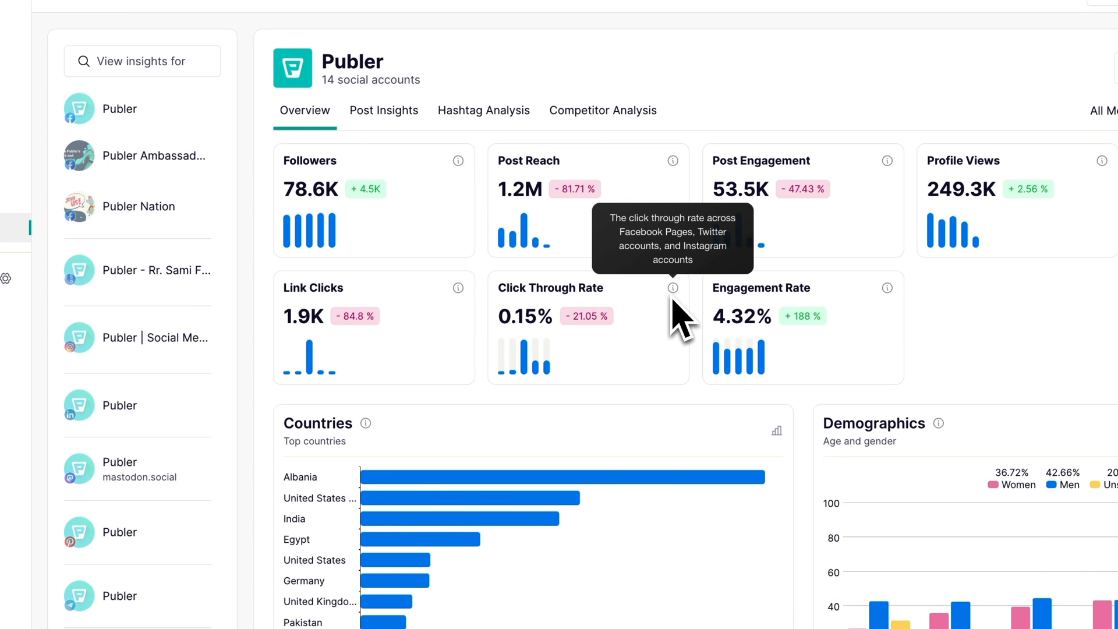
{"action": "mouse_move", "coordinate": [640, 356]}
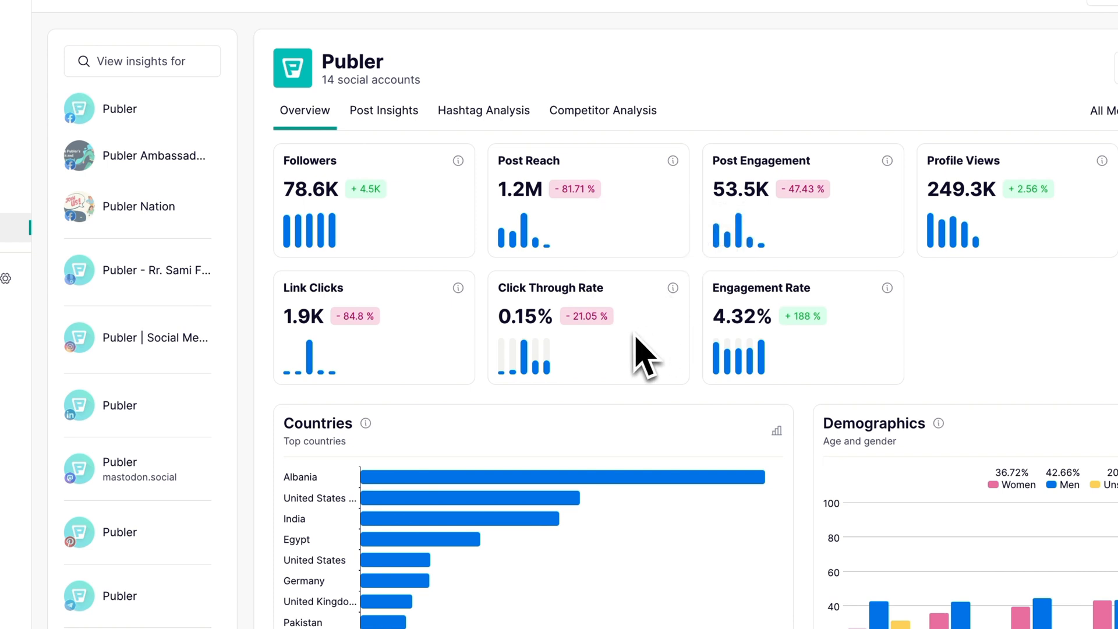
{"action": "mouse_move", "coordinate": [630, 348]}
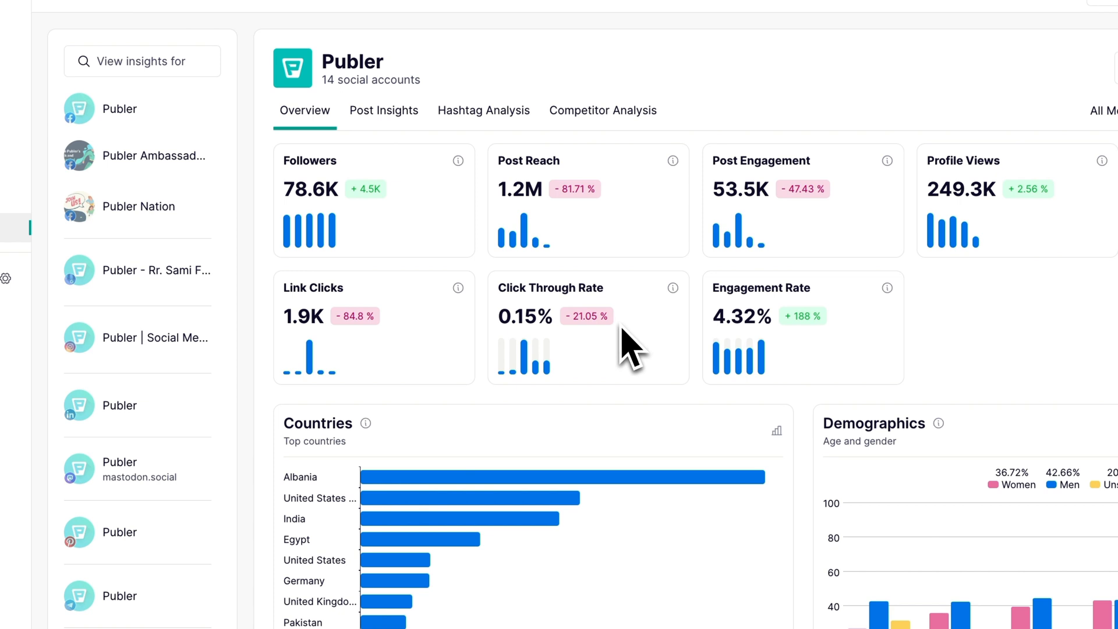
{"action": "mouse_move", "coordinate": [581, 351]}
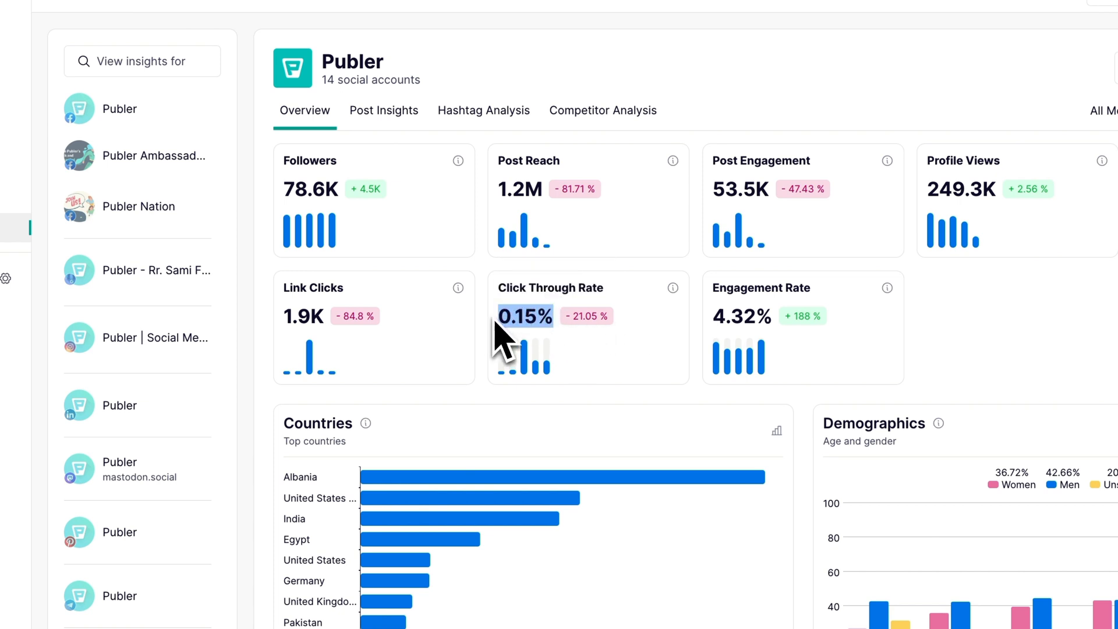
{"action": "mouse_move", "coordinate": [657, 349]}
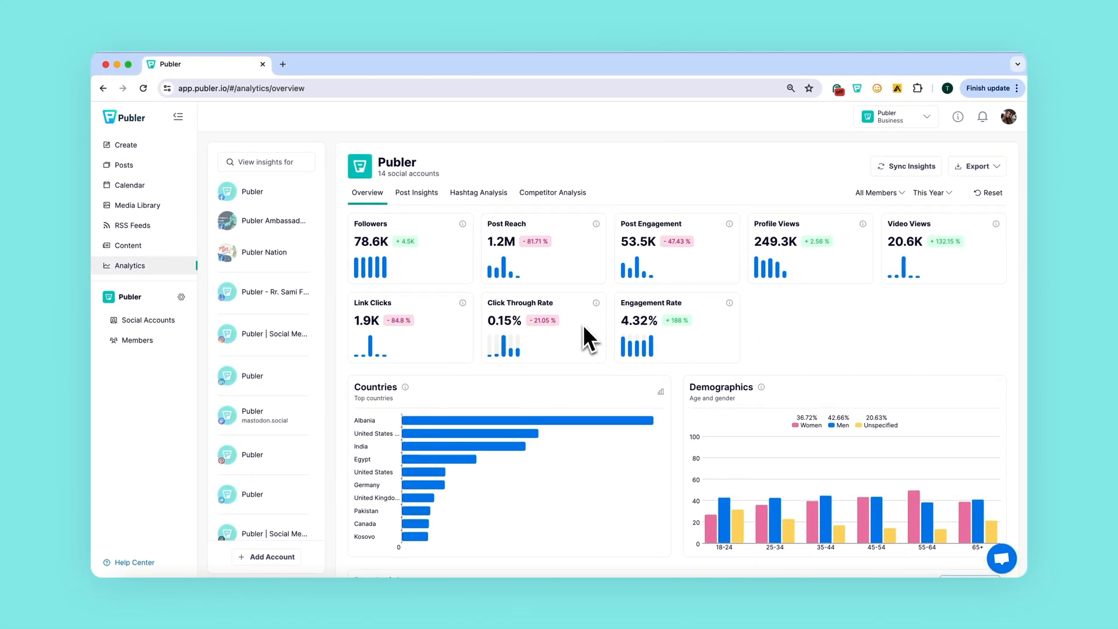
{"action": "mouse_move", "coordinate": [572, 342]}
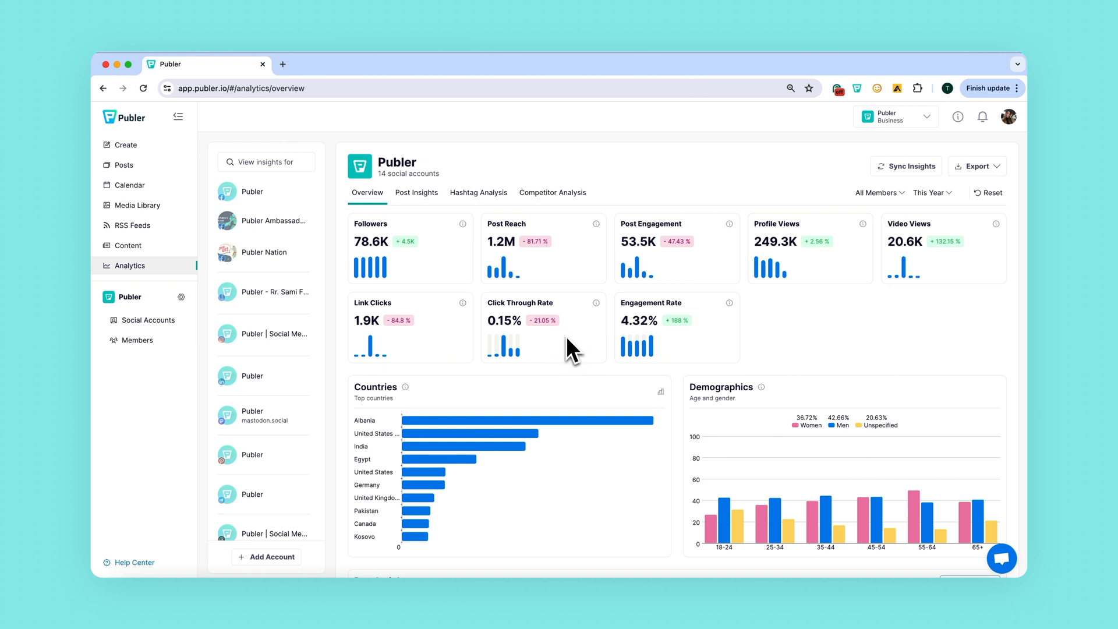
{"action": "mouse_move", "coordinate": [700, 356]}
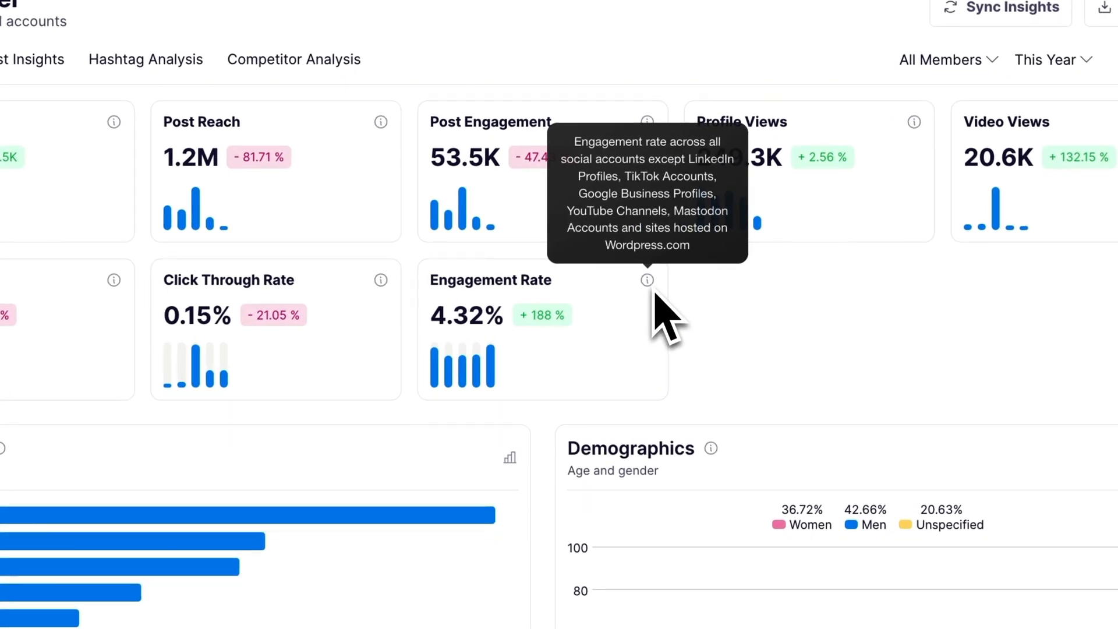
{"action": "mouse_move", "coordinate": [589, 352]}
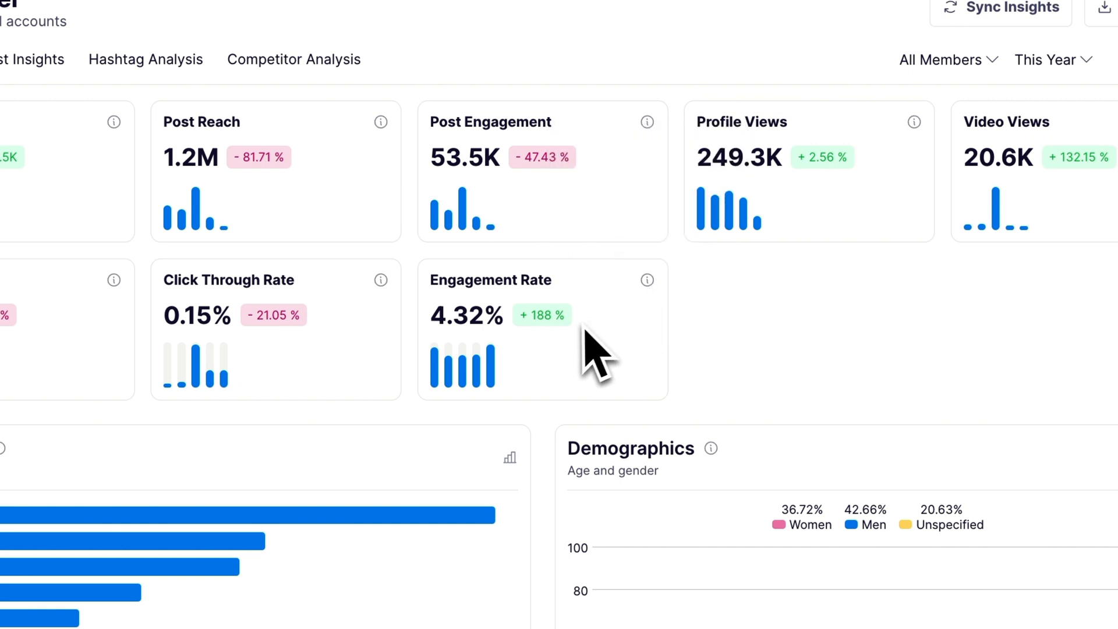
{"action": "mouse_move", "coordinate": [524, 368]}
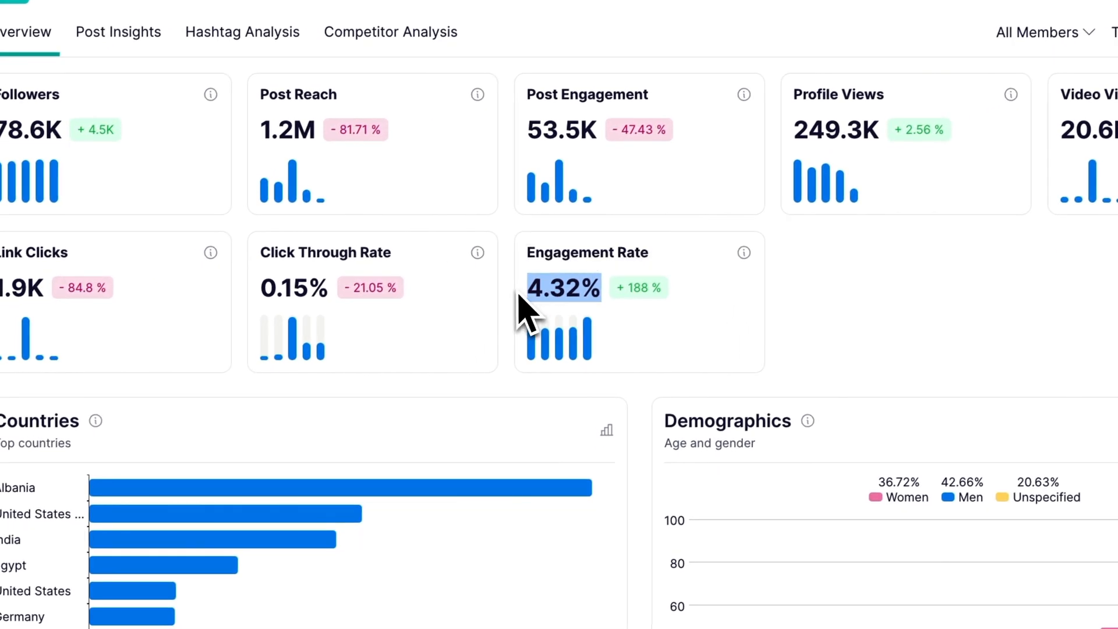
{"action": "mouse_move", "coordinate": [633, 375]}
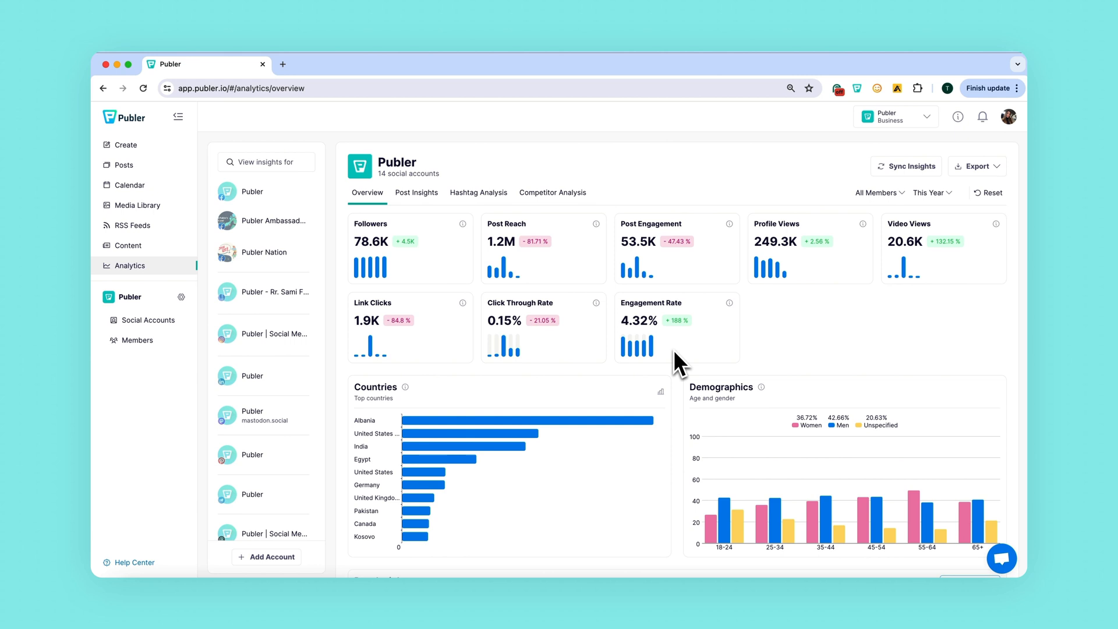
{"action": "mouse_move", "coordinate": [574, 392]}
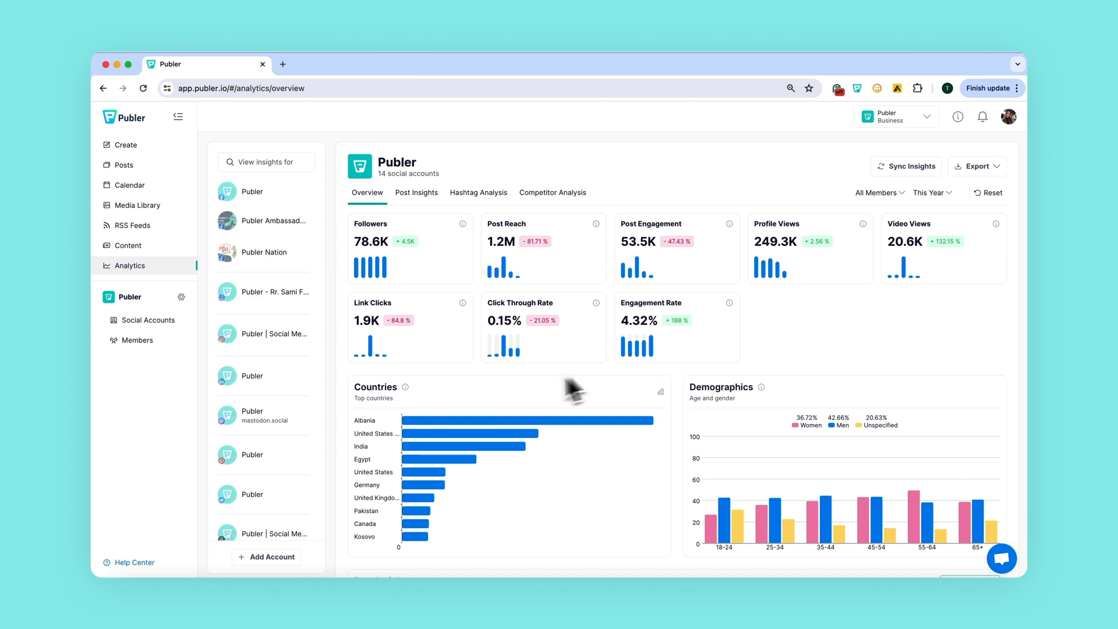
{"action": "scroll", "scroll_direction": "down", "scroll_amount": 3}
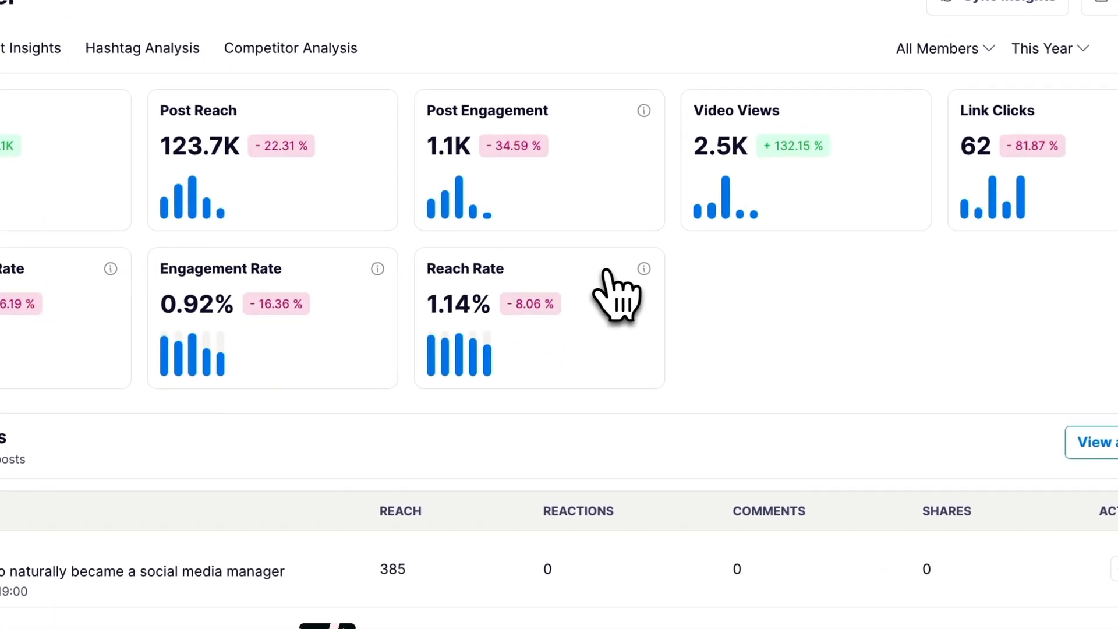
{"action": "mouse_move", "coordinate": [643, 269]}
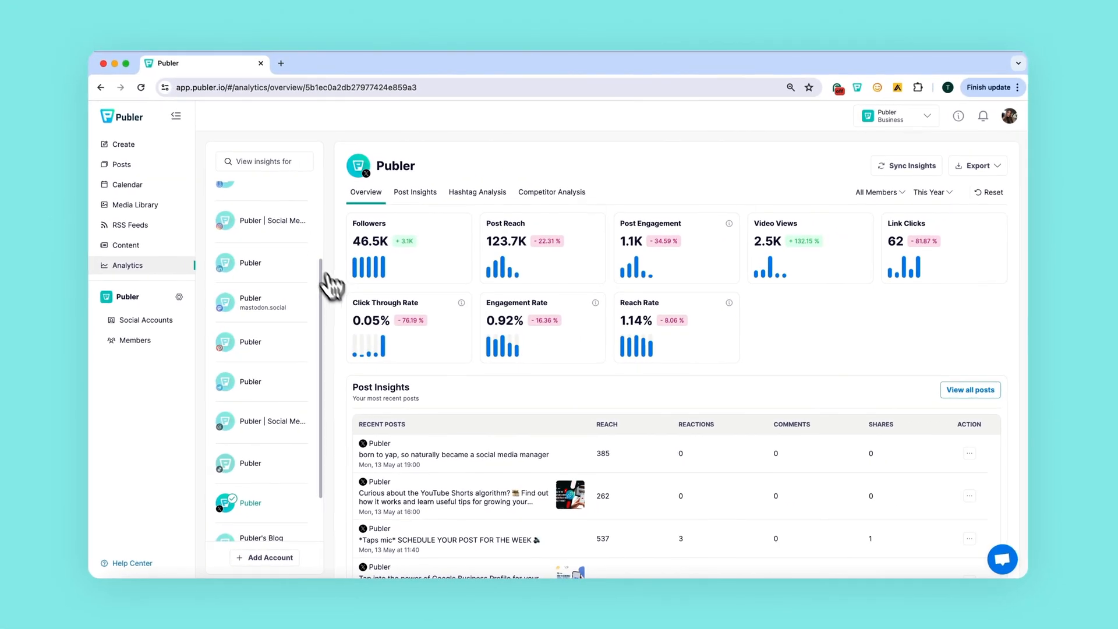
{"action": "left_click", "coordinate": [272, 221]}
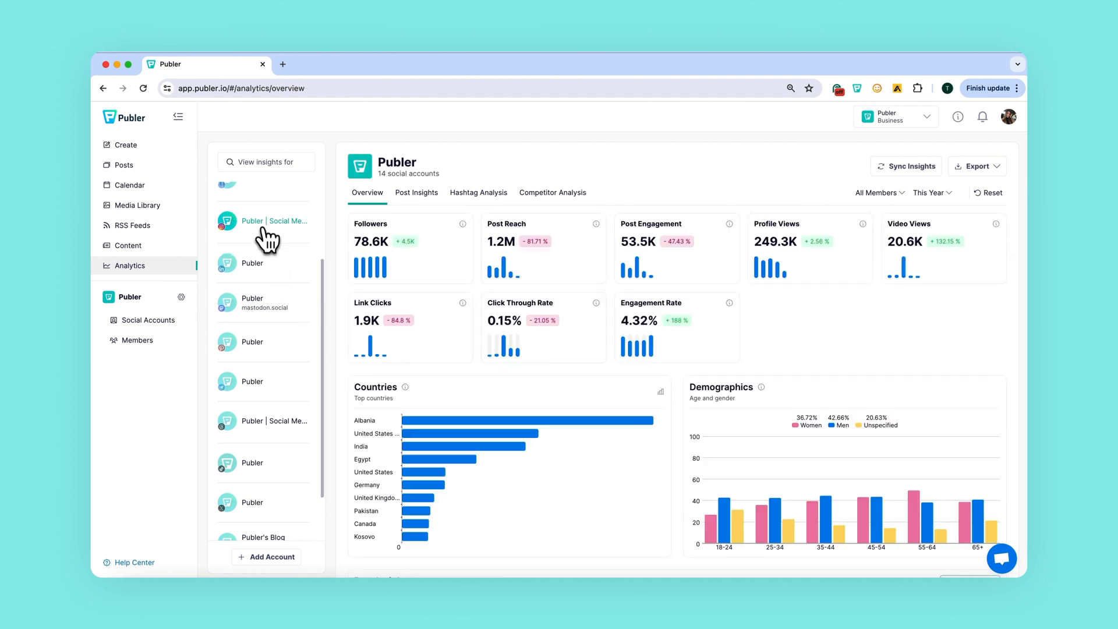
{"action": "mouse_move", "coordinate": [368, 338]}
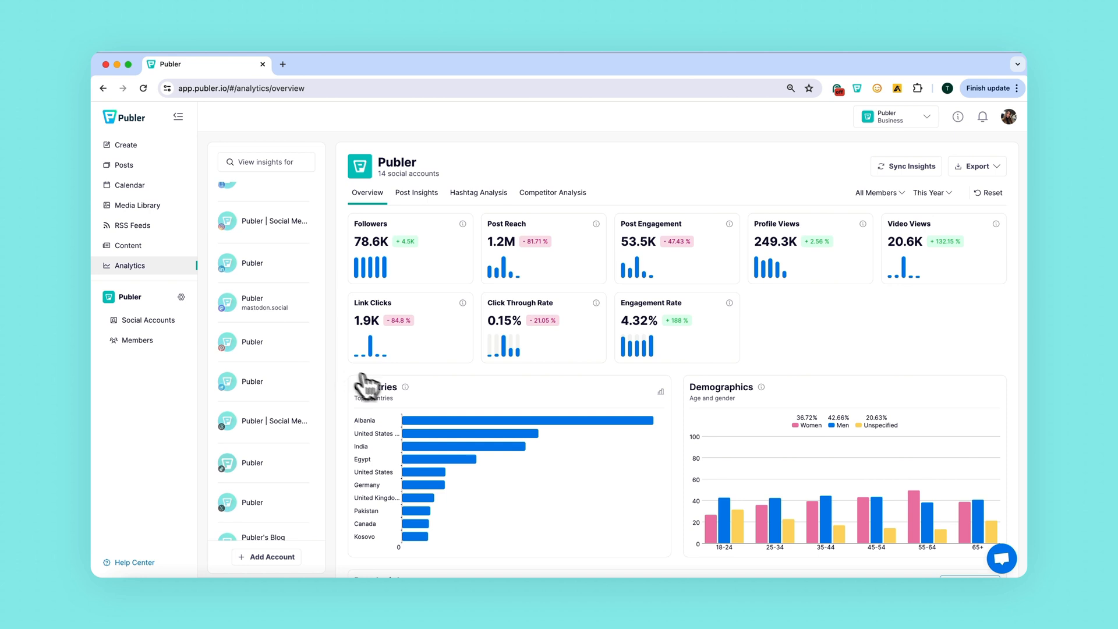
{"action": "scroll", "scroll_direction": "down", "scroll_amount": 3}
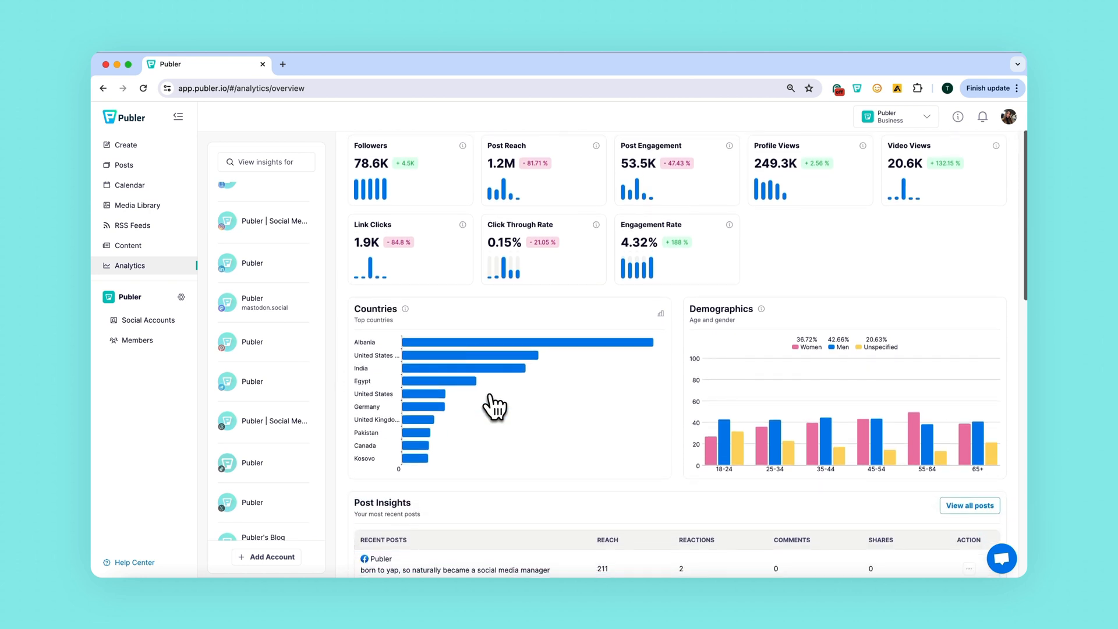
{"action": "scroll", "scroll_direction": "down", "scroll_amount": 3}
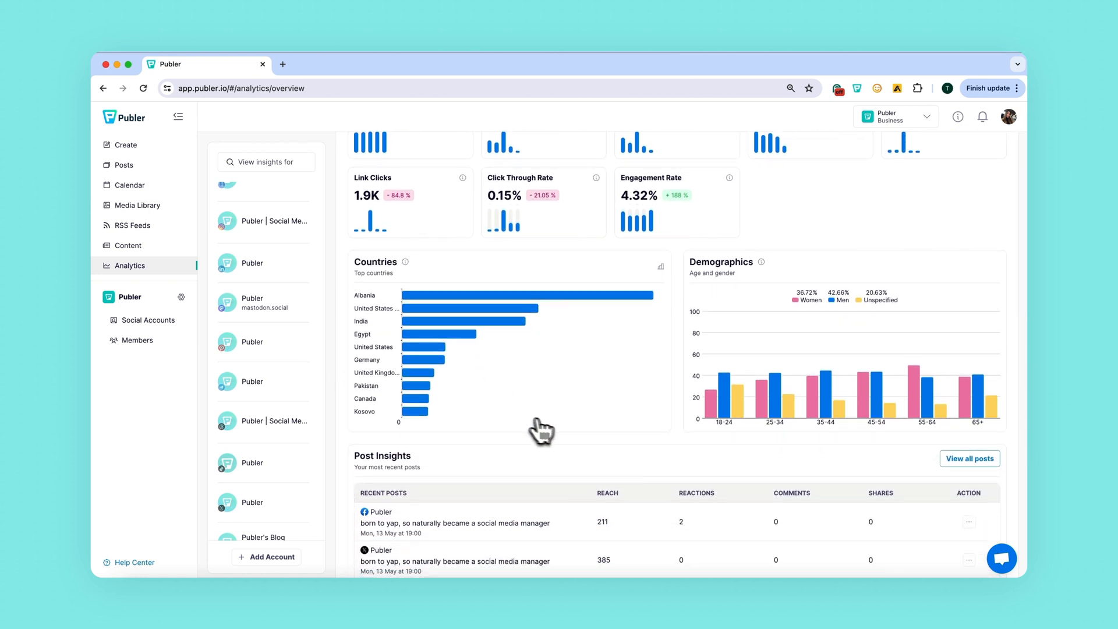
{"action": "mouse_move", "coordinate": [660, 268]}
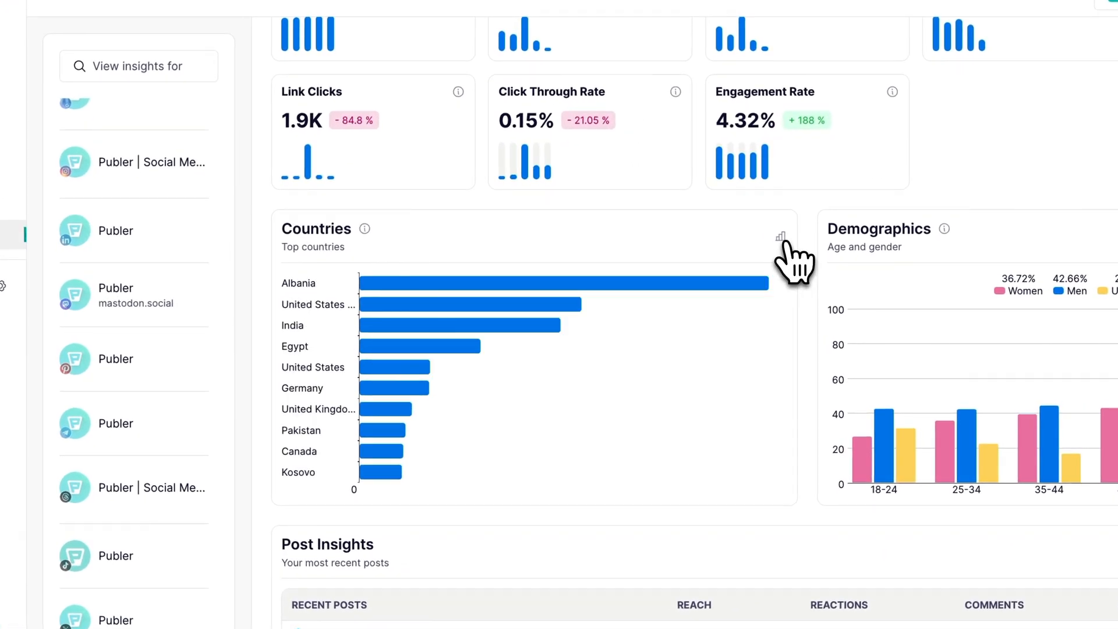
{"action": "mouse_move", "coordinate": [753, 299]}
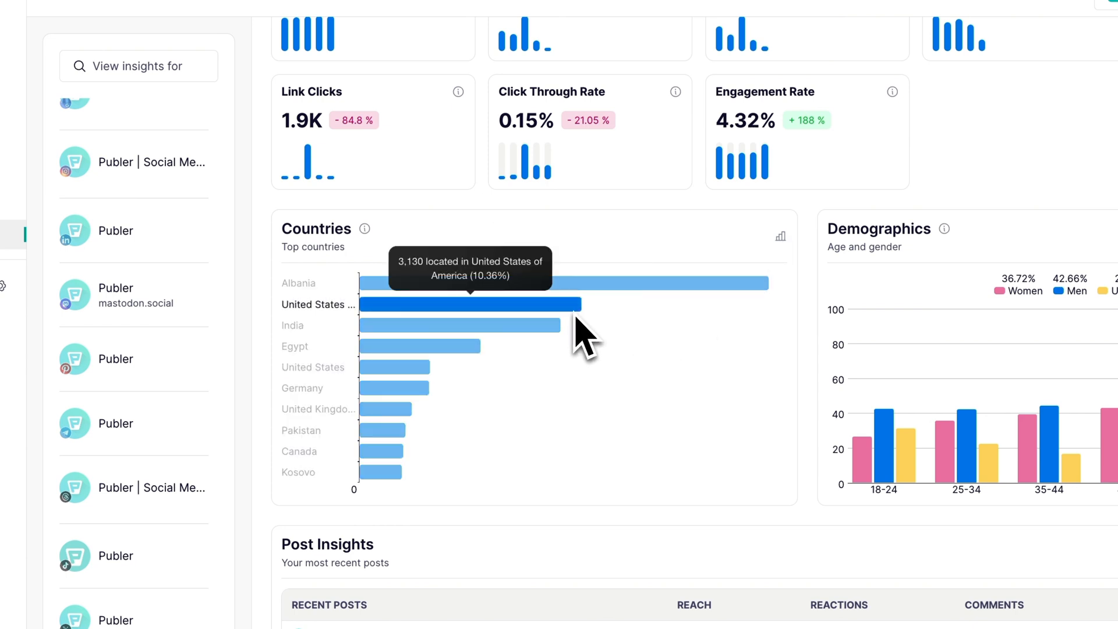
{"action": "mouse_move", "coordinate": [684, 427]}
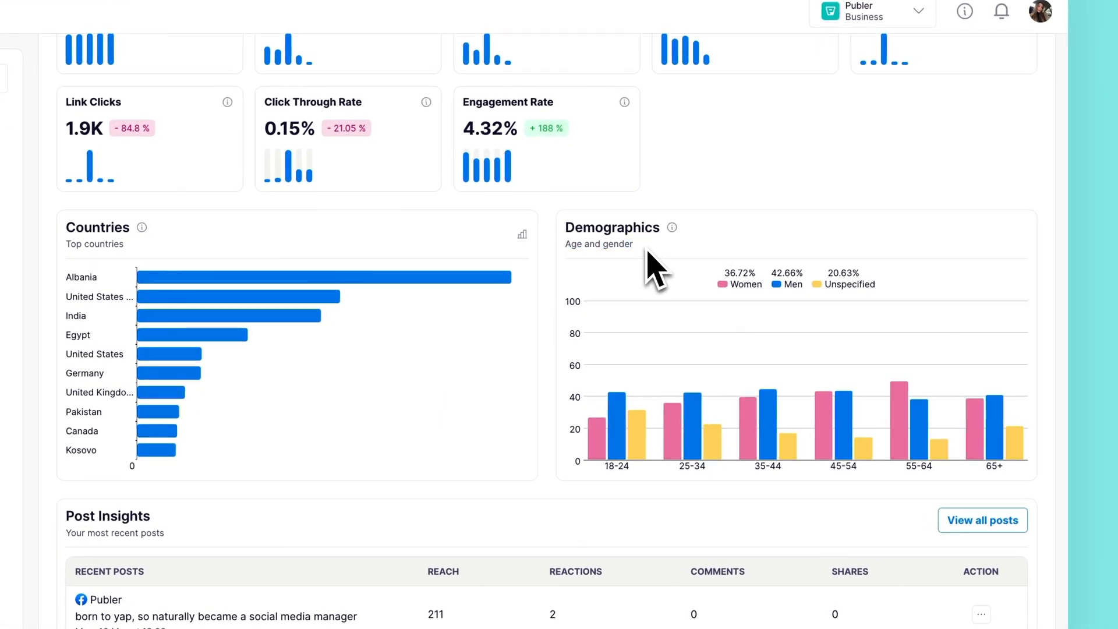
{"action": "left_click", "coordinate": [739, 279]}
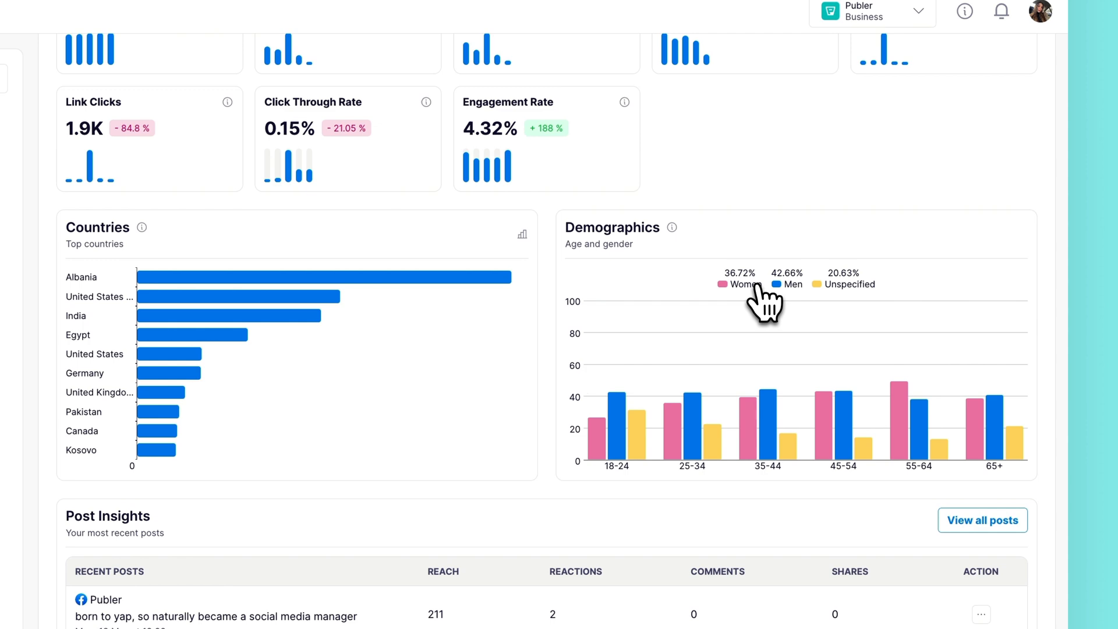
{"action": "mouse_move", "coordinate": [711, 415]}
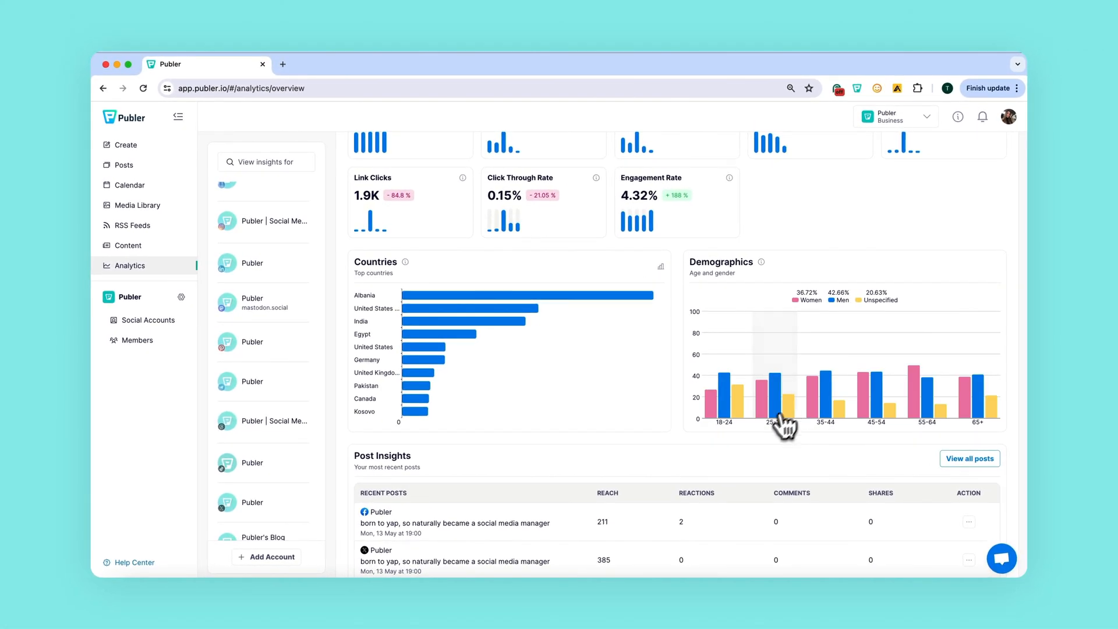
- Scroll to Post Insights and Hashtag Analysis, led by #socialmediateam at 230.2K reach
{"action": "scroll", "scroll_direction": "down", "scroll_amount": 3}
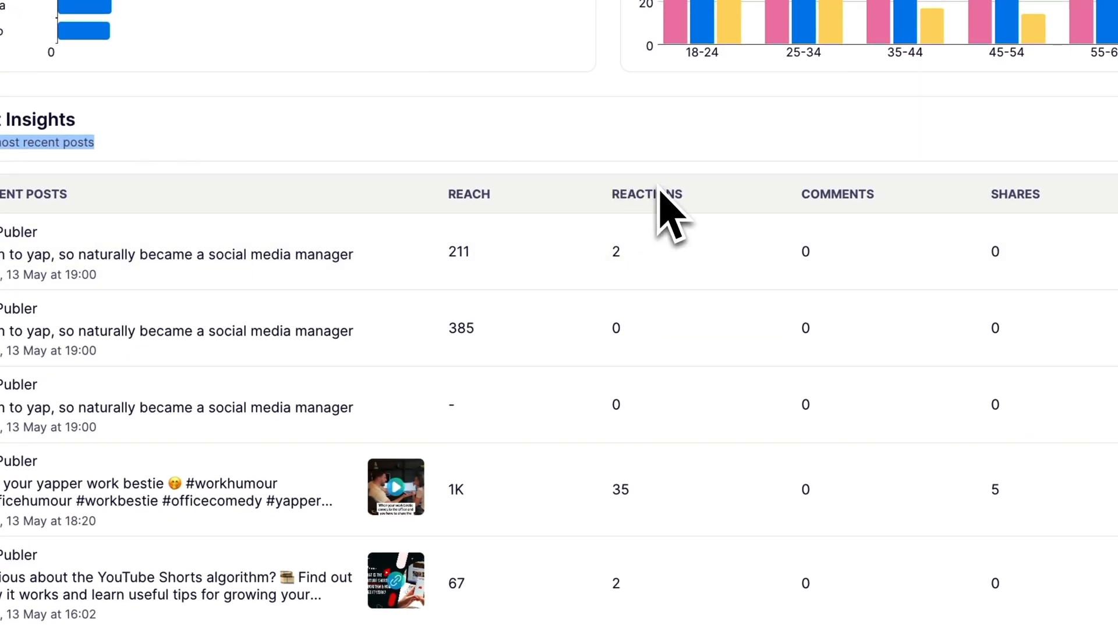
{"action": "mouse_move", "coordinate": [699, 319]}
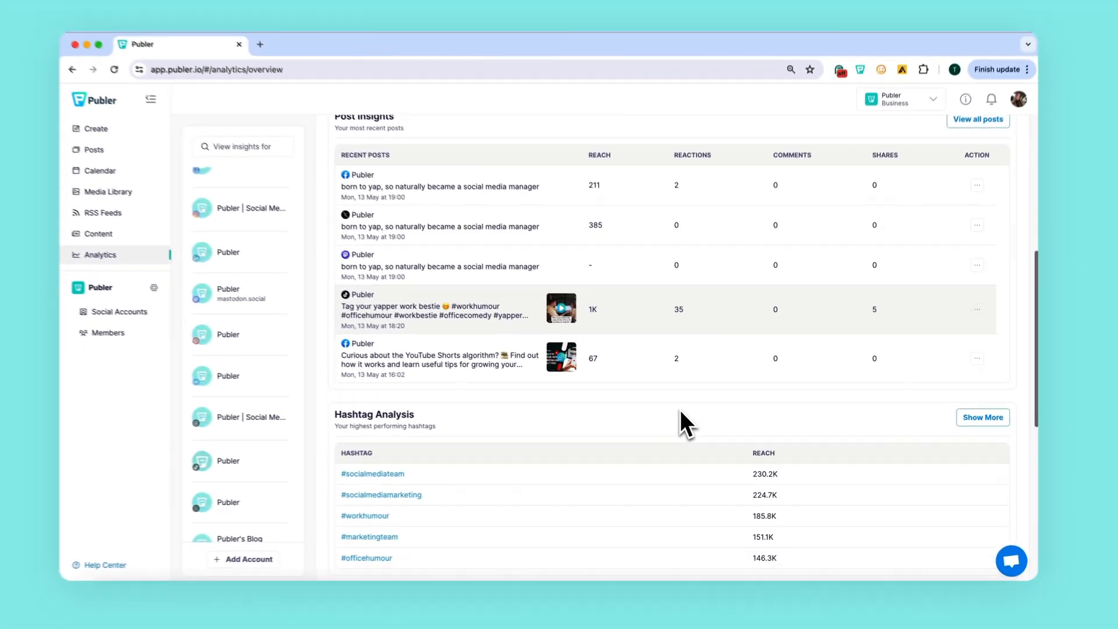
{"action": "scroll", "scroll_direction": "down", "scroll_amount": 3}
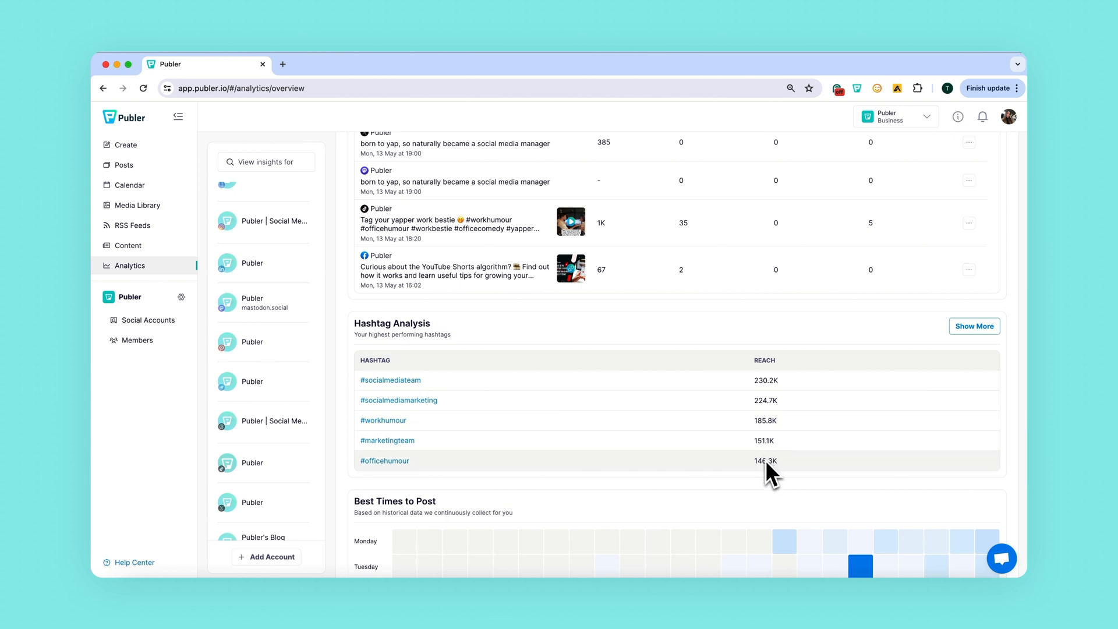
{"action": "mouse_move", "coordinate": [790, 491]}
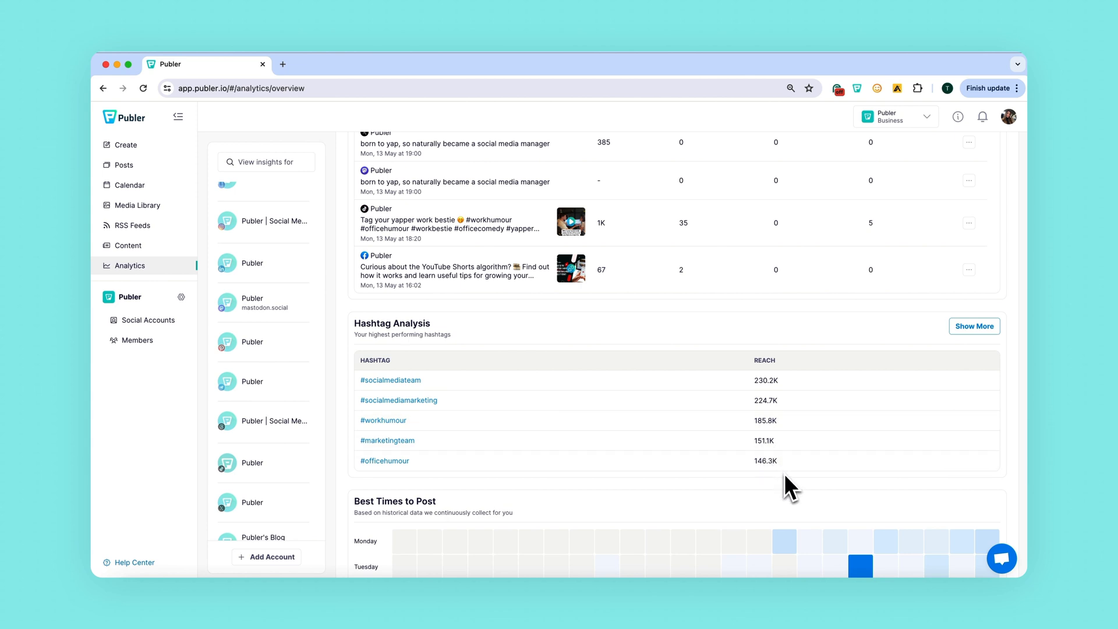
- Scroll to the Best Times to Post heatmap, where Tuesday 18:00 is strongest
{"action": "scroll", "scroll_direction": "down", "scroll_amount": 3}
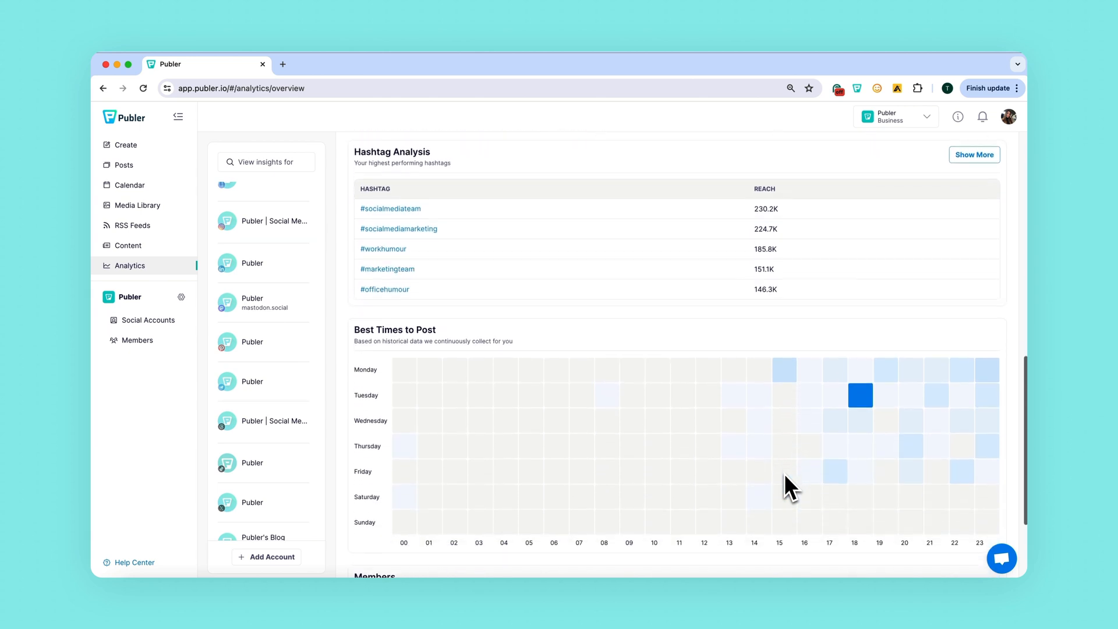
{"action": "scroll", "scroll_direction": "down", "scroll_amount": 3}
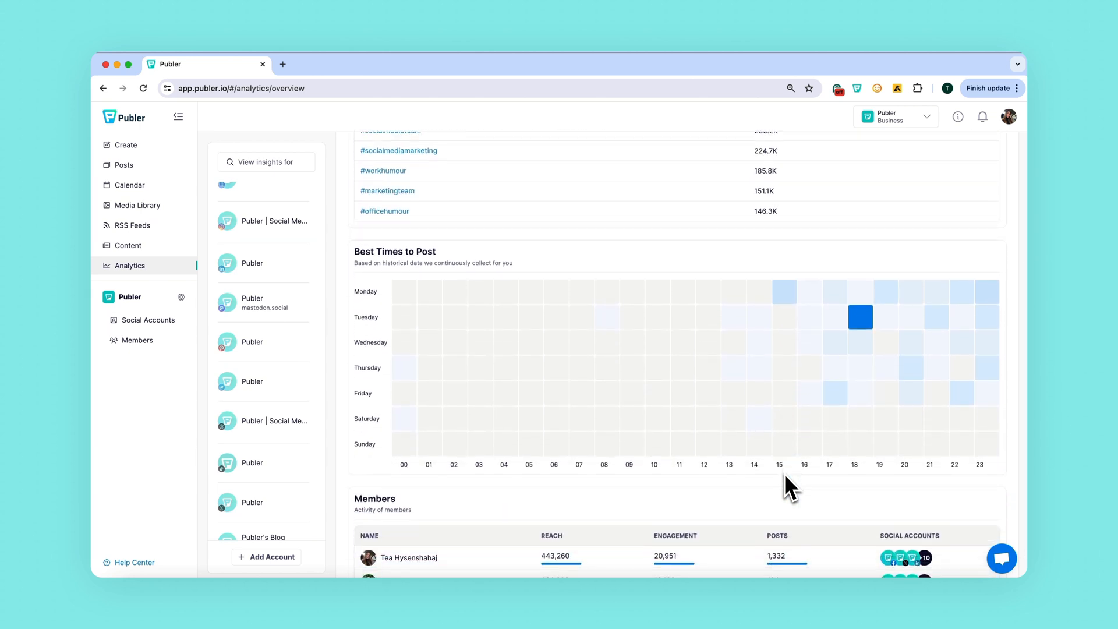
{"action": "mouse_move", "coordinate": [886, 405]}
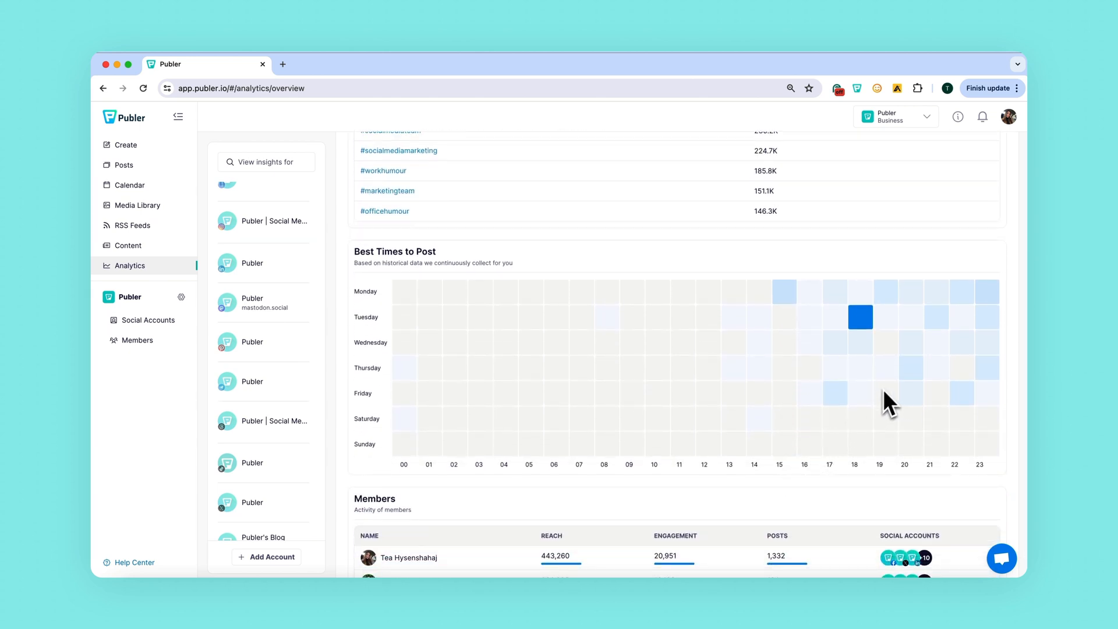
{"action": "mouse_move", "coordinate": [860, 317]}
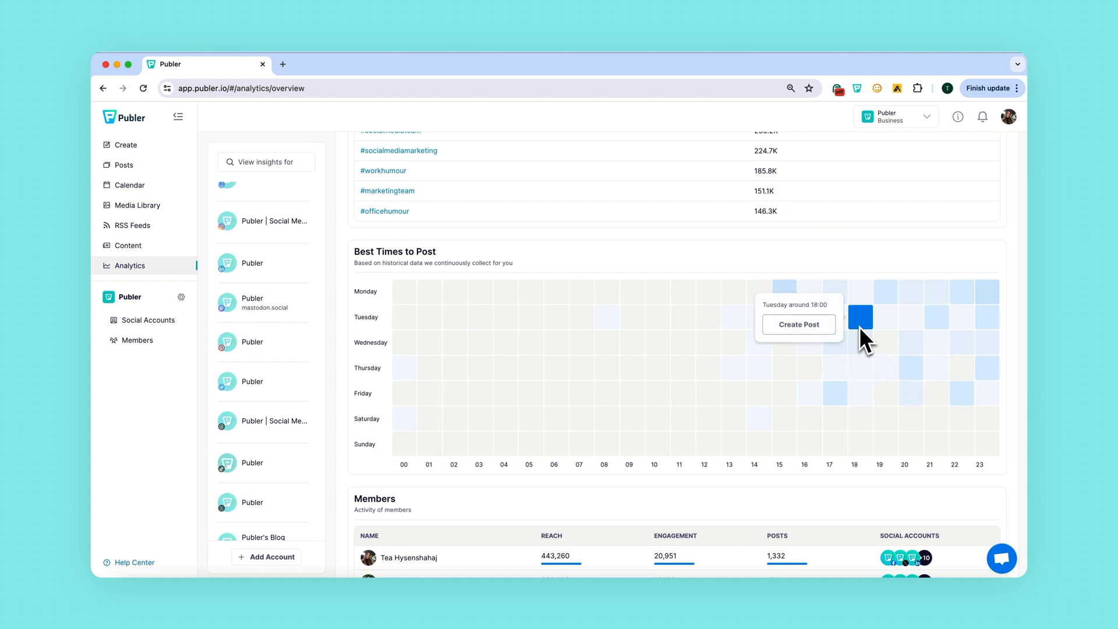
{"action": "mouse_move", "coordinate": [652, 392]}
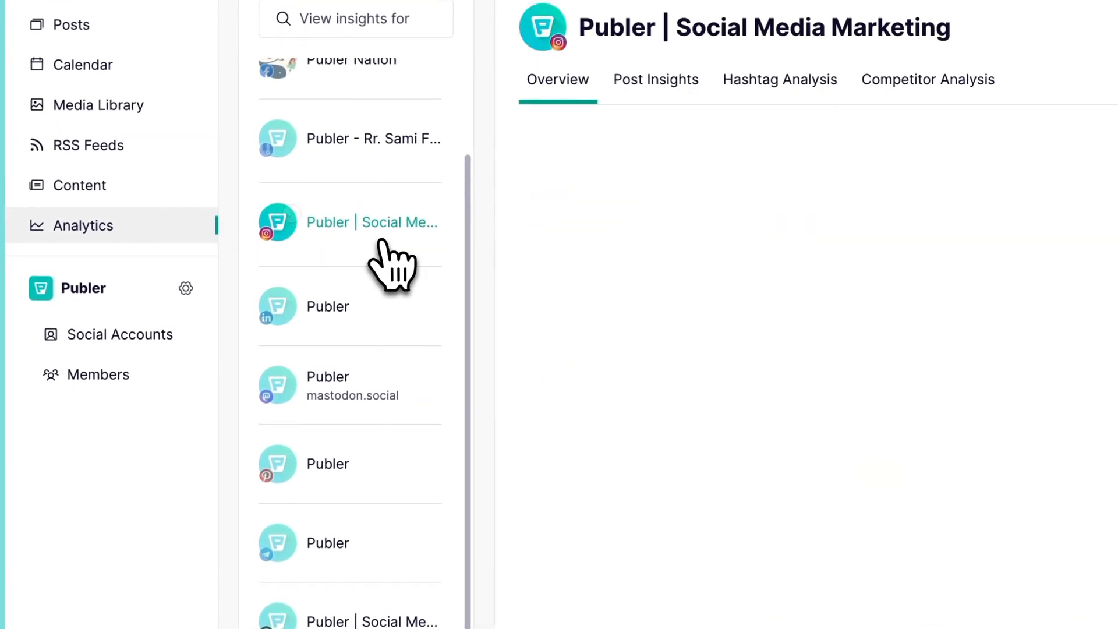
{"action": "left_click", "coordinate": [370, 222]}
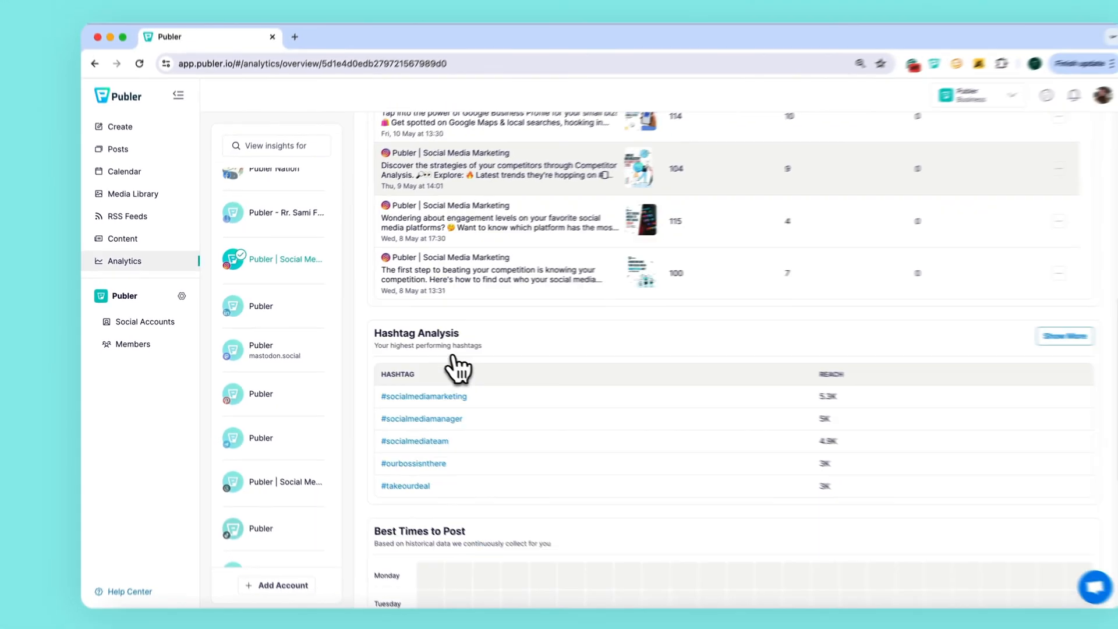
{"action": "scroll", "scroll_direction": "down", "scroll_amount": 3}
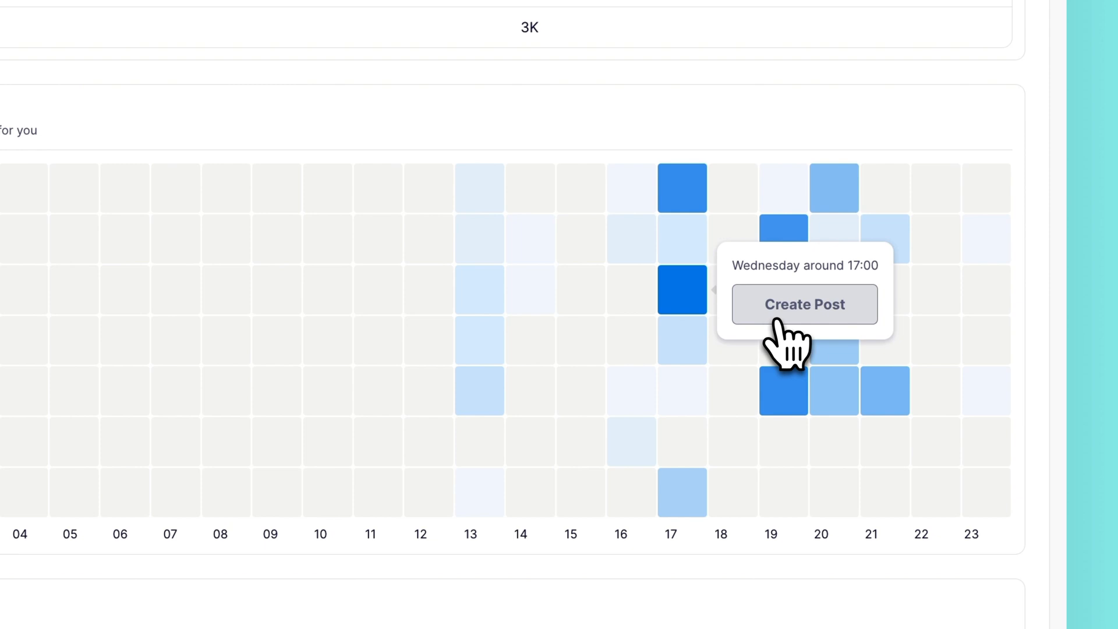
{"action": "left_click", "coordinate": [804, 304]}
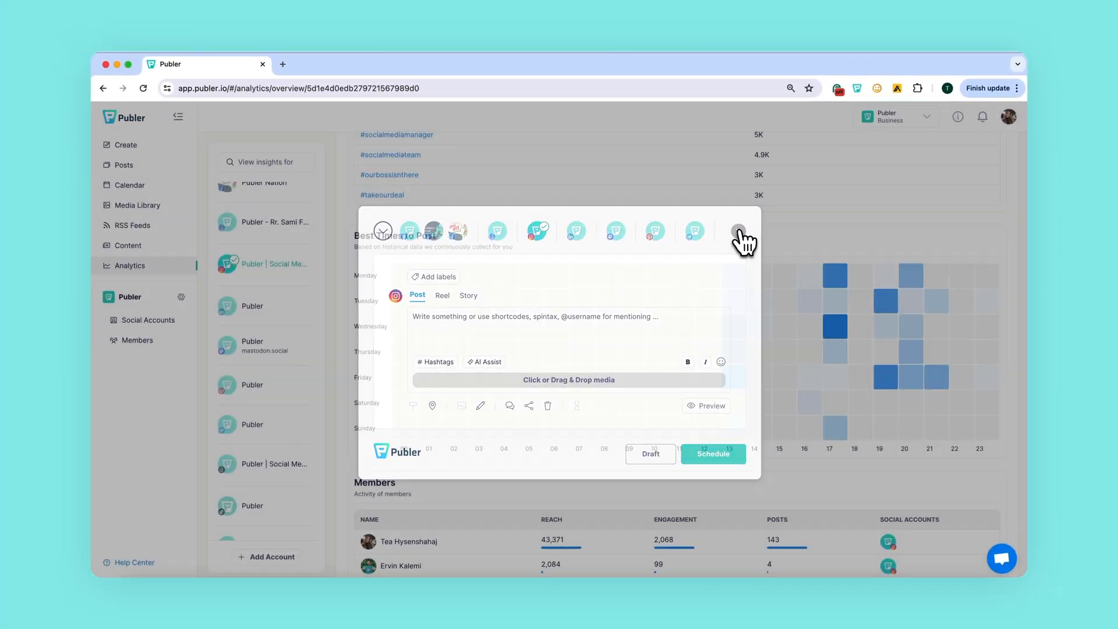
{"action": "left_click", "coordinate": [738, 231]}
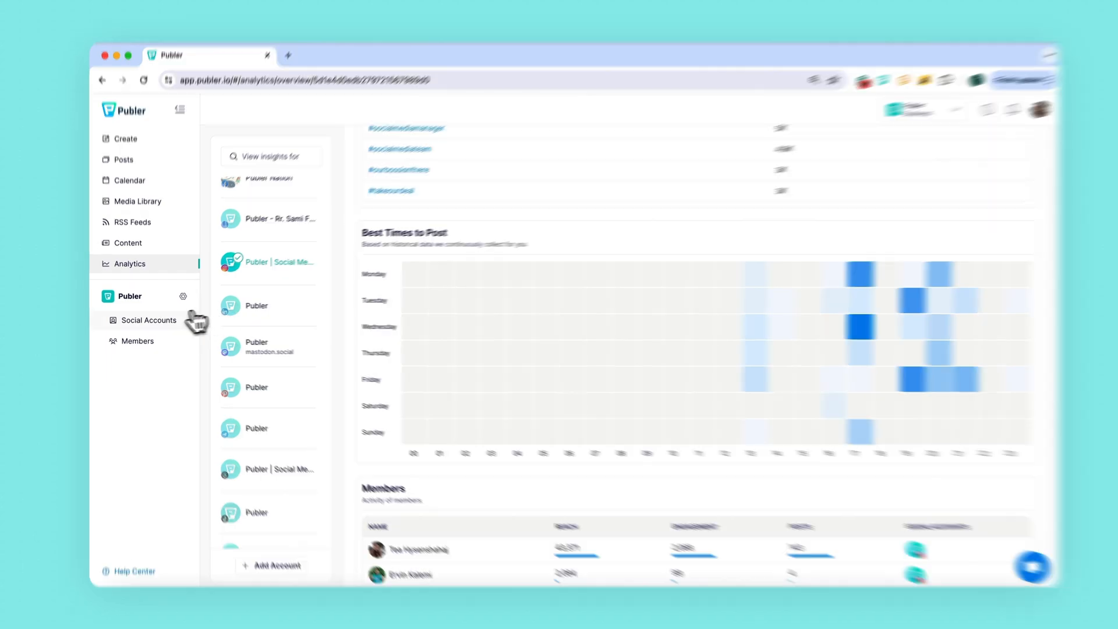
{"action": "left_click", "coordinate": [149, 319]}
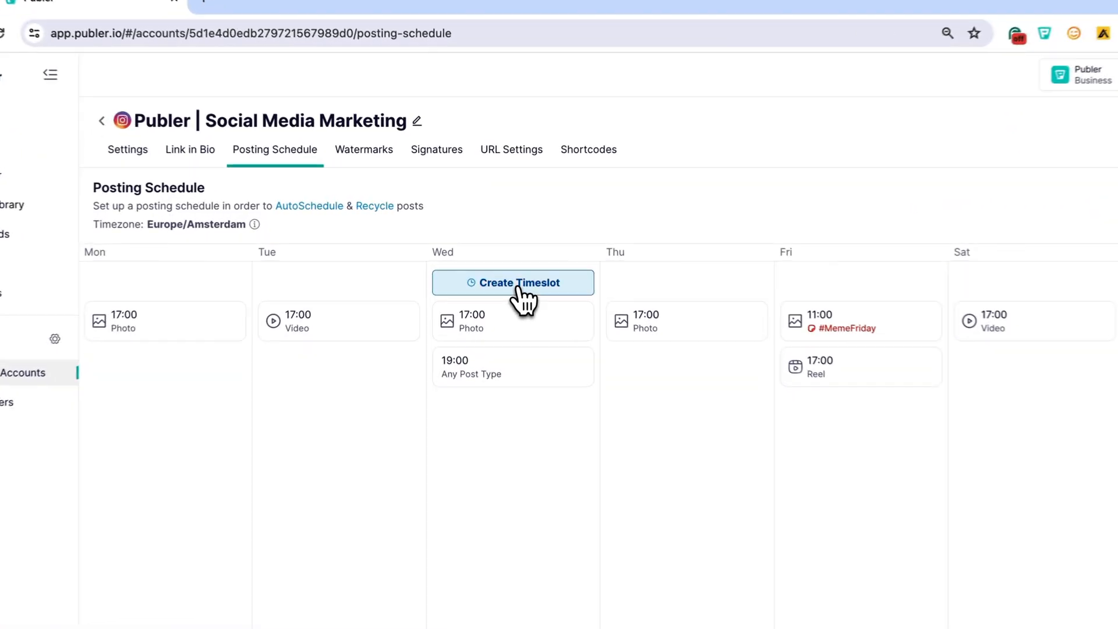
{"action": "left_click", "coordinate": [513, 283]}
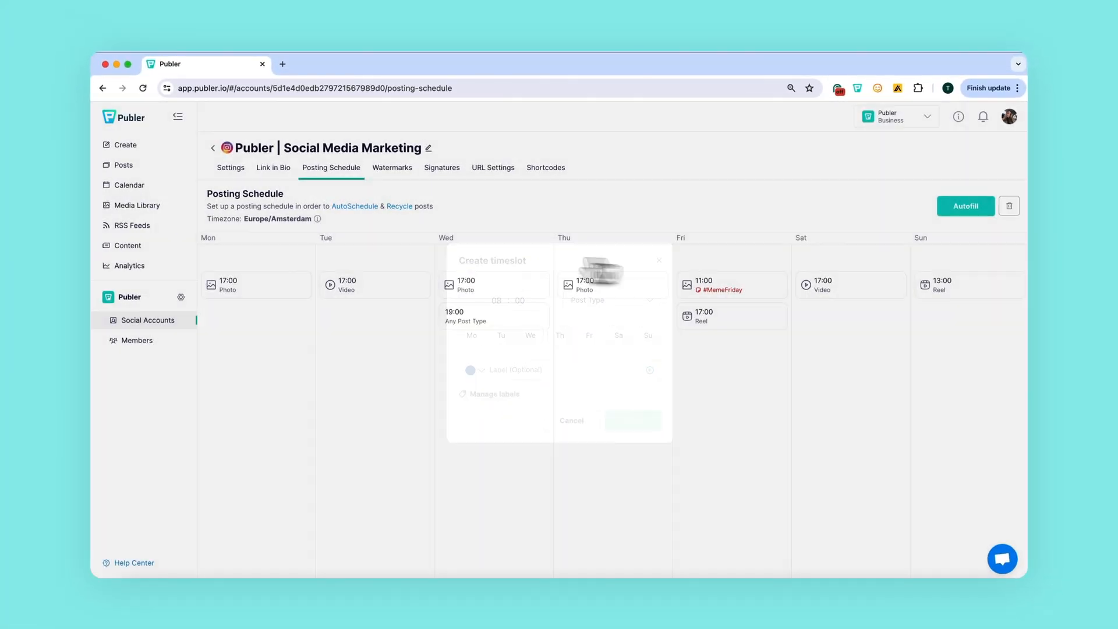
{"action": "left_click", "coordinate": [129, 266]}
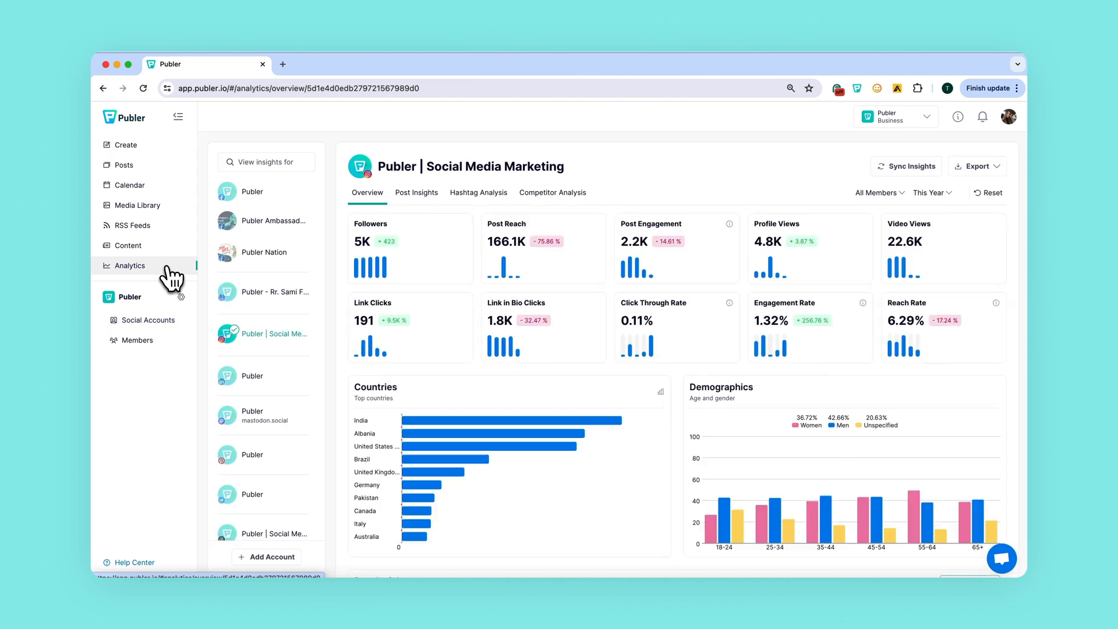
- Scroll the all-accounts overview to the Best Times heatmap and Members table
{"action": "scroll", "scroll_direction": "down", "scroll_amount": 3}
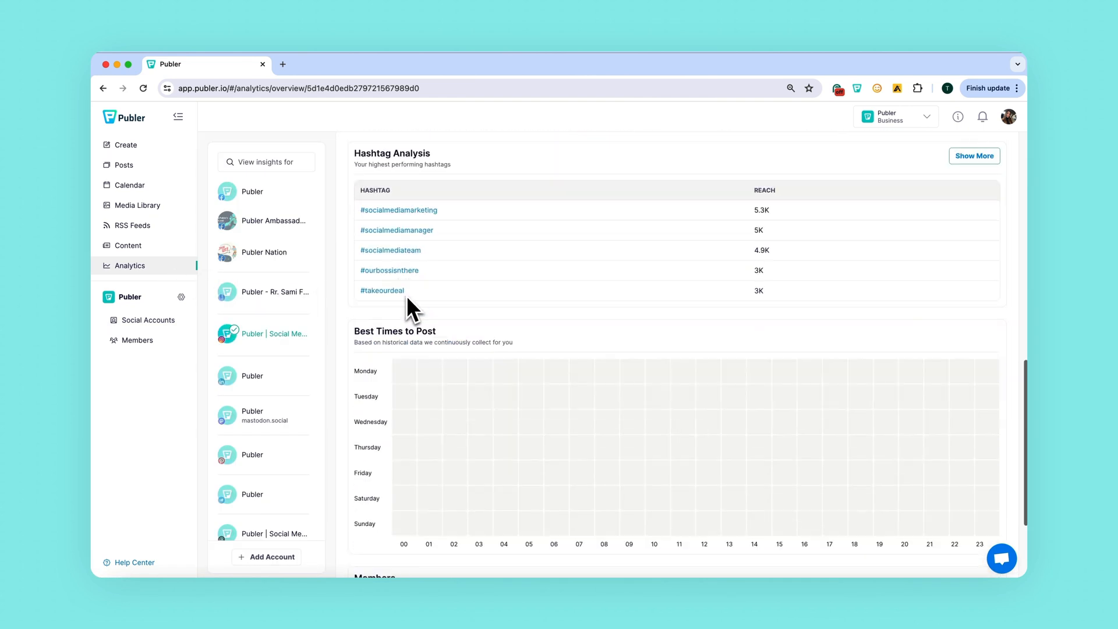
{"action": "scroll", "scroll_direction": "down", "scroll_amount": 3}
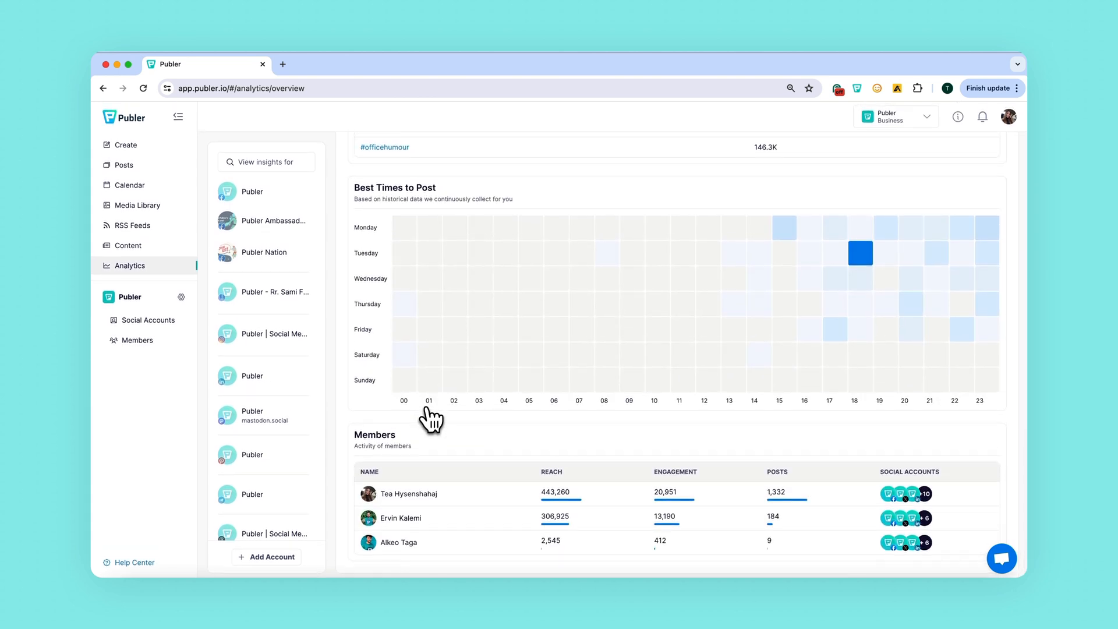
{"action": "mouse_move", "coordinate": [361, 456]}
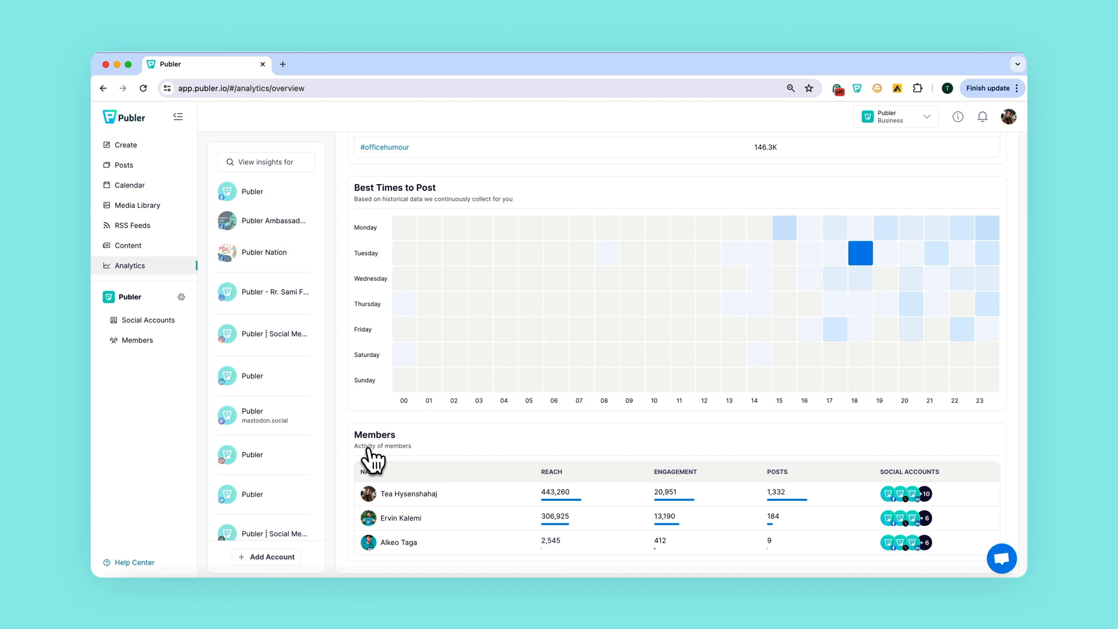
{"action": "mouse_move", "coordinate": [585, 479]}
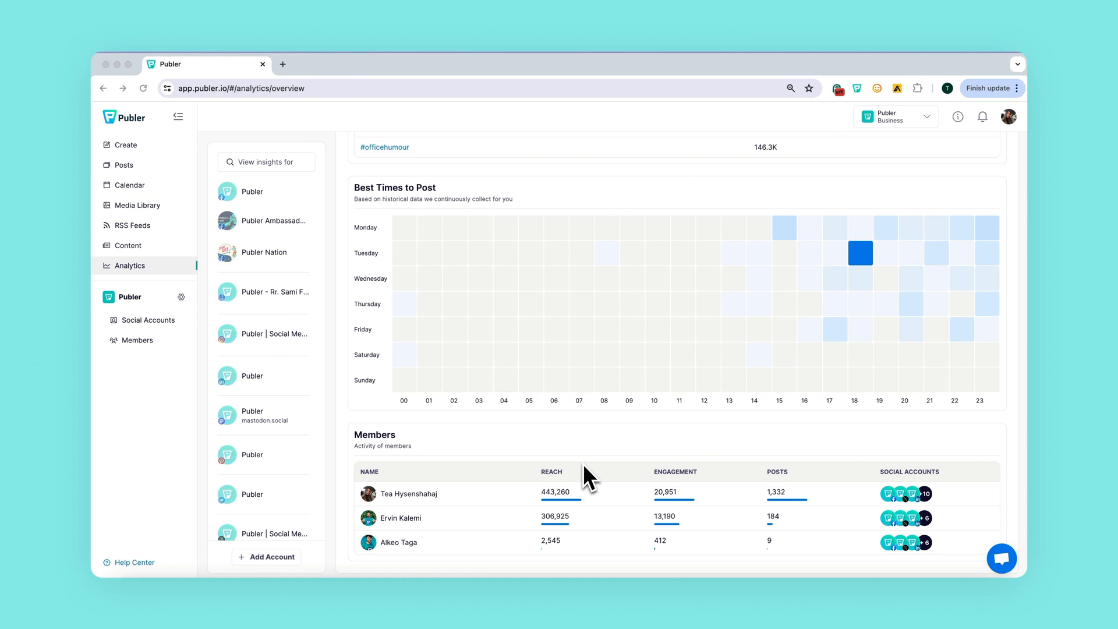
{"action": "mouse_move", "coordinate": [667, 447]}
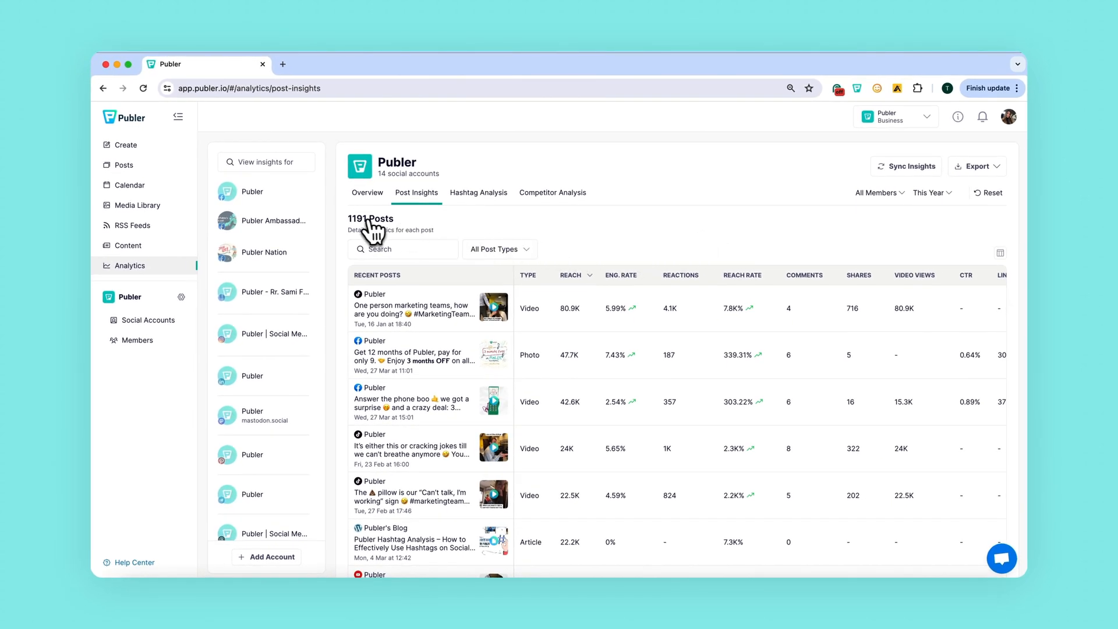
- Review the Post Insights list of 1,191 posts and its metric columns
{"action": "double_click", "coordinate": [369, 218]}
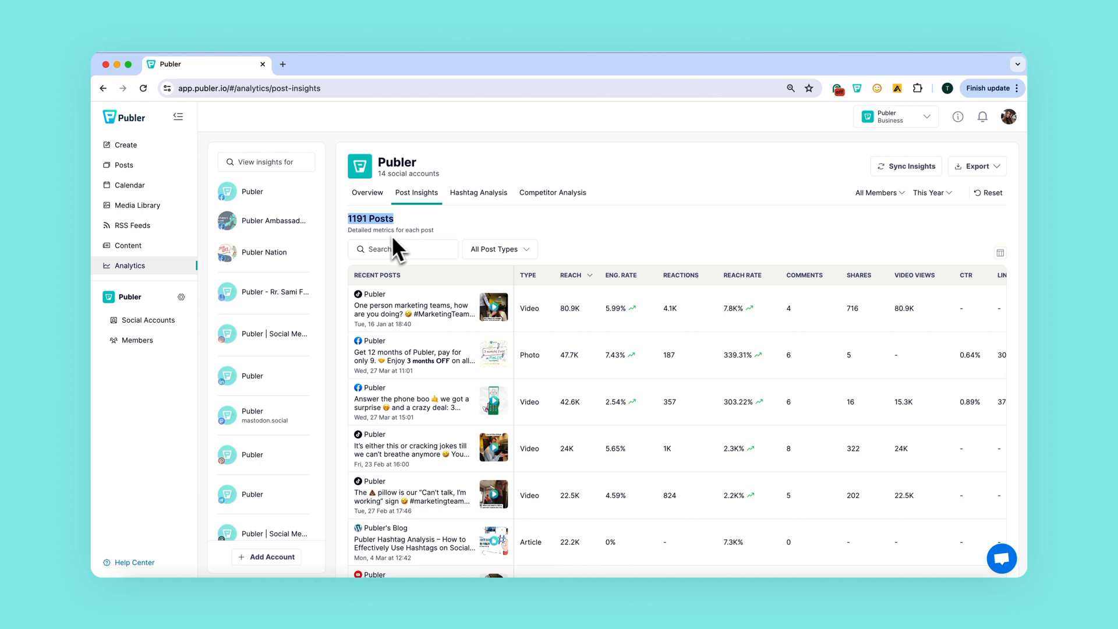
{"action": "mouse_move", "coordinate": [659, 262]}
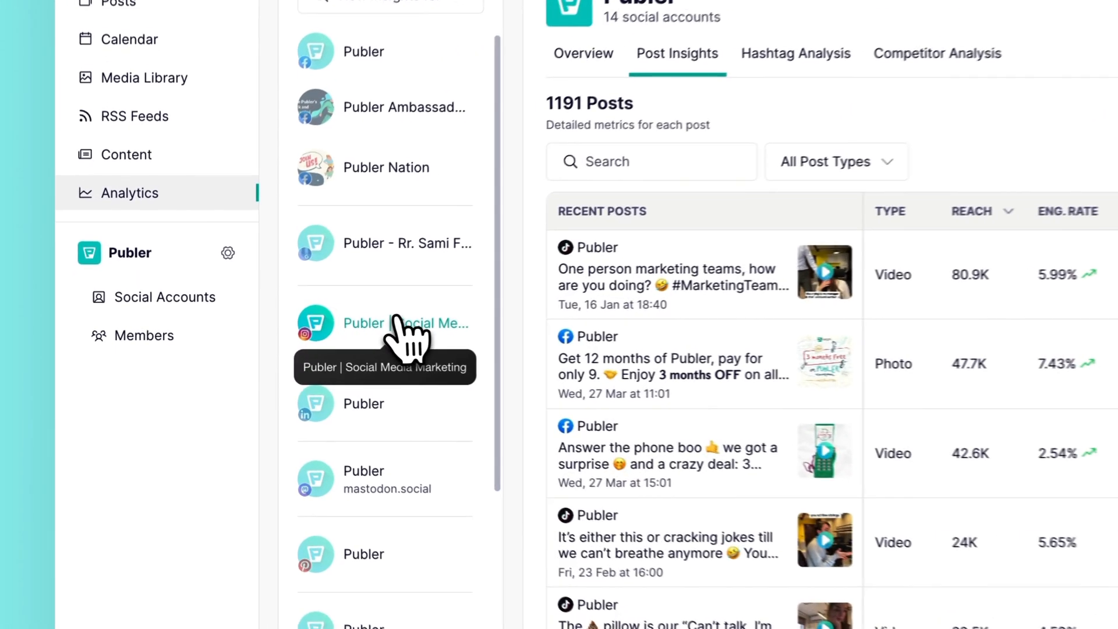
{"action": "left_click", "coordinate": [396, 322]}
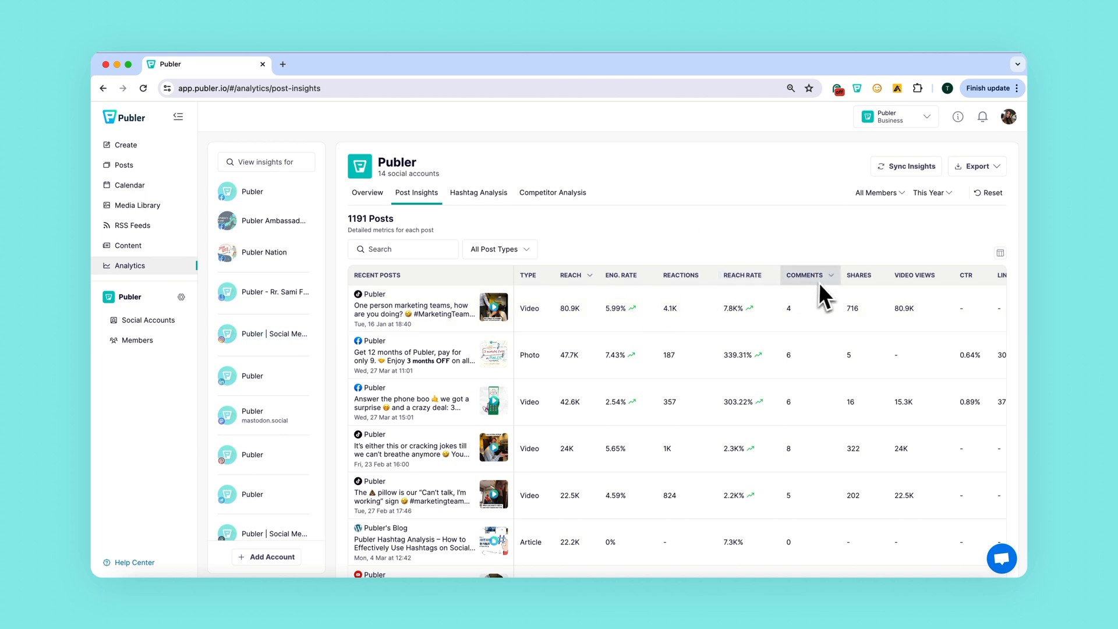
{"action": "scroll", "scroll_direction": "right", "scroll_amount": 3}
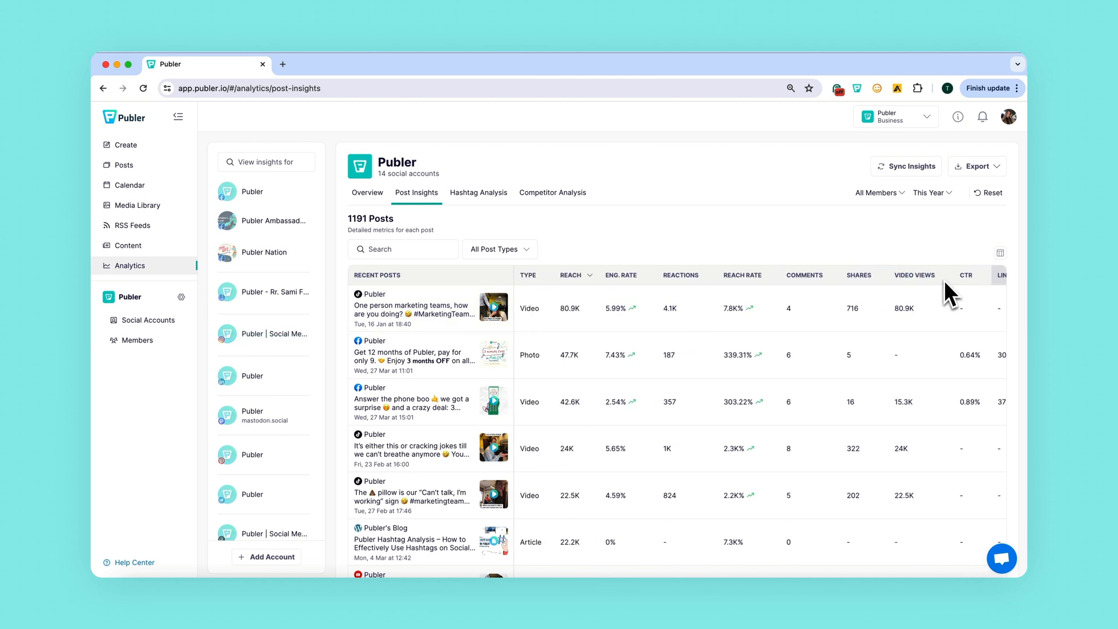
{"action": "left_click", "coordinate": [1000, 252]}
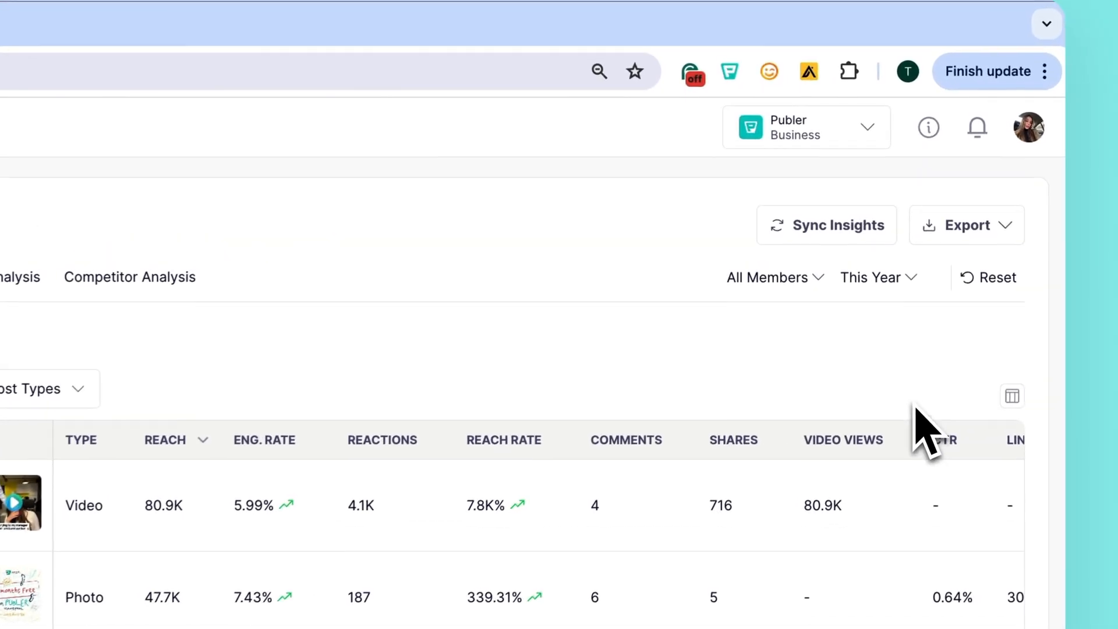
{"action": "left_click", "coordinate": [968, 226]}
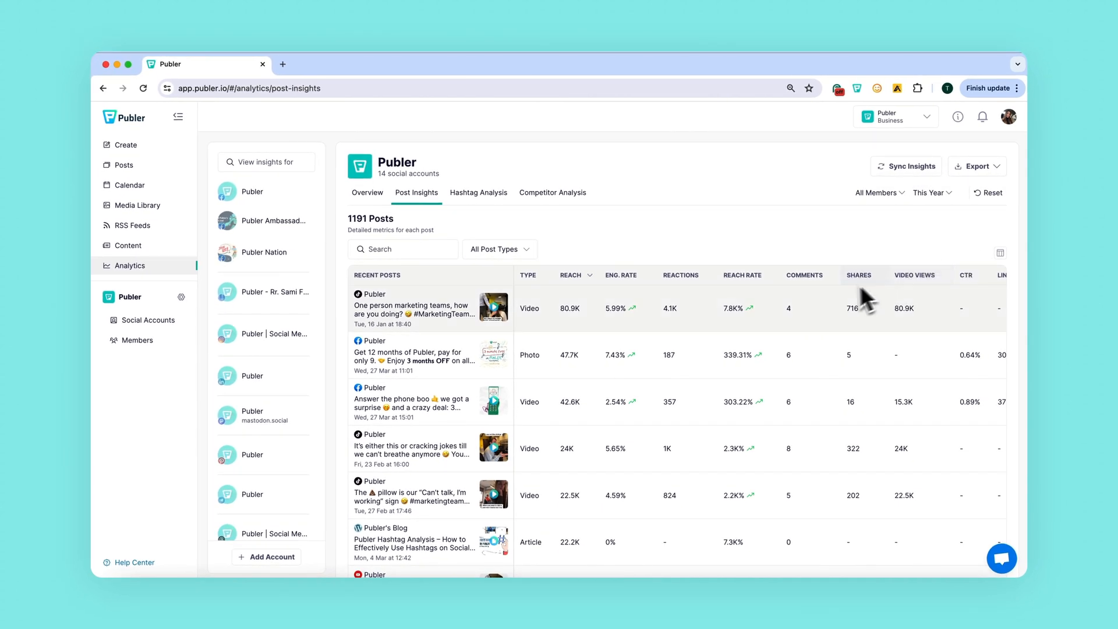
{"action": "mouse_move", "coordinate": [722, 326]}
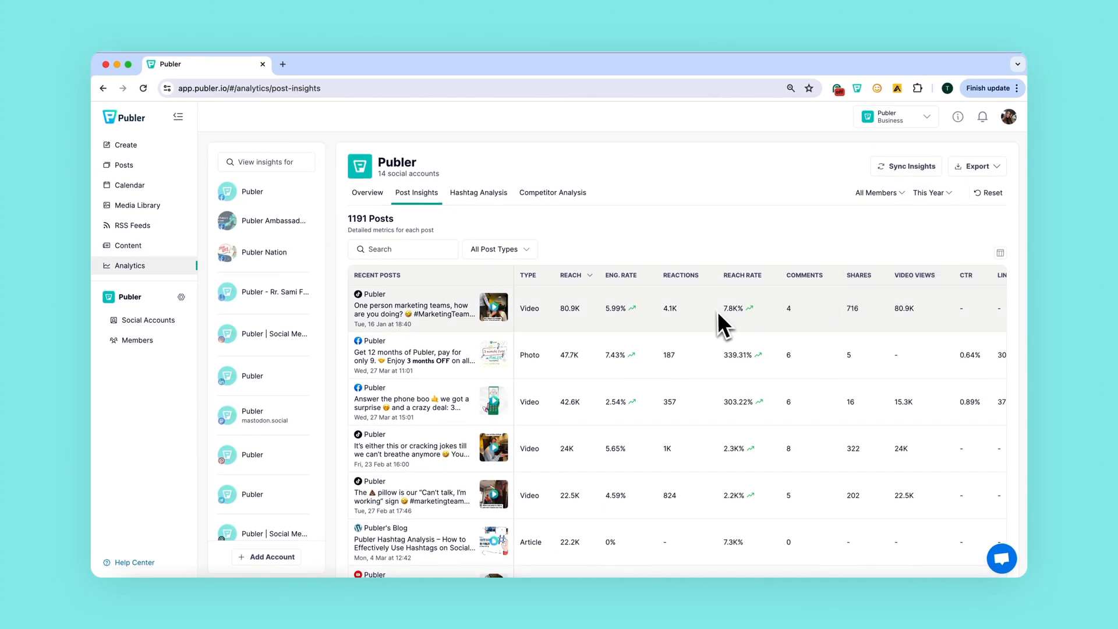
{"action": "mouse_move", "coordinate": [620, 266]}
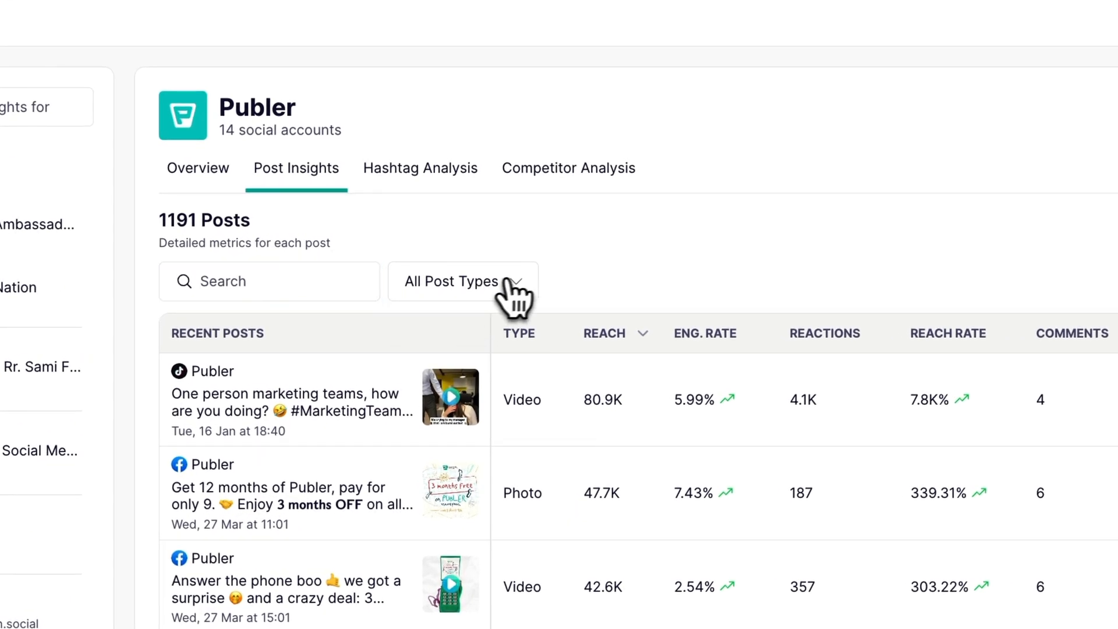
{"action": "left_click", "coordinate": [462, 282]}
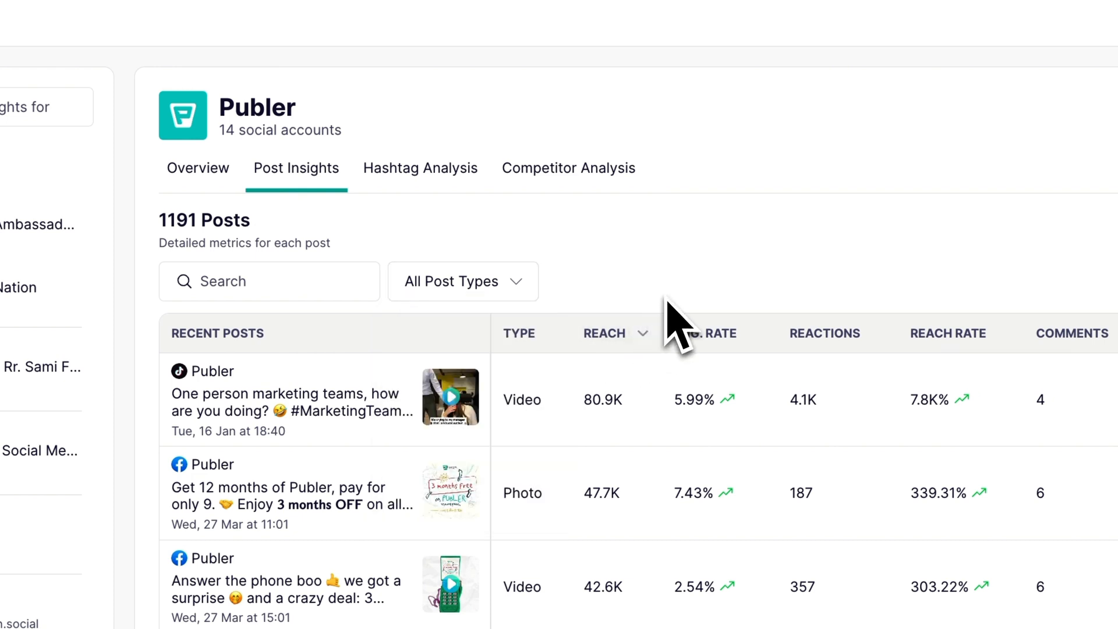
{"action": "mouse_move", "coordinate": [729, 333]}
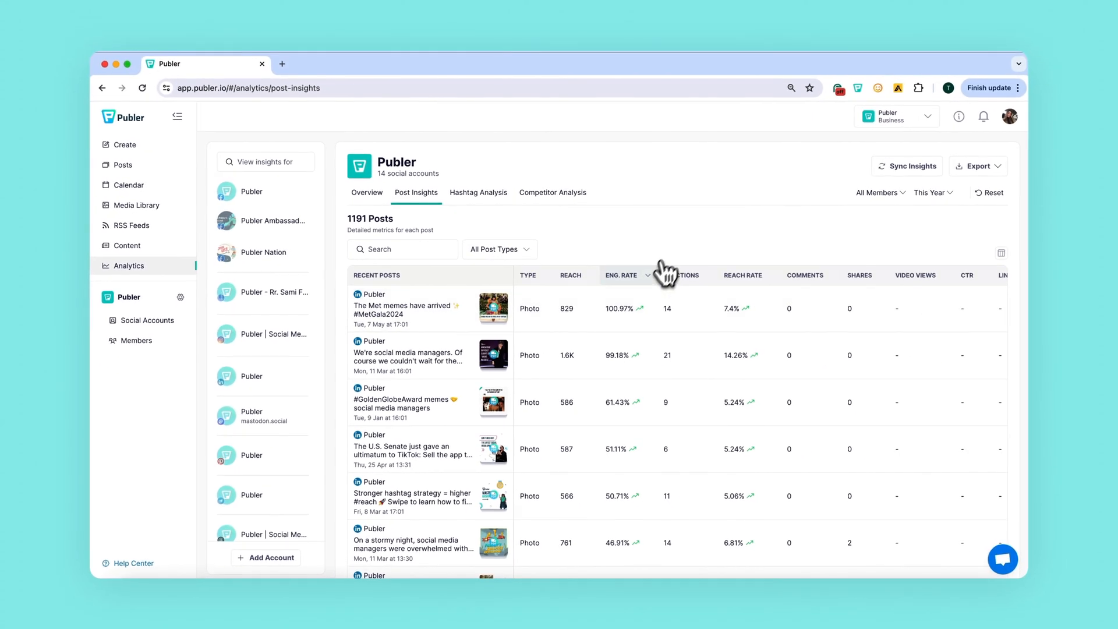
- Browse posts sorted by engagement rate, led by Met Gala memes at 100.97%
{"action": "scroll", "scroll_direction": "down", "scroll_amount": 3}
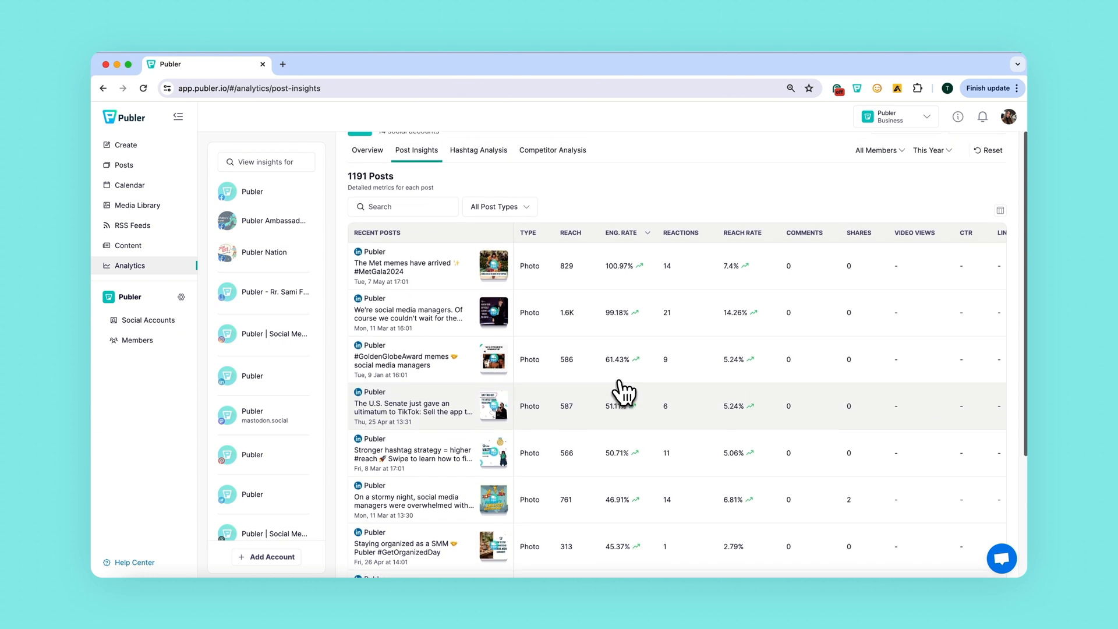
{"action": "scroll", "scroll_direction": "up", "scroll_amount": 3}
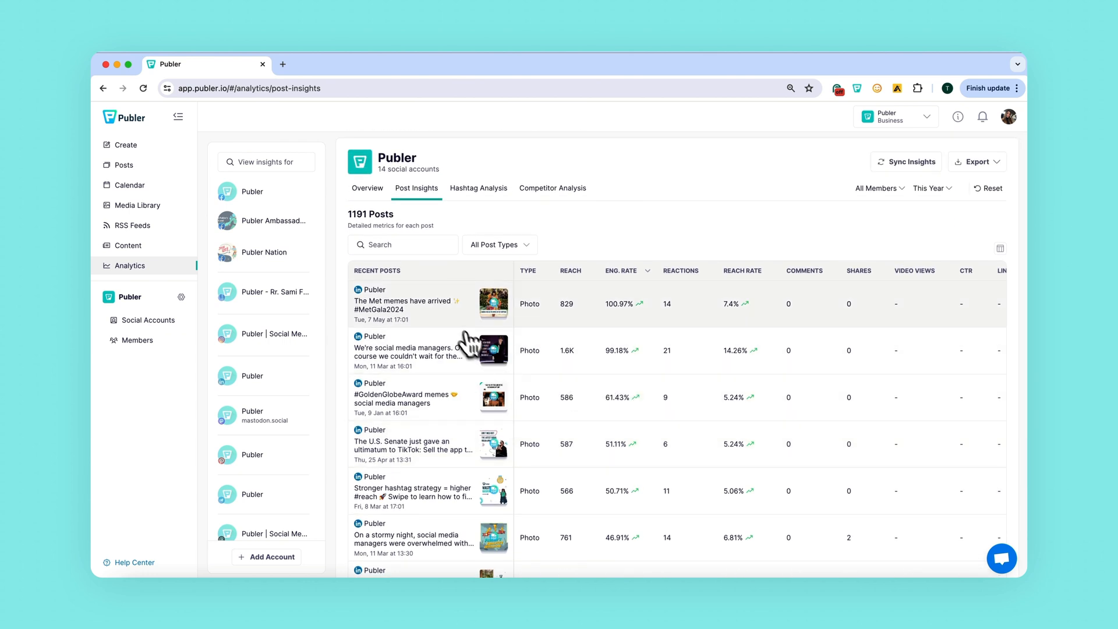
{"action": "mouse_move", "coordinate": [519, 362]}
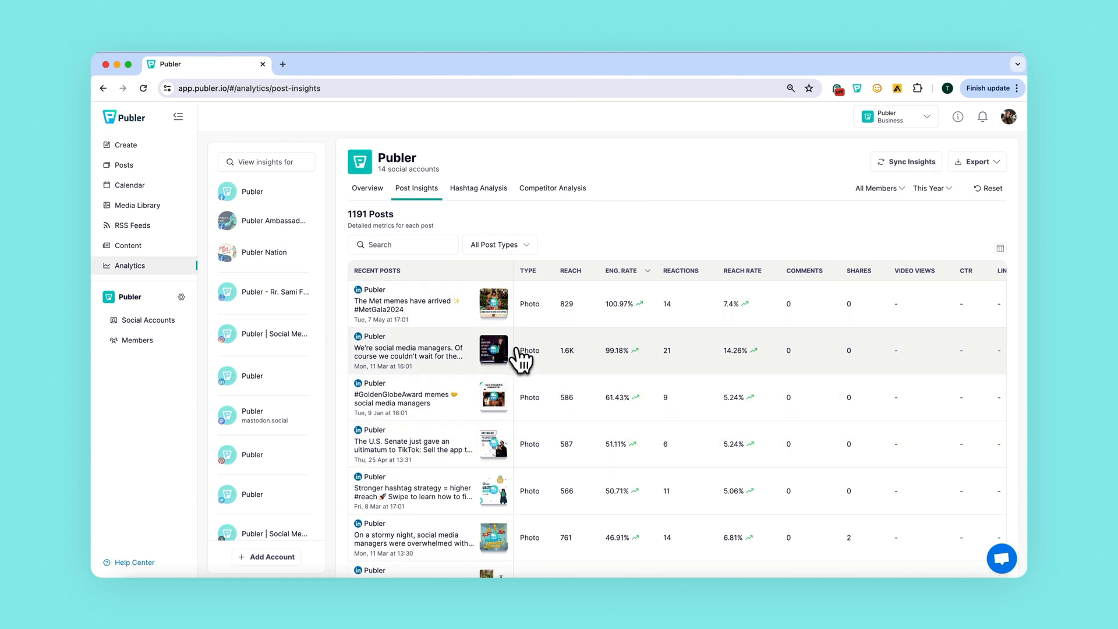
{"action": "scroll", "scroll_direction": "down", "scroll_amount": 3}
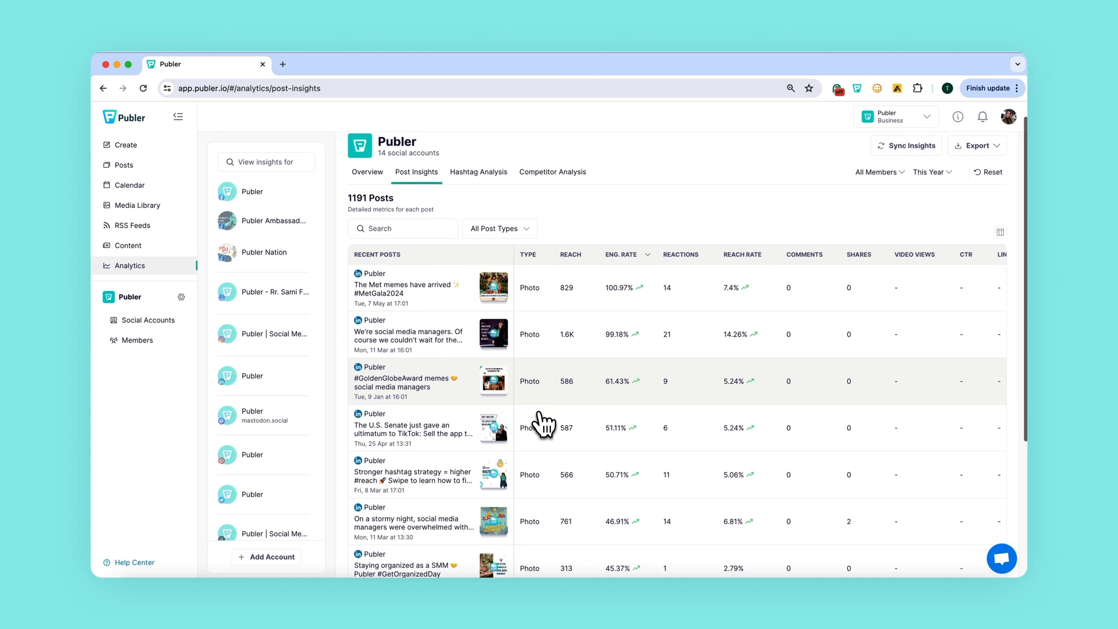
{"action": "scroll", "scroll_direction": "down", "scroll_amount": 3}
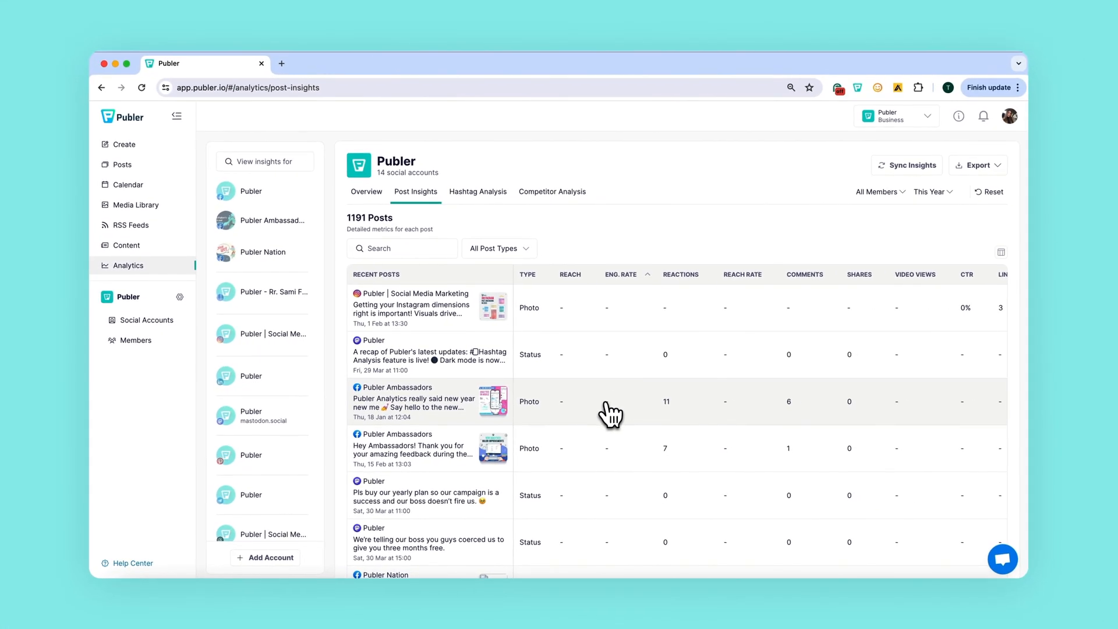
{"action": "mouse_move", "coordinate": [616, 508]}
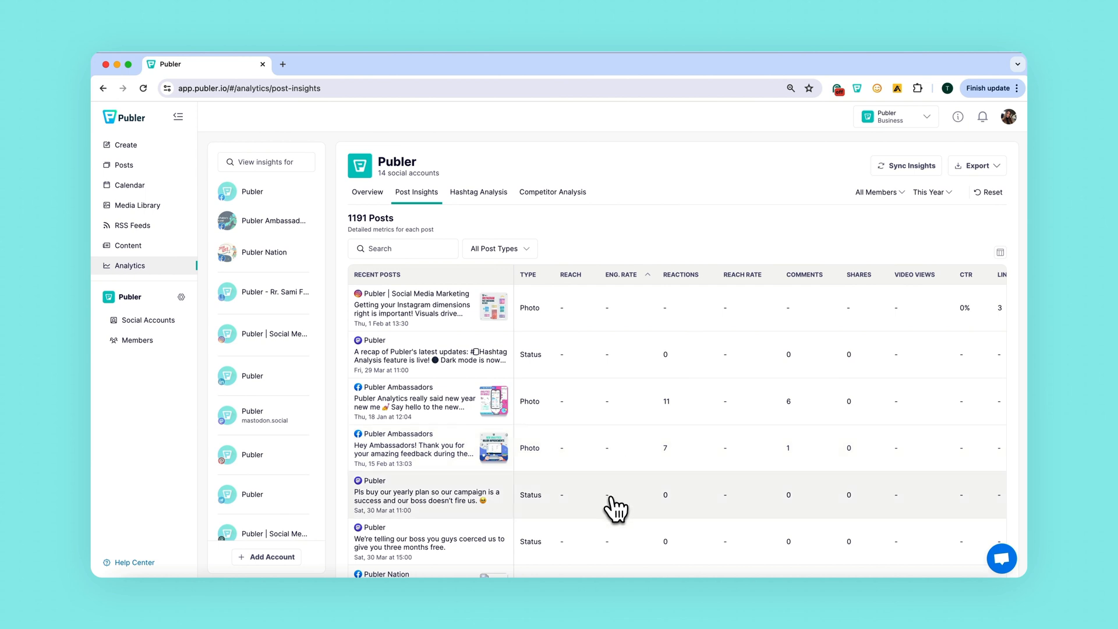
{"action": "scroll", "scroll_direction": "down", "scroll_amount": 3}
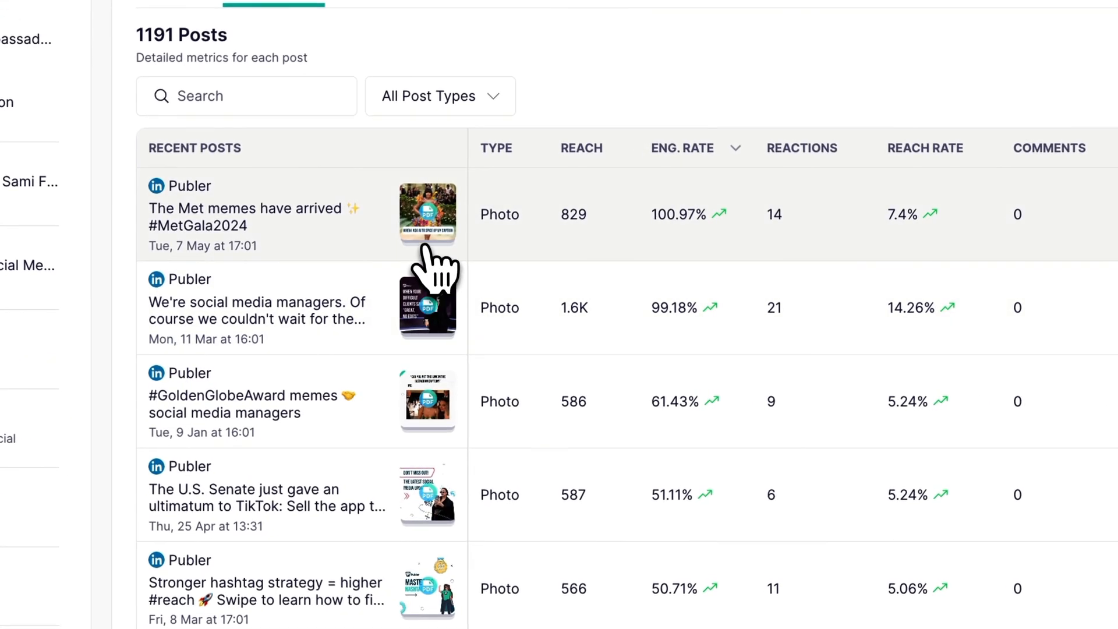
{"action": "left_click", "coordinate": [427, 214]}
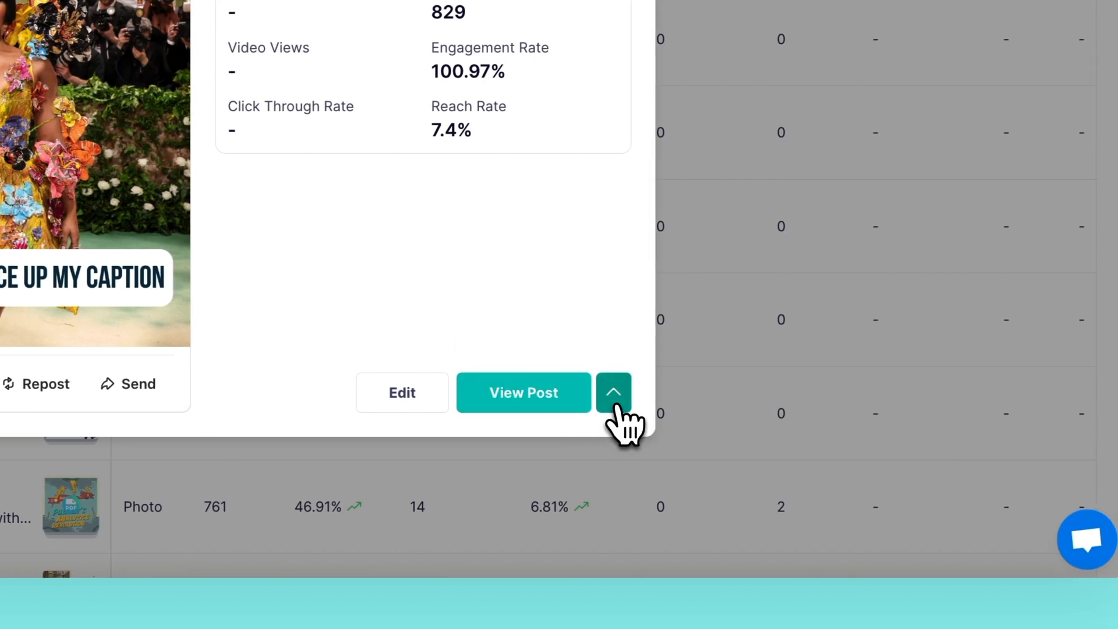
{"action": "left_click", "coordinate": [613, 393]}
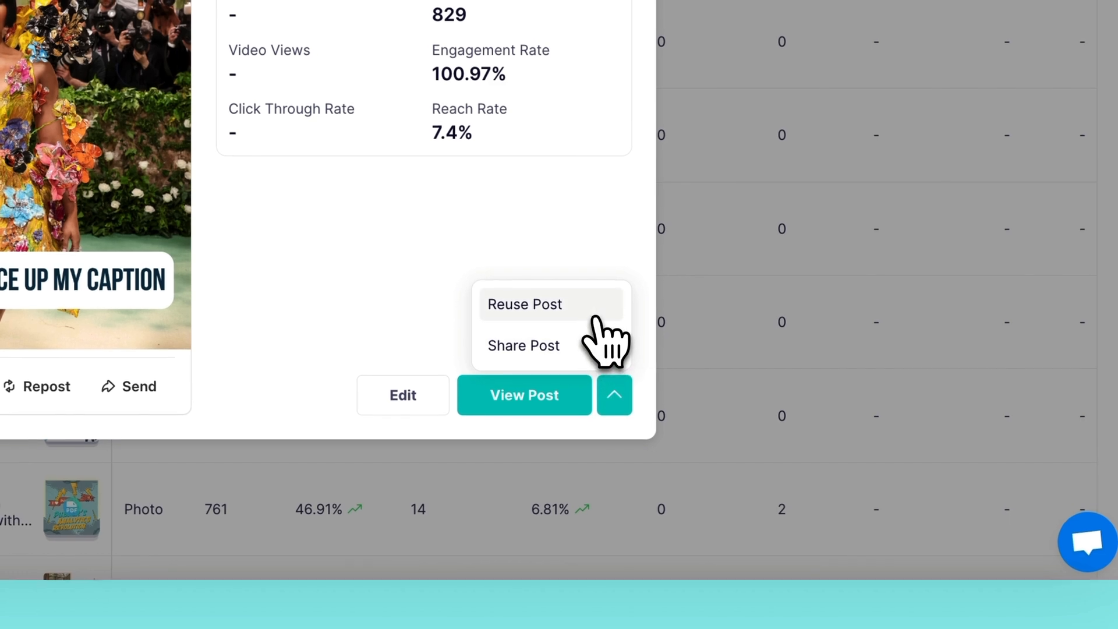
{"action": "left_click", "coordinate": [525, 304]}
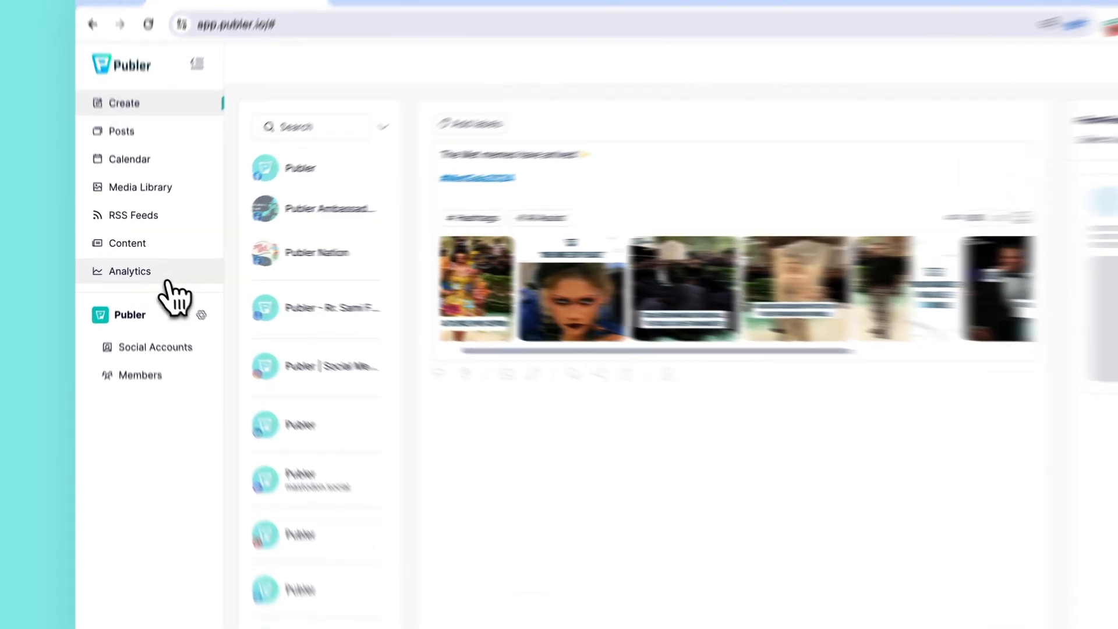
{"action": "left_click", "coordinate": [129, 272]}
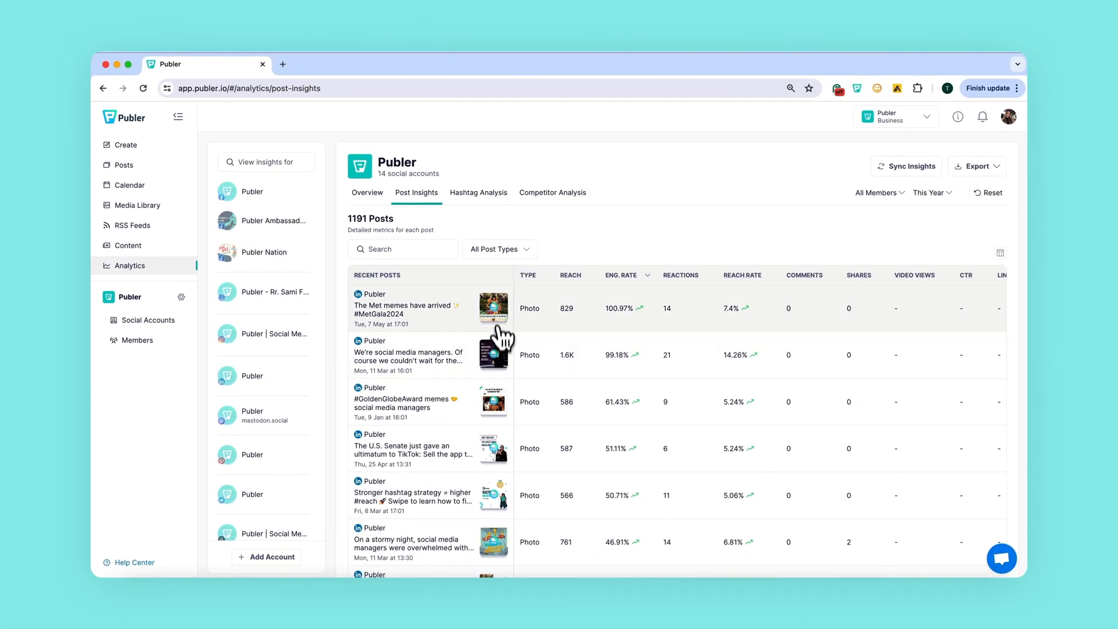
{"action": "left_click", "coordinate": [570, 275]}
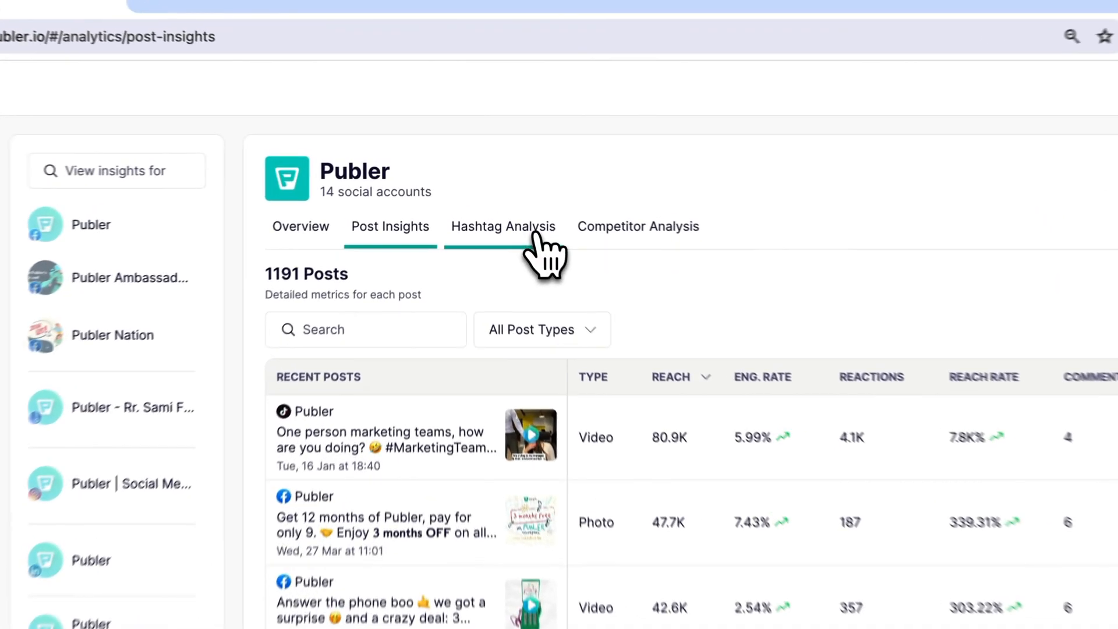
- Open Hashtag Analysis, check its visible columns, and sort hashtags by reactions
{"action": "left_click", "coordinate": [503, 226]}
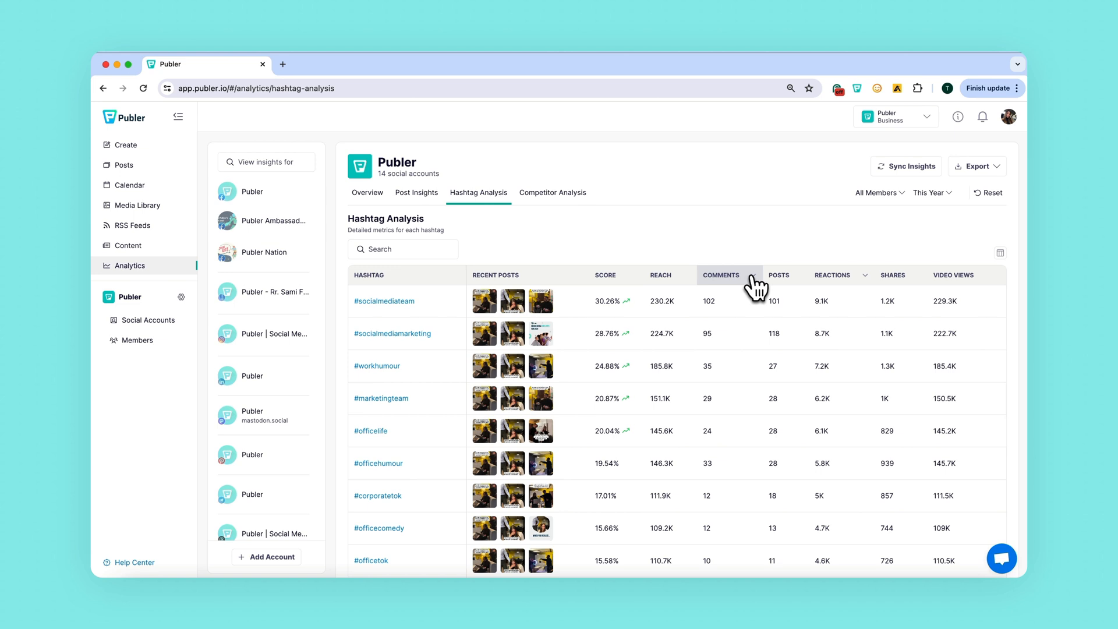
{"action": "mouse_move", "coordinate": [953, 282]}
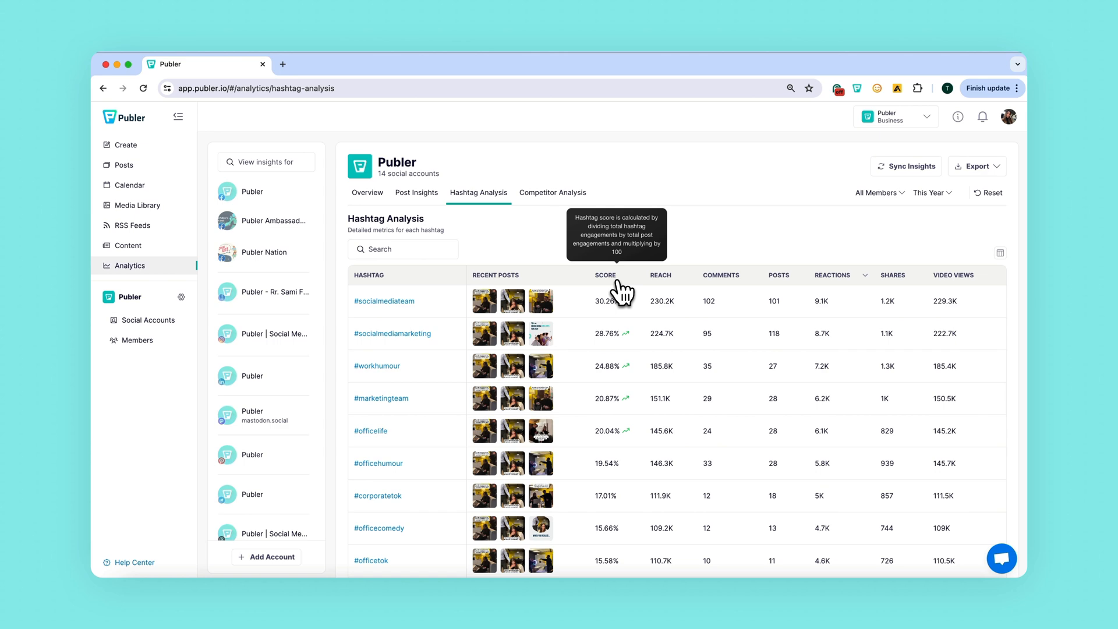
{"action": "mouse_move", "coordinate": [693, 268]}
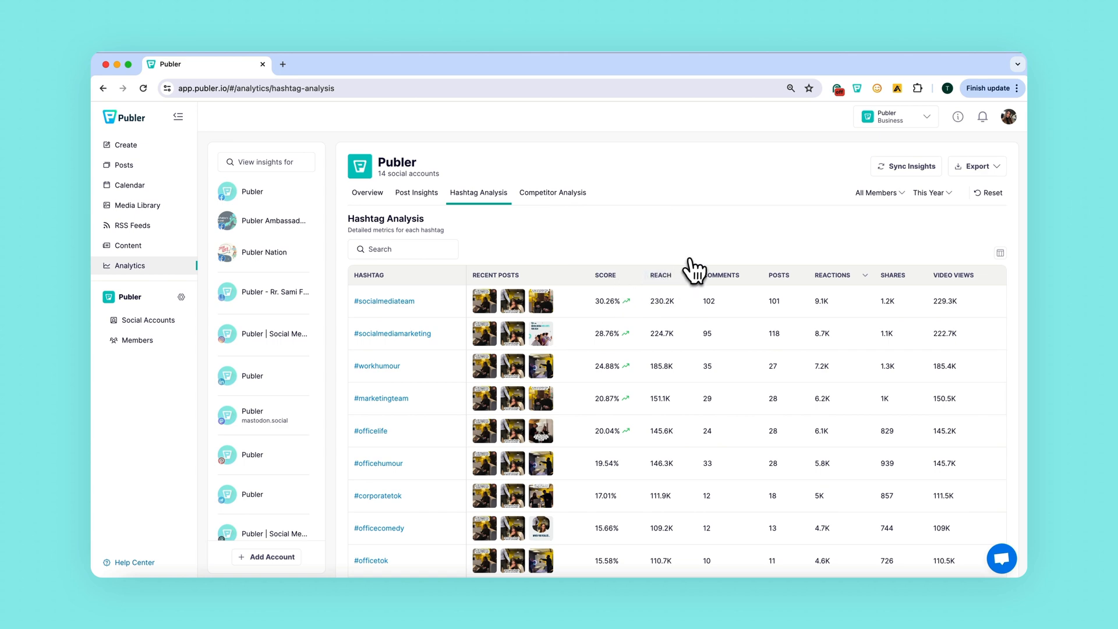
{"action": "left_click", "coordinate": [999, 253]}
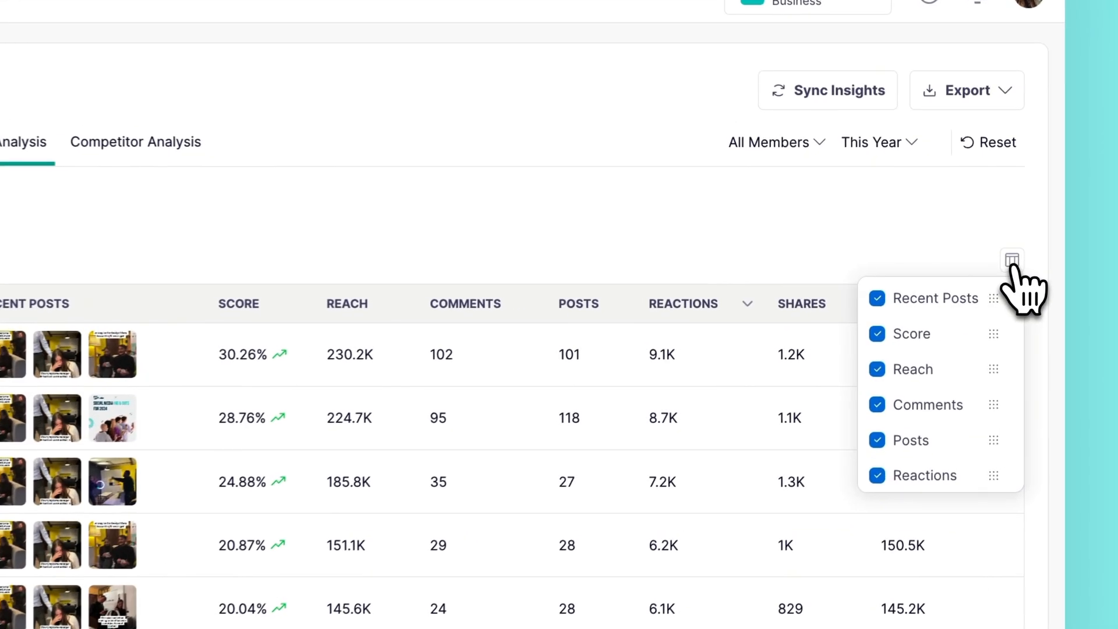
{"action": "scroll", "scroll_direction": "down", "scroll_amount": 3}
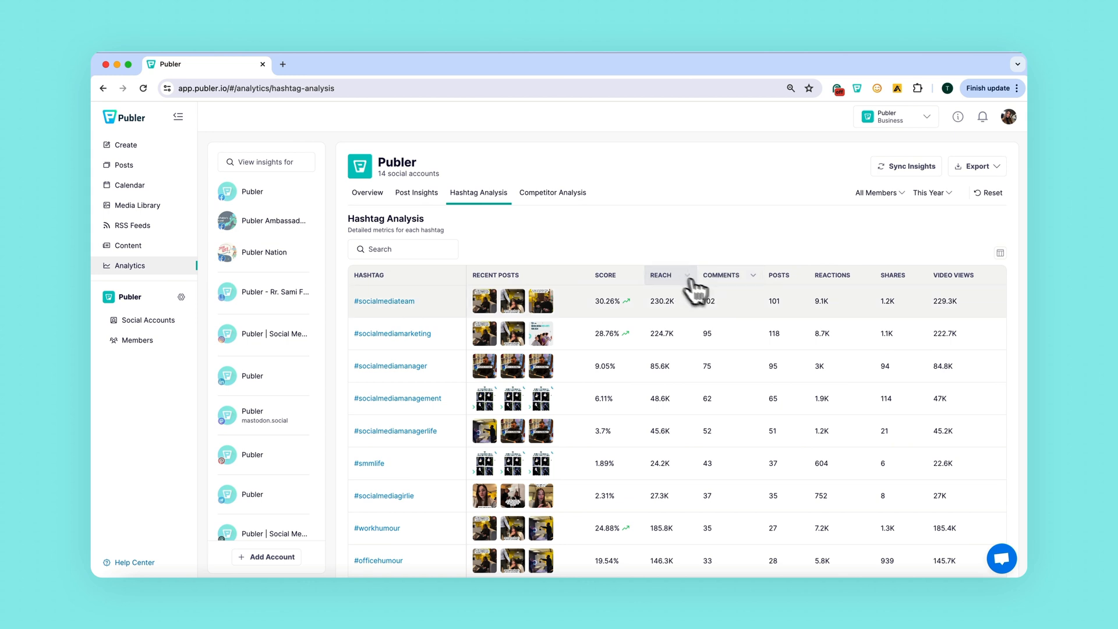
{"action": "left_click", "coordinate": [832, 275]}
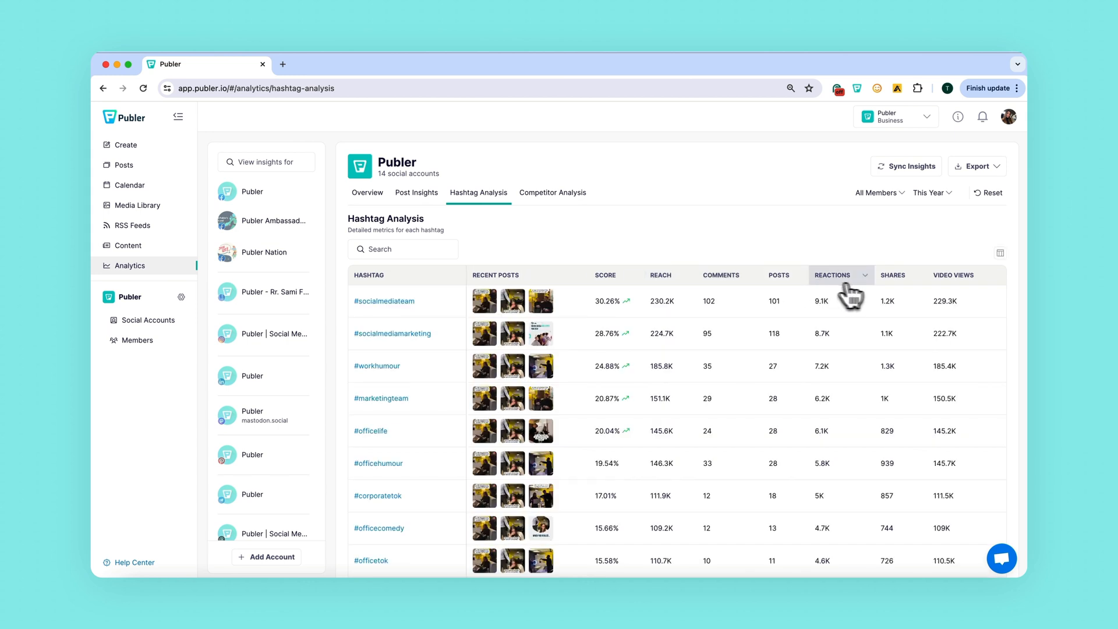
{"action": "mouse_move", "coordinate": [575, 382]}
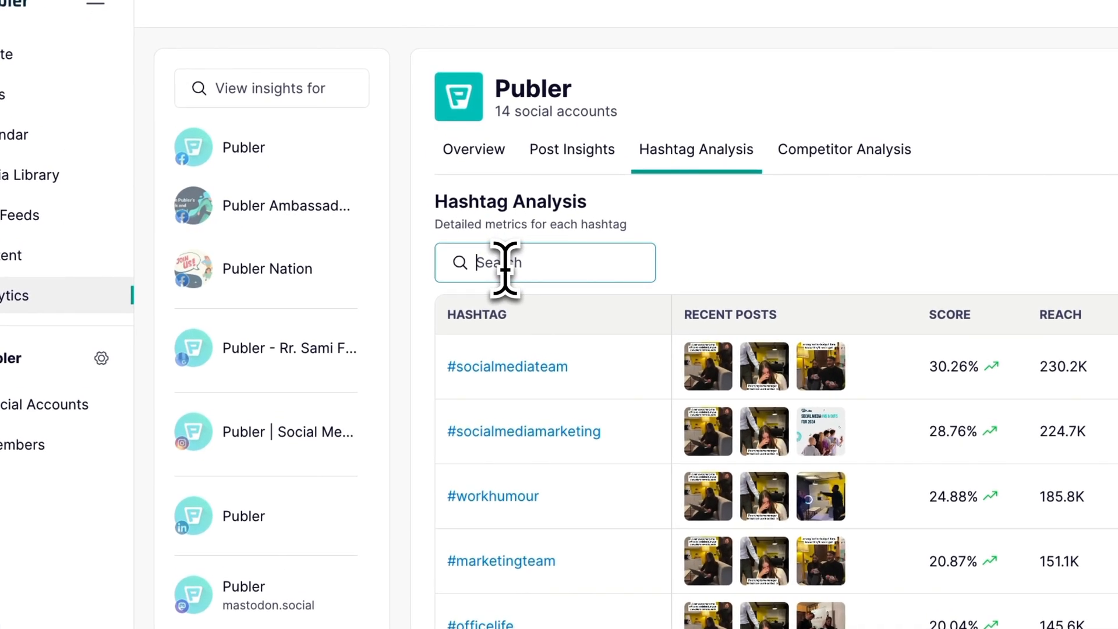
- Search hashtags for 'smm' and preview a top post's analytics
{"action": "type", "text": "smm"}
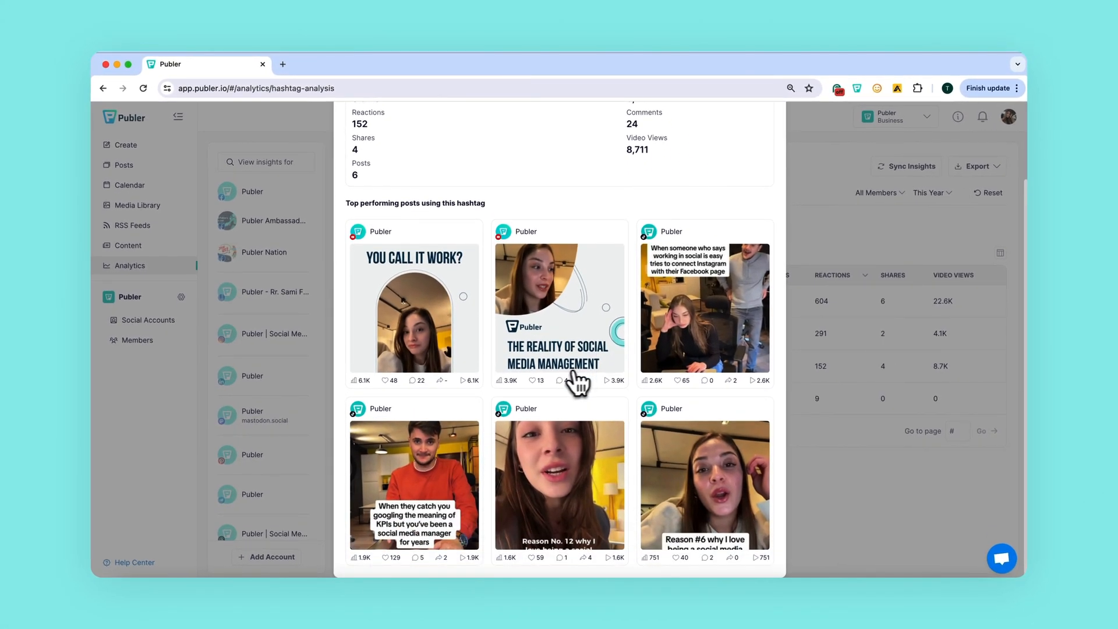
{"action": "left_click", "coordinate": [559, 306]}
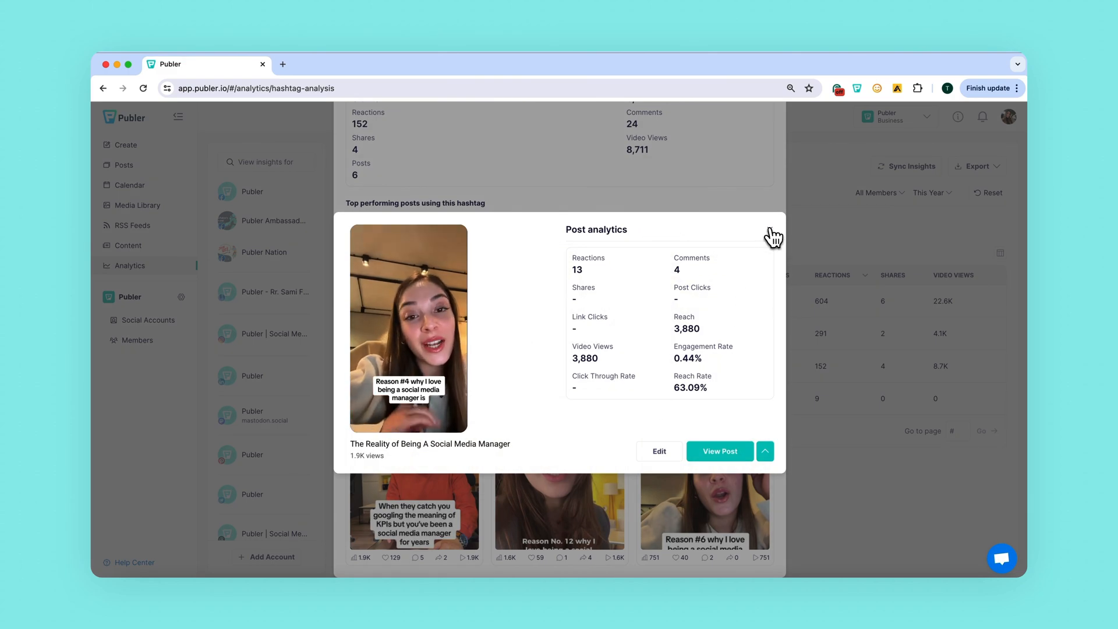
{"action": "left_click", "coordinate": [773, 235]}
{"action": "type", "text": "ourboss"}
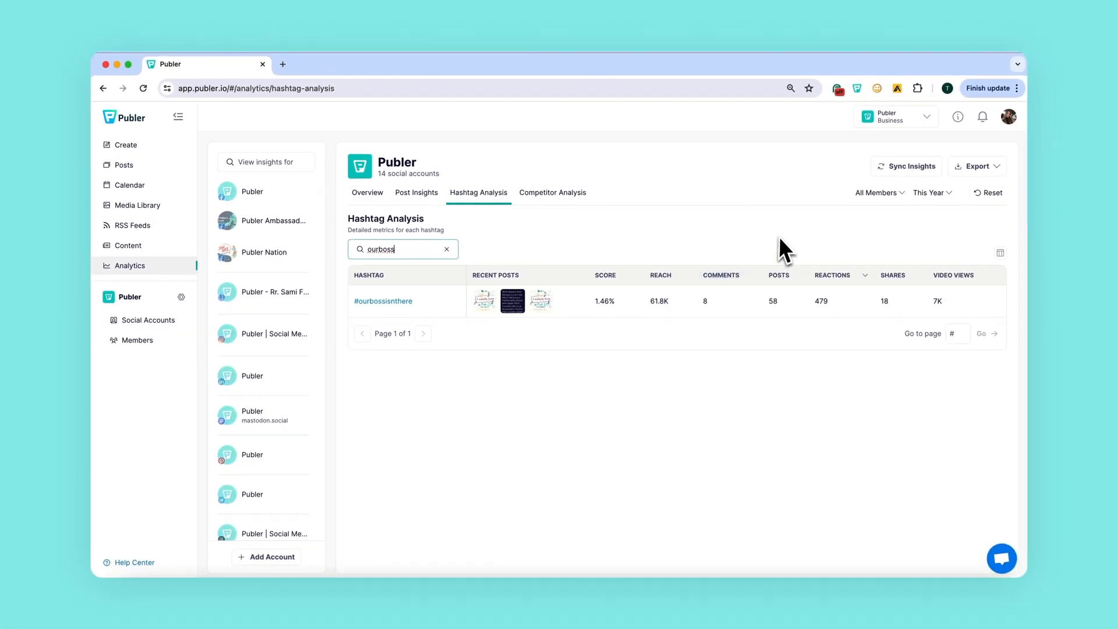
{"action": "mouse_move", "coordinate": [799, 241]}
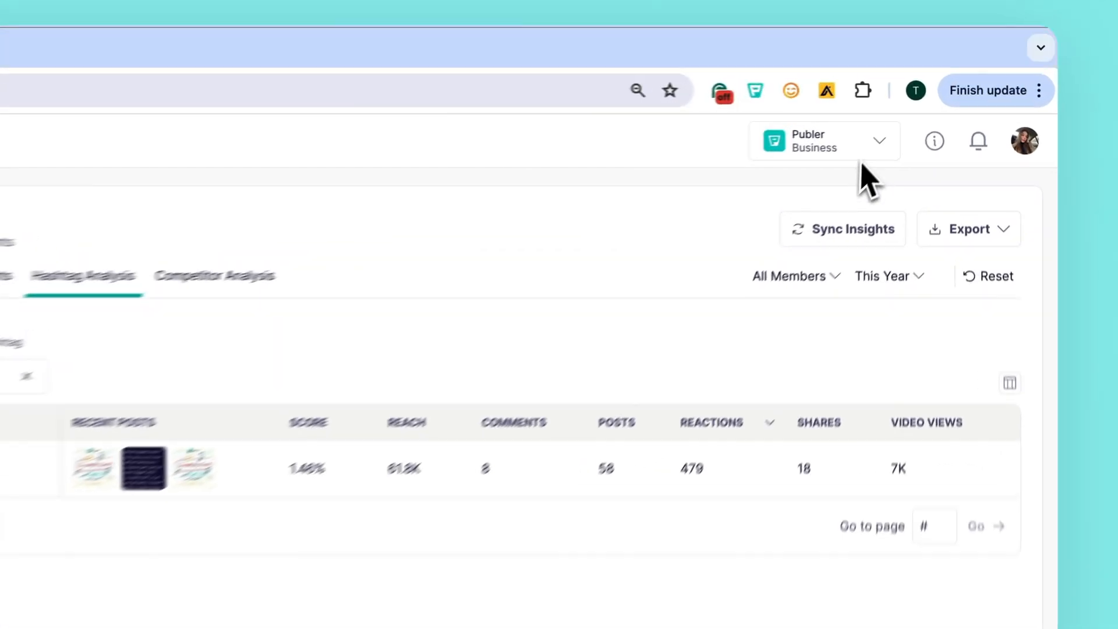
- Switch to Tony's Burger workspace and view competitors McDonald's, Subway and Domino's
{"action": "left_click", "coordinate": [824, 139]}
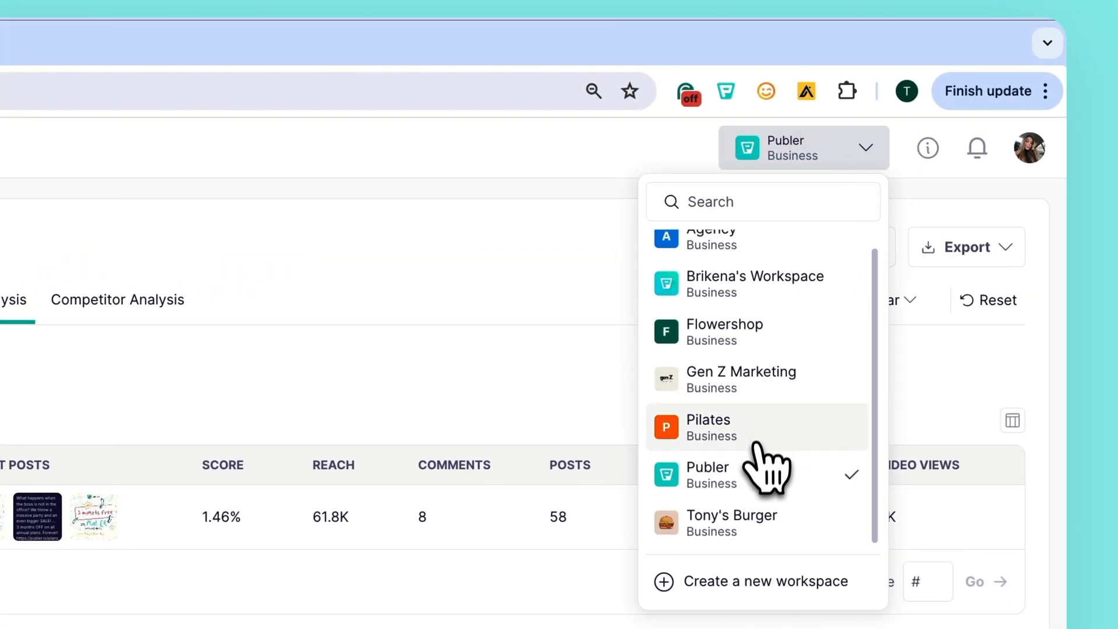
{"action": "left_click", "coordinate": [732, 522]}
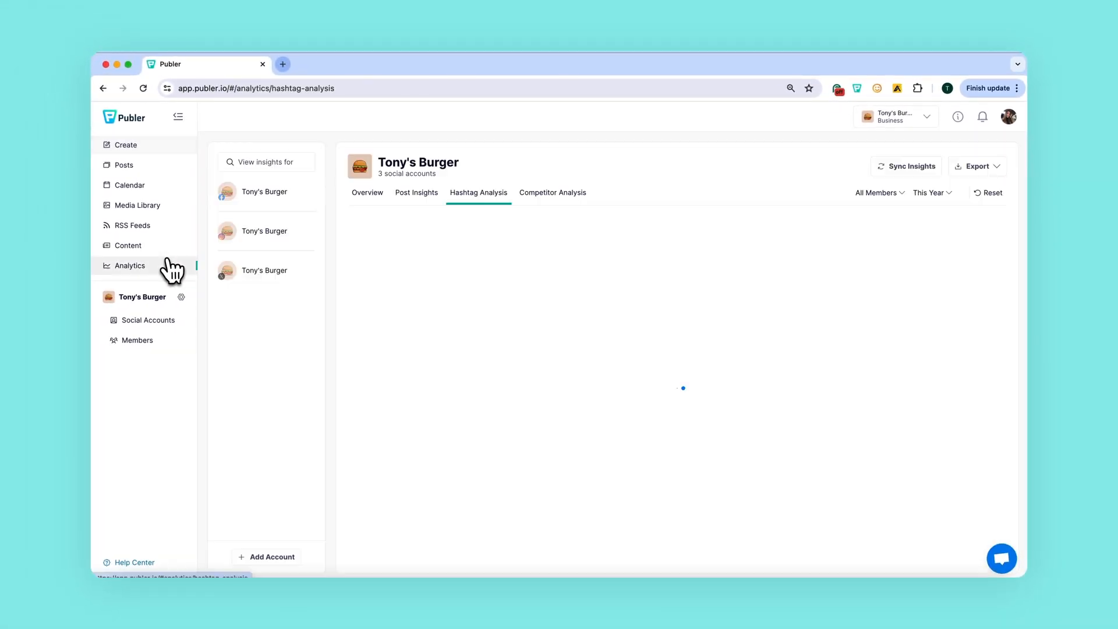
{"action": "left_click", "coordinate": [553, 192]}
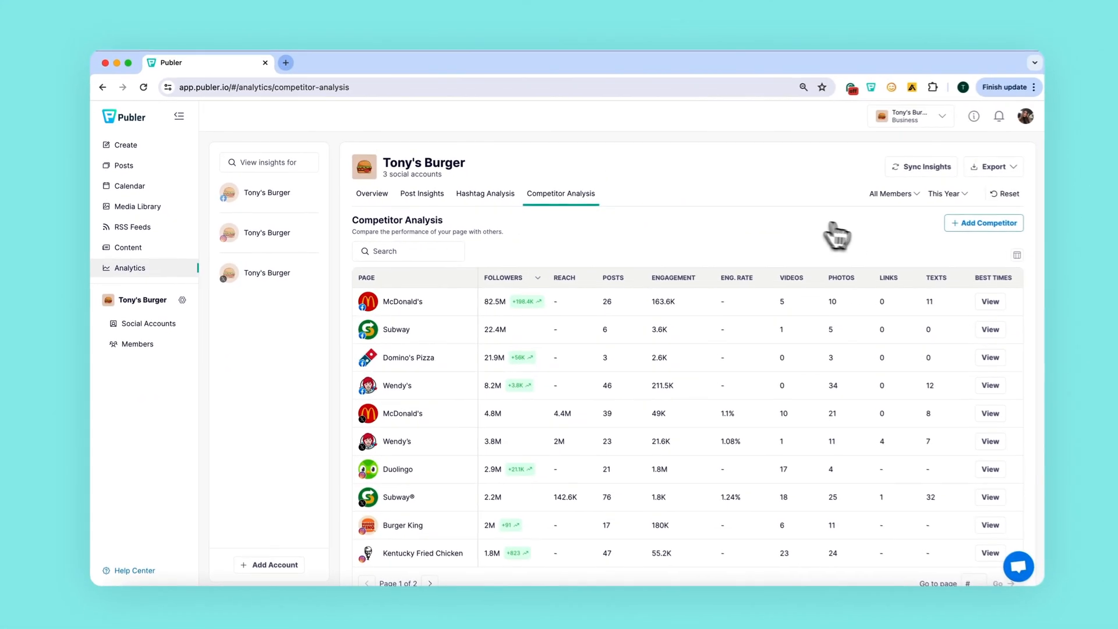
{"action": "left_click", "coordinate": [984, 223]}
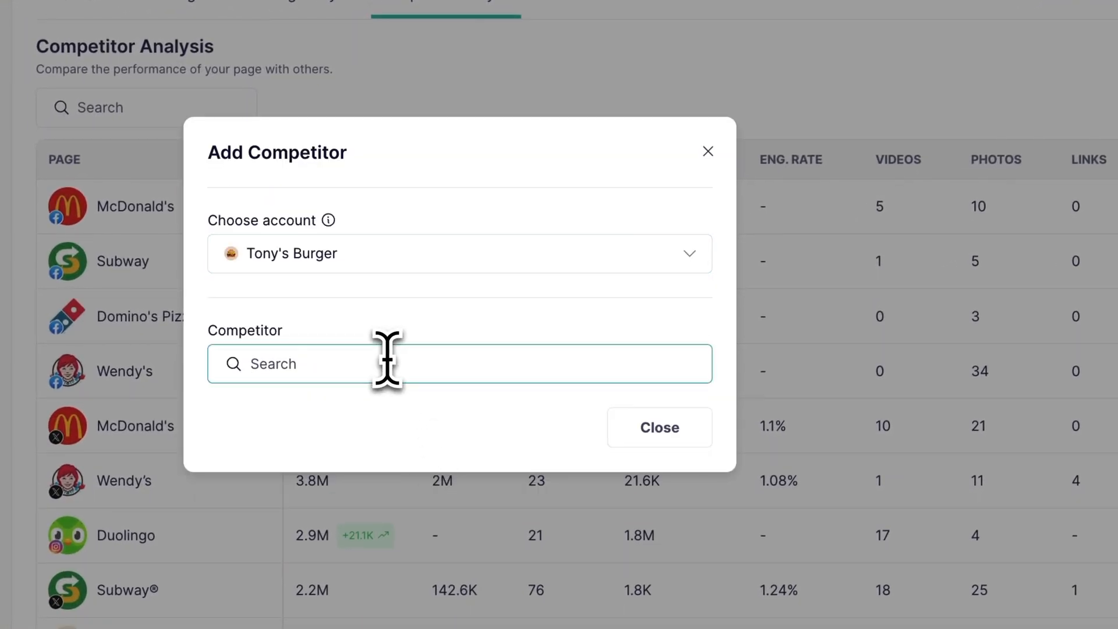
{"action": "type", "text": "burger k"}
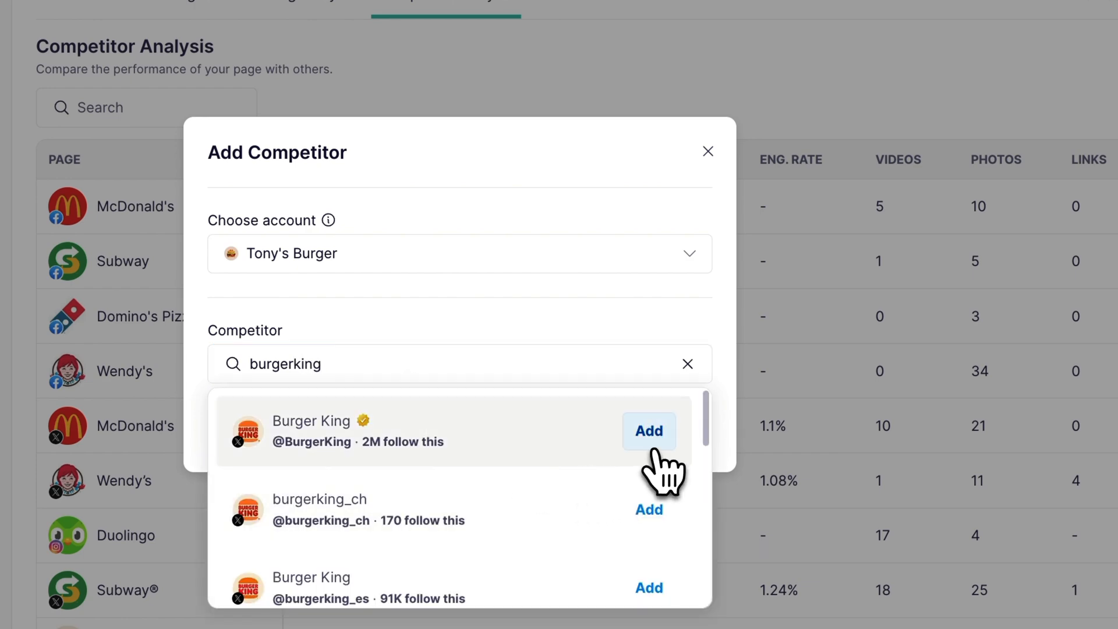
{"action": "left_click", "coordinate": [649, 431]}
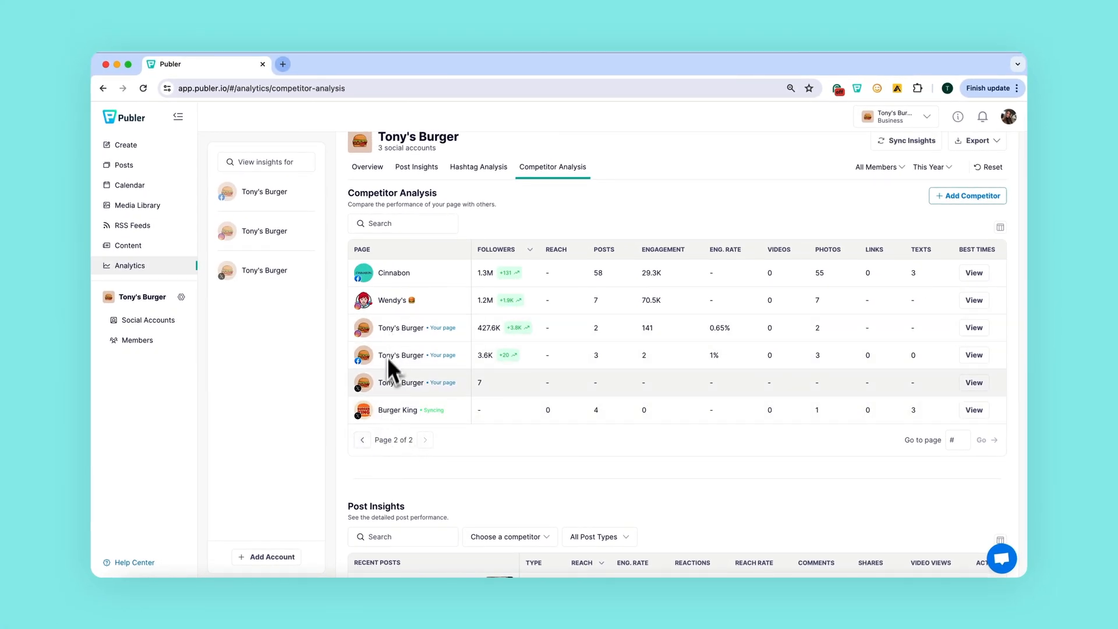
- Return the Tony's Burger competitor table to its first page listing McDonald's, Subway and Burger King
{"action": "left_click", "coordinate": [362, 439]}
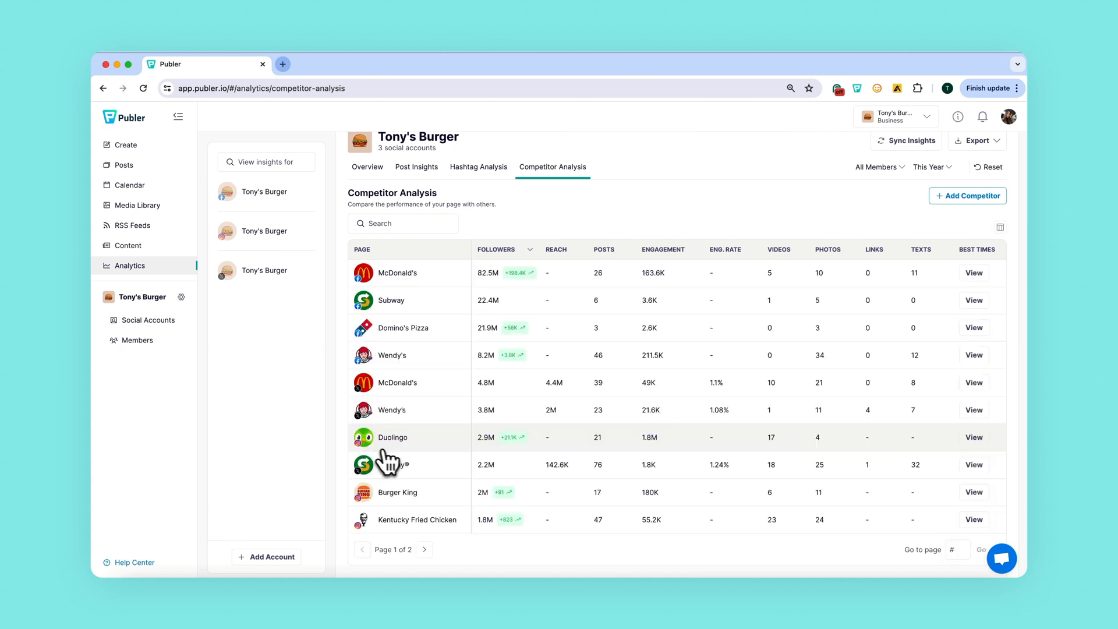
{"action": "scroll", "scroll_direction": "down", "scroll_amount": 3}
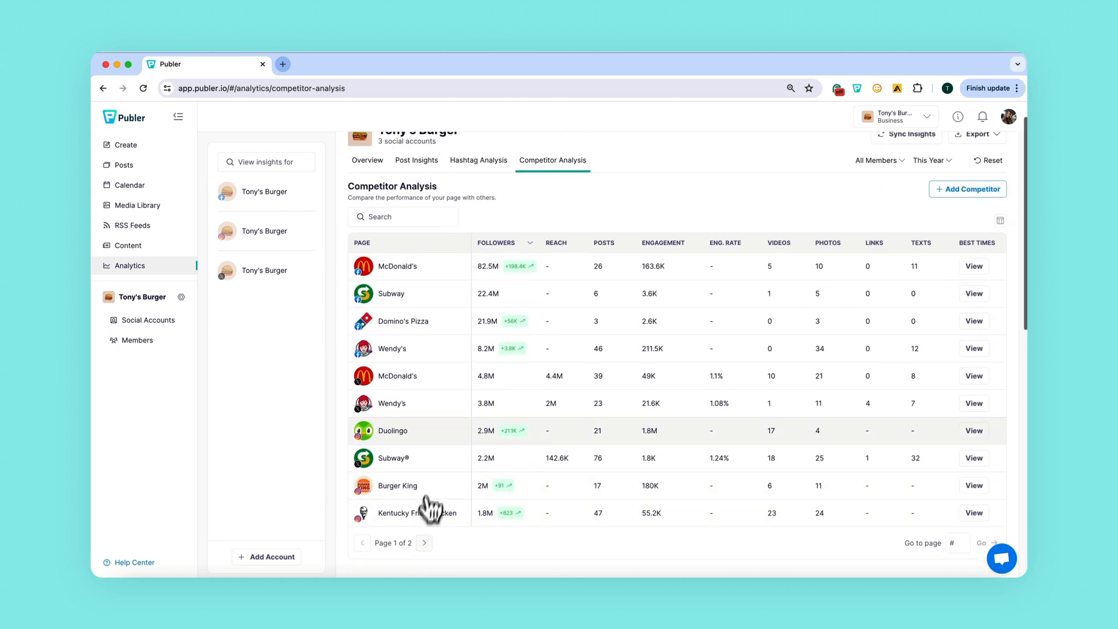
{"action": "mouse_move", "coordinate": [895, 272]}
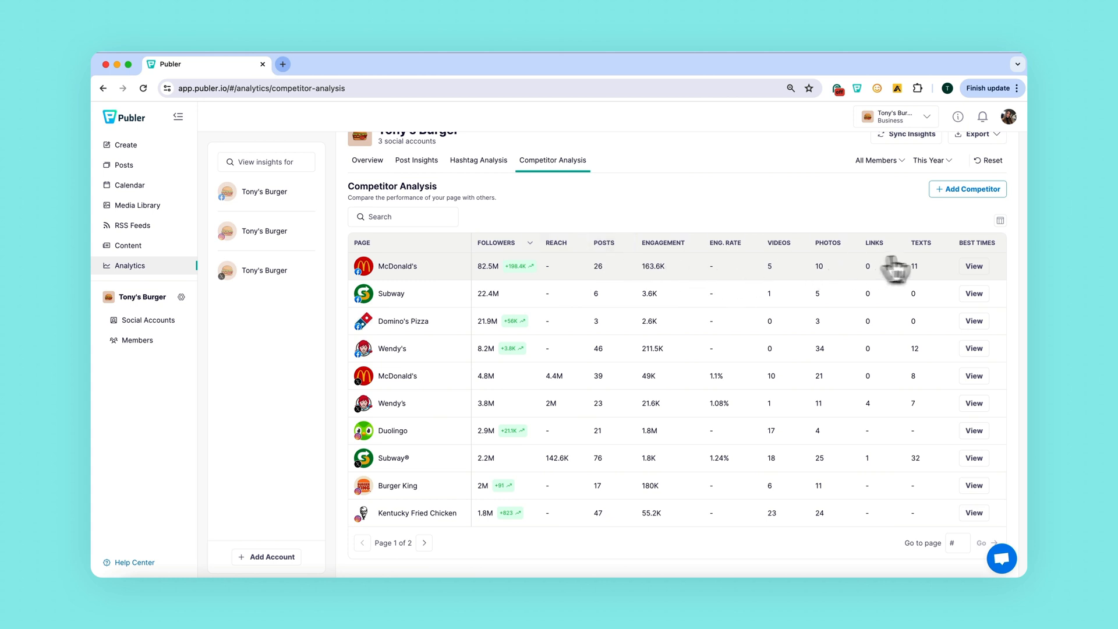
{"action": "mouse_move", "coordinate": [604, 273]}
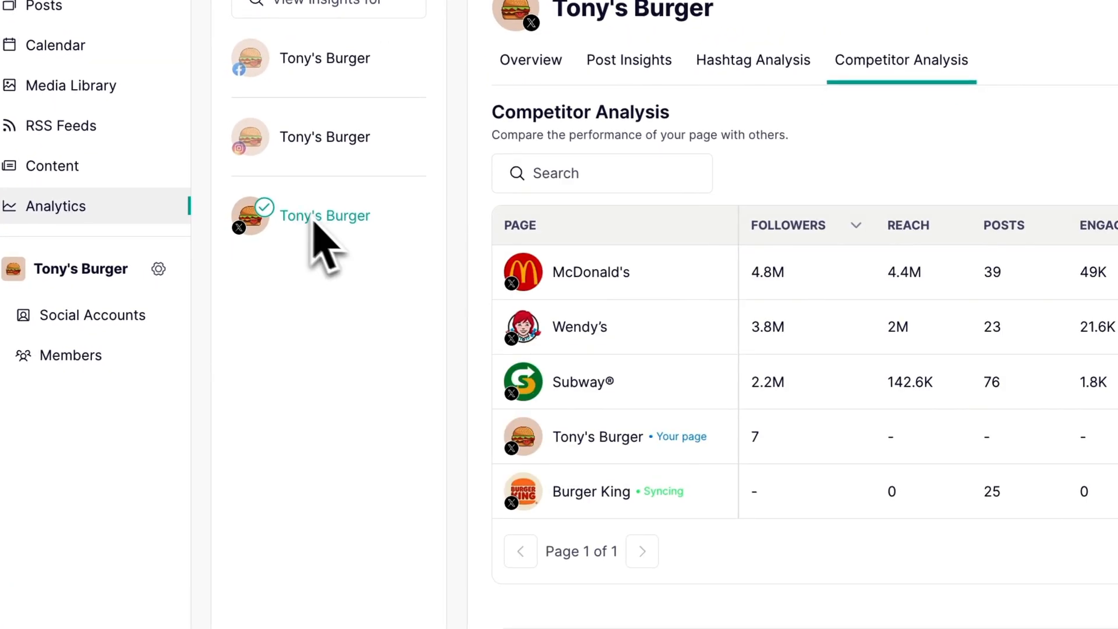
{"action": "mouse_move", "coordinate": [750, 392]}
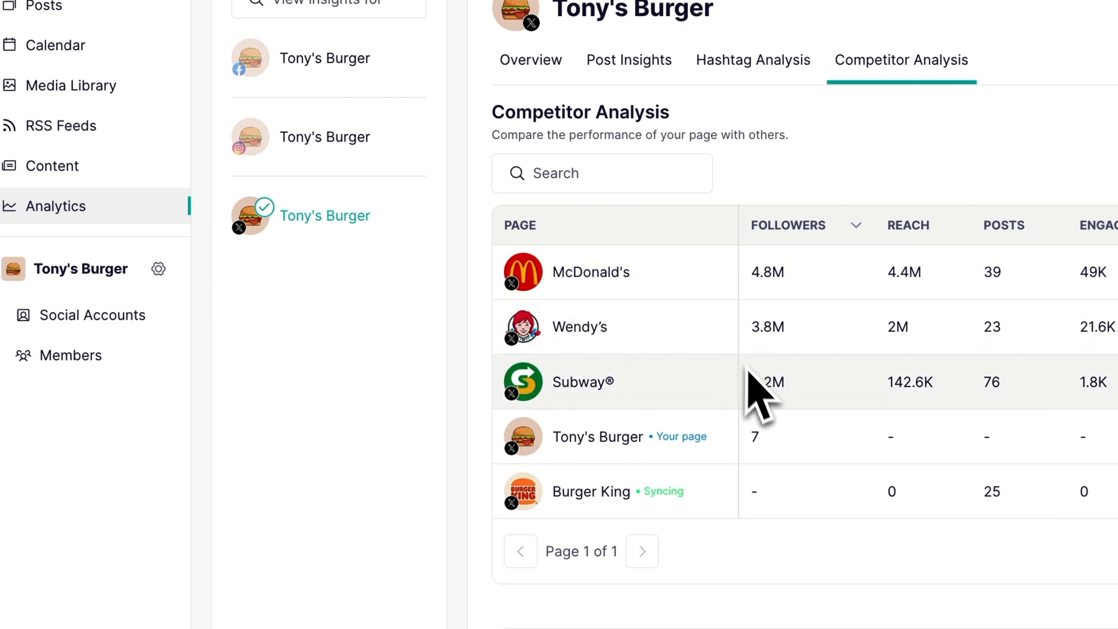
{"action": "mouse_move", "coordinate": [757, 499]}
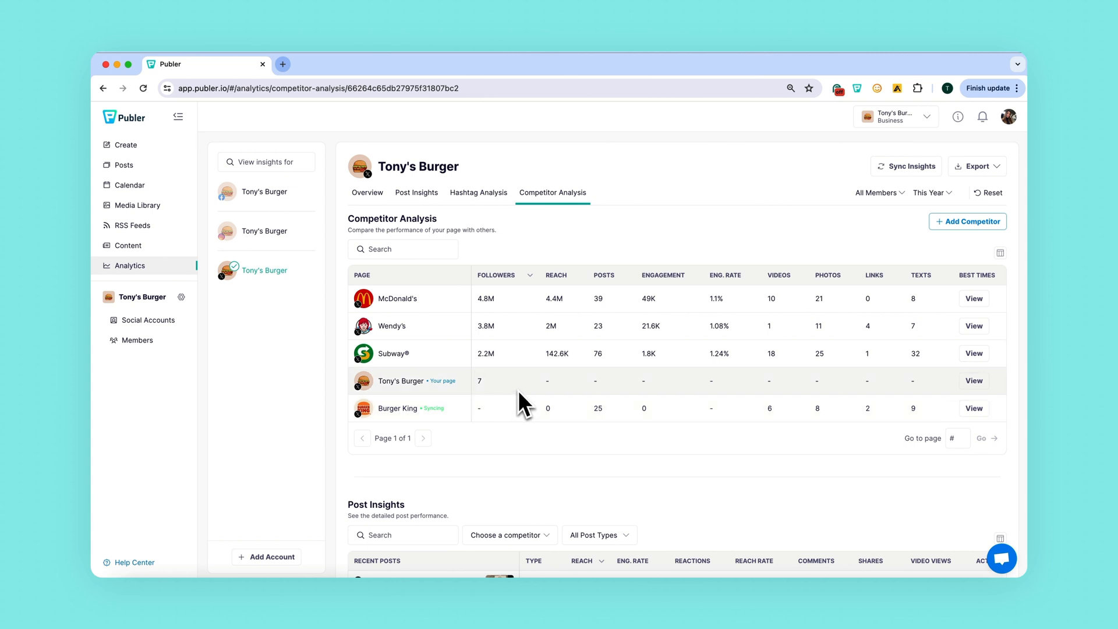
{"action": "mouse_move", "coordinate": [450, 344]}
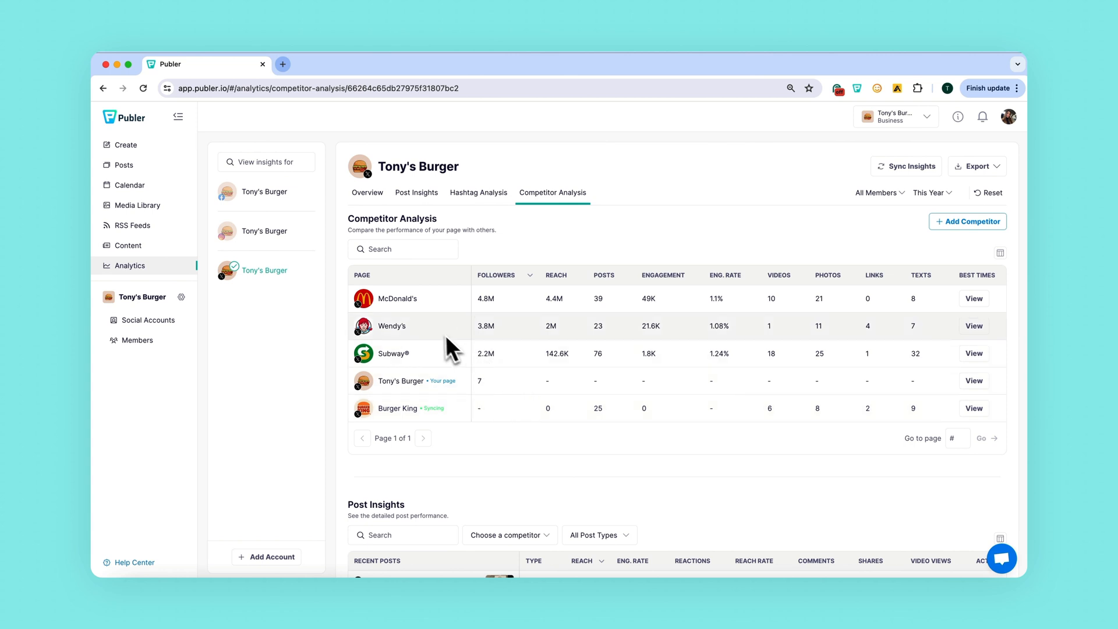
{"action": "mouse_move", "coordinate": [361, 332]}
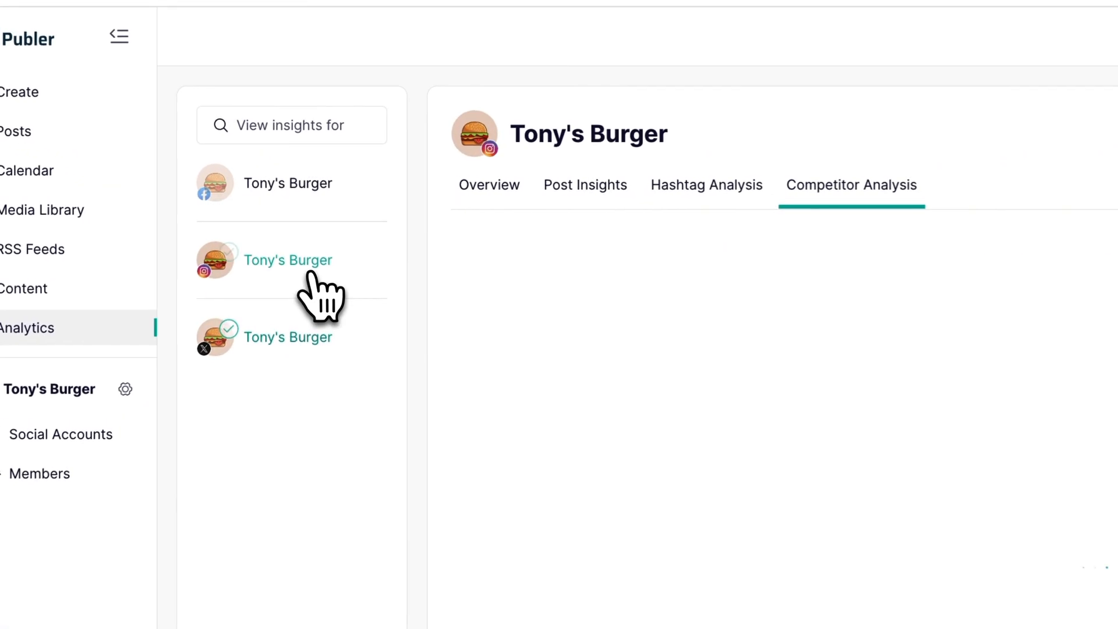
- Show combined competitor insights for all three Tony's Burger accounts, sorted by reach
{"action": "left_click", "coordinate": [288, 260]}
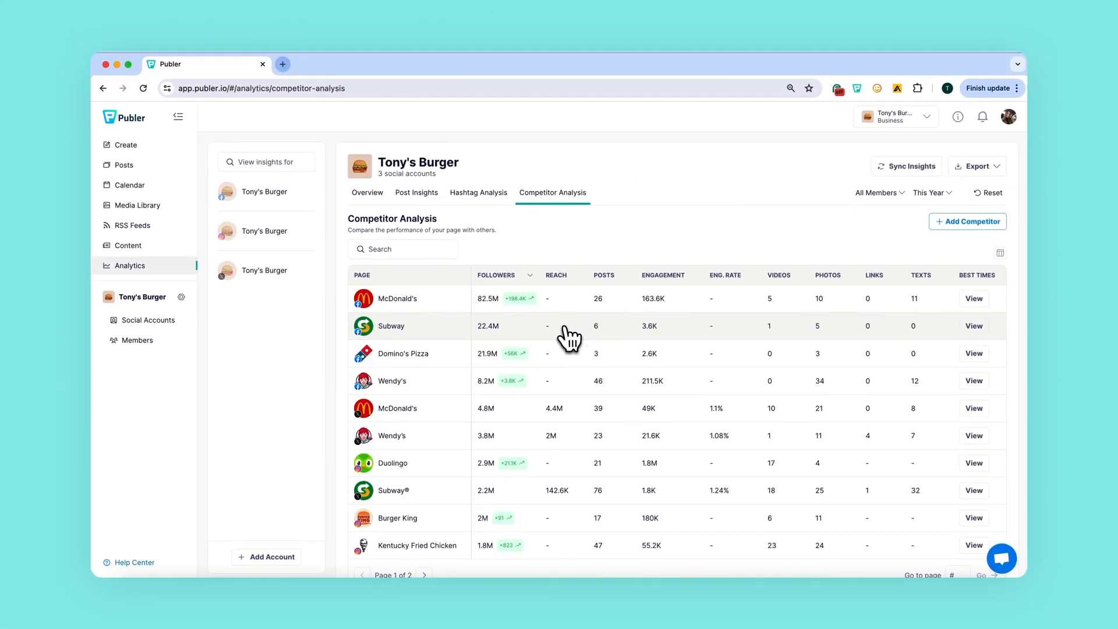
{"action": "mouse_move", "coordinate": [536, 308]}
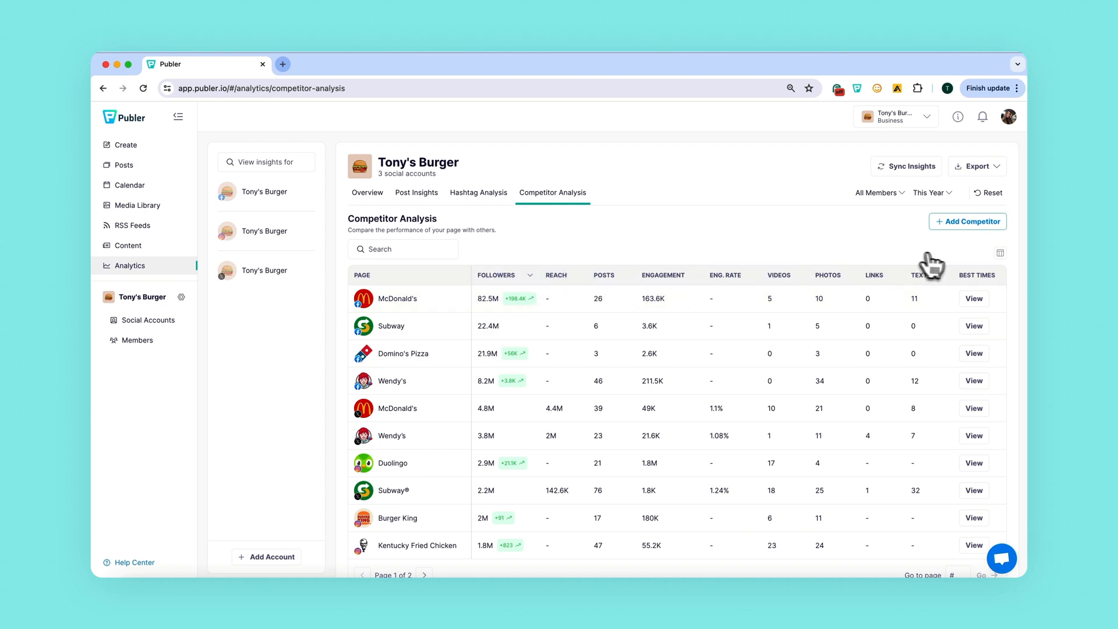
{"action": "left_click", "coordinate": [1000, 253]}
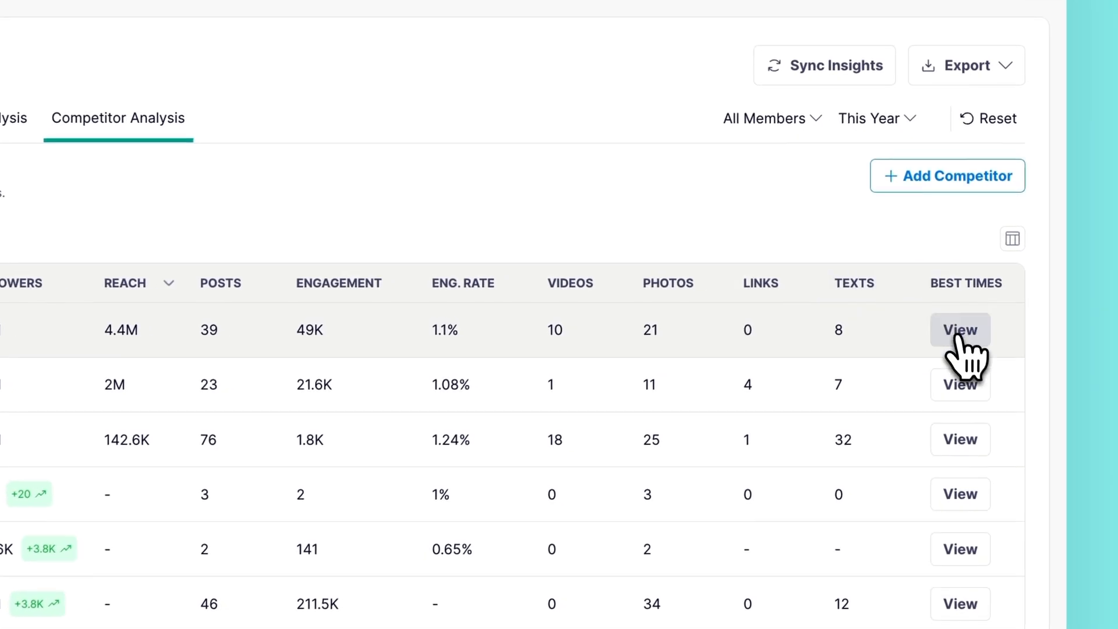
{"action": "left_click", "coordinate": [959, 330]}
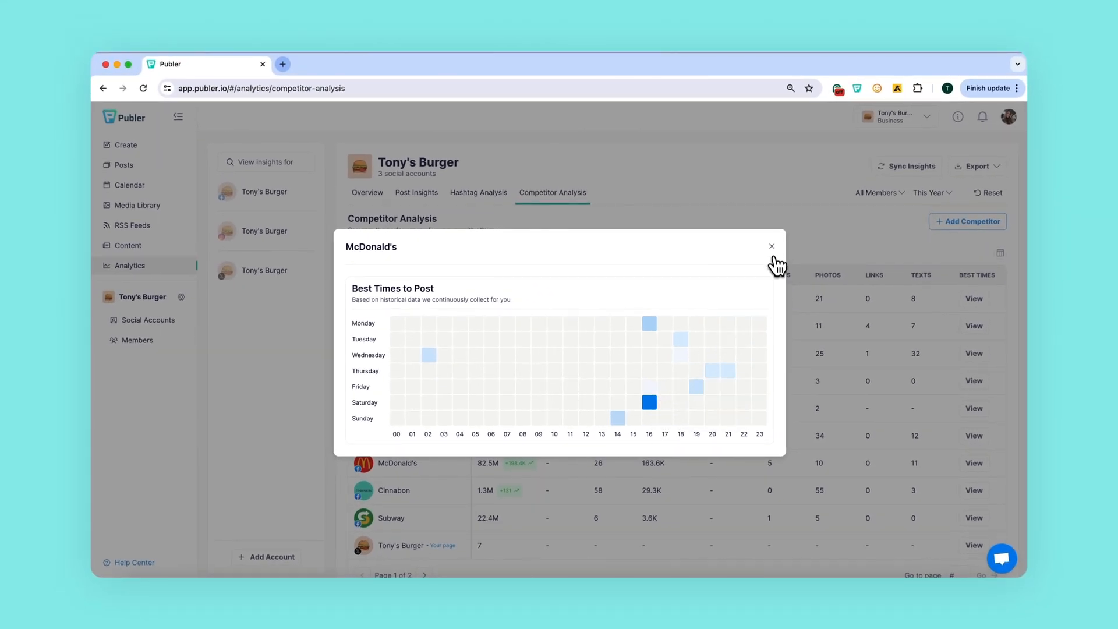
{"action": "left_click", "coordinate": [772, 245]}
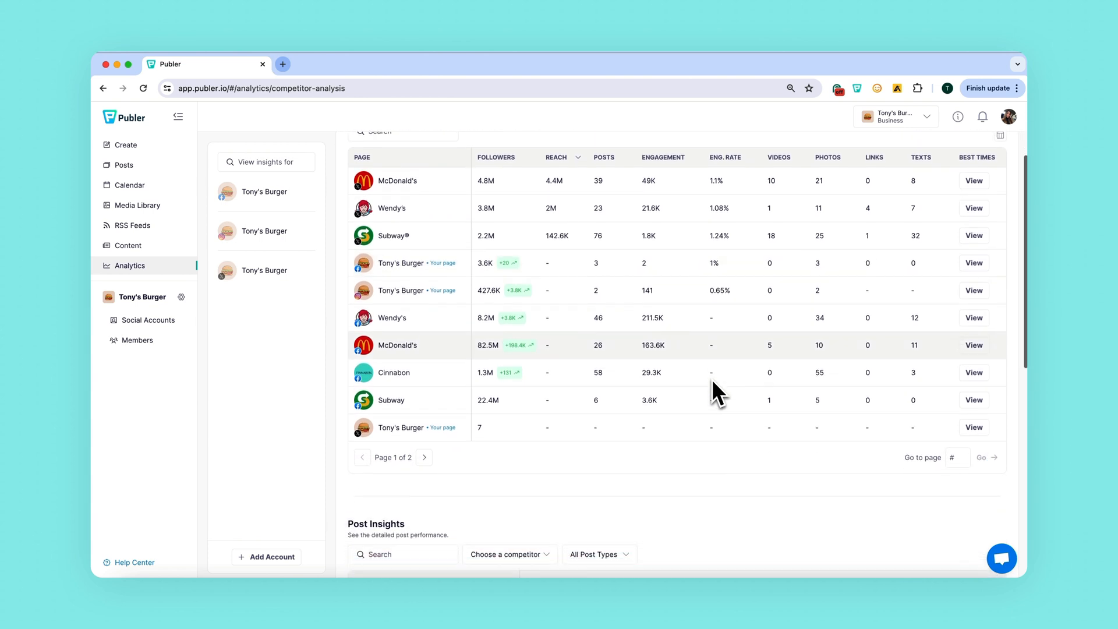
- Bring the competitor Post Insights table, ranking McDonald's and Wendy's posts by reach, into view
{"action": "scroll", "scroll_direction": "down", "scroll_amount": 3}
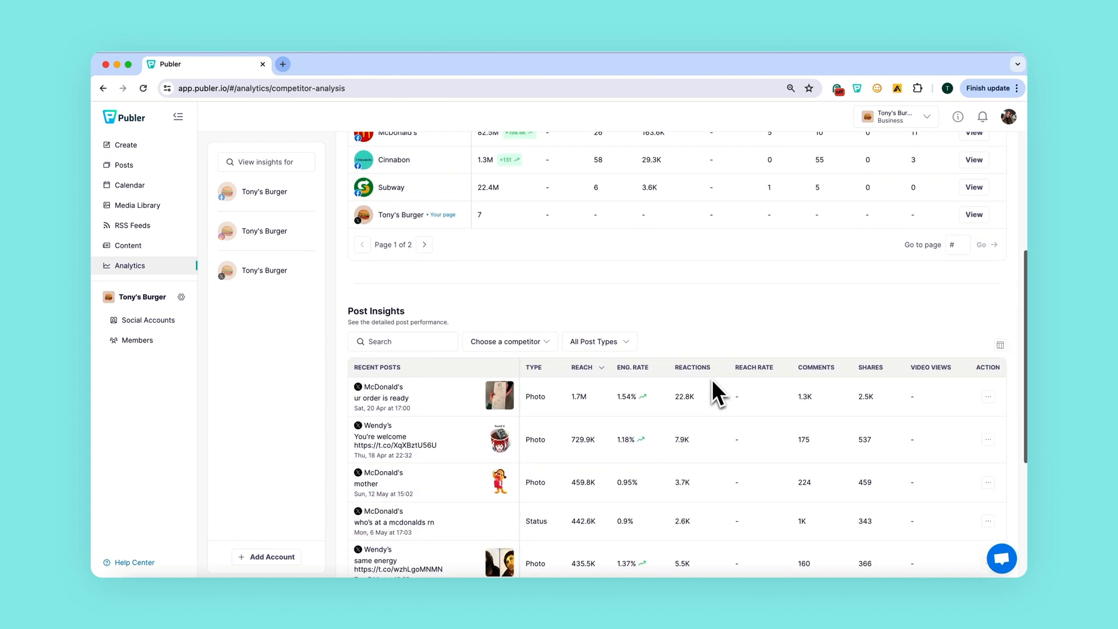
{"action": "scroll", "scroll_direction": "down", "scroll_amount": 3}
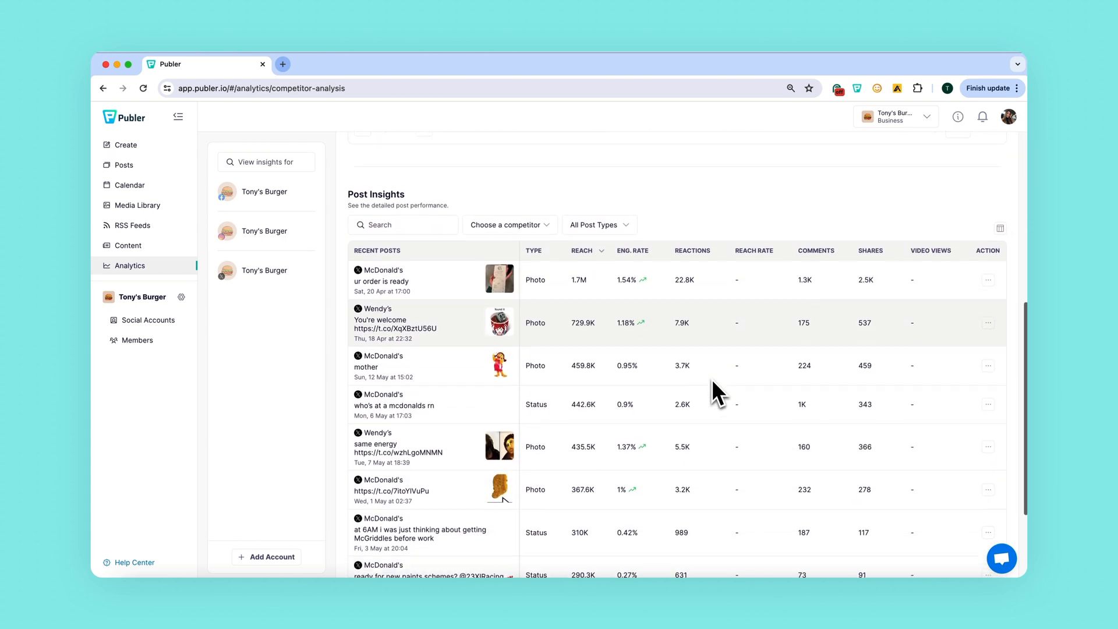
{"action": "left_click", "coordinate": [1000, 229]}
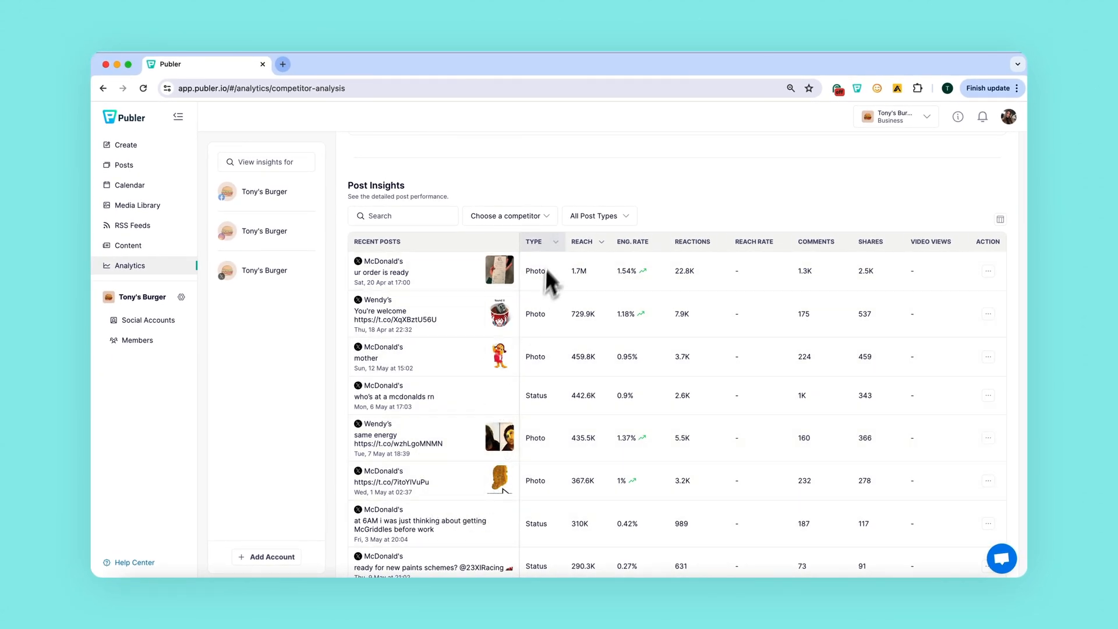
{"action": "left_click", "coordinate": [510, 215]}
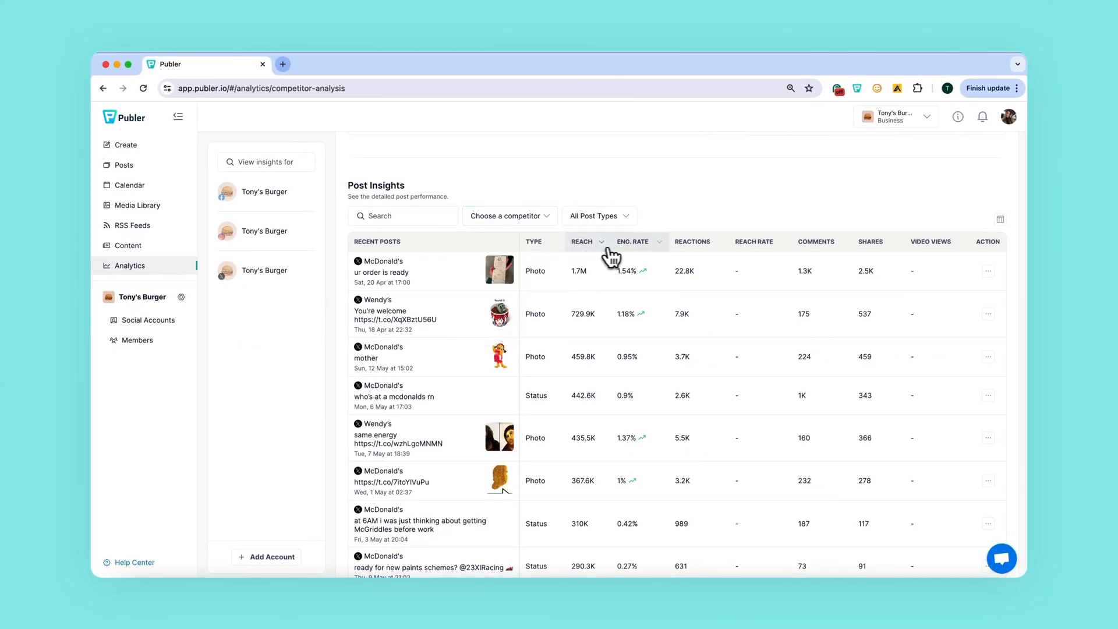
{"action": "left_click", "coordinate": [634, 242]}
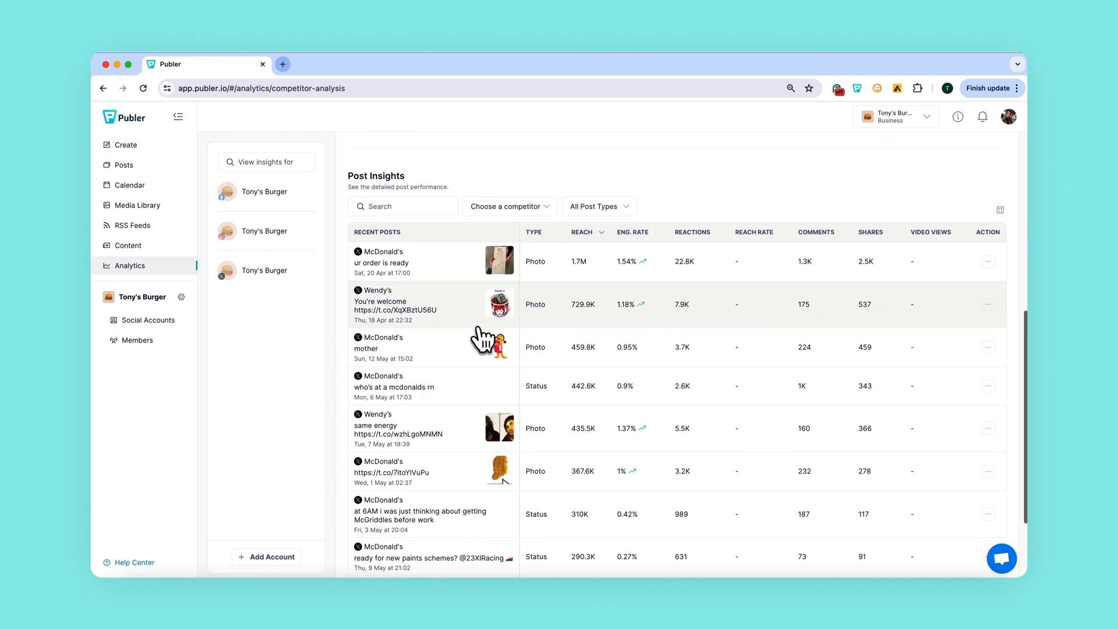
{"action": "scroll", "scroll_direction": "up", "scroll_amount": 3}
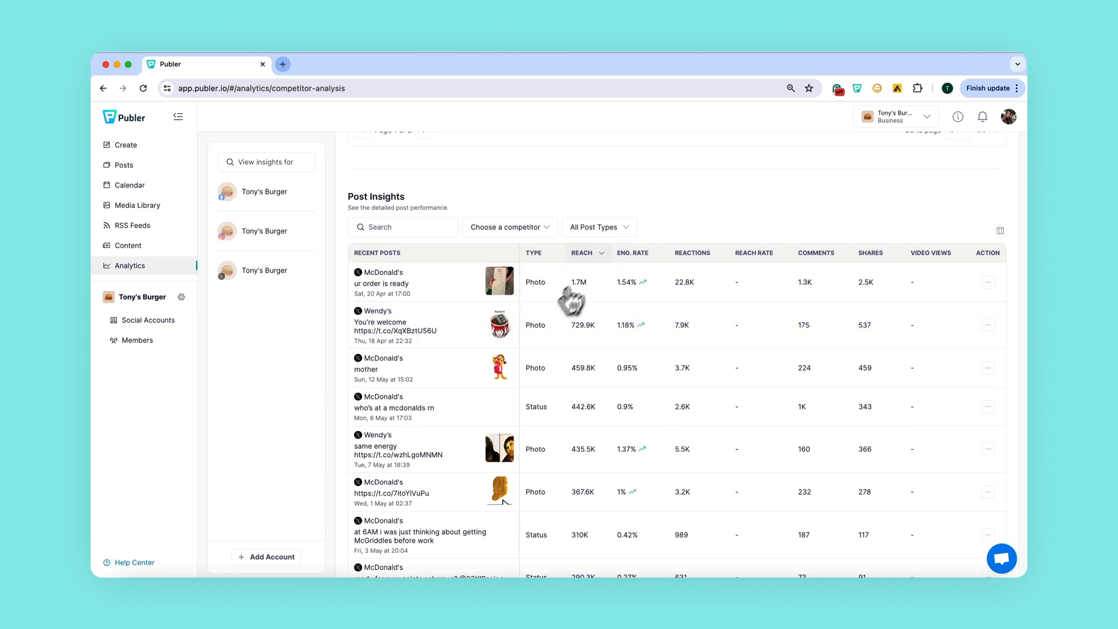
{"action": "mouse_move", "coordinate": [573, 231]}
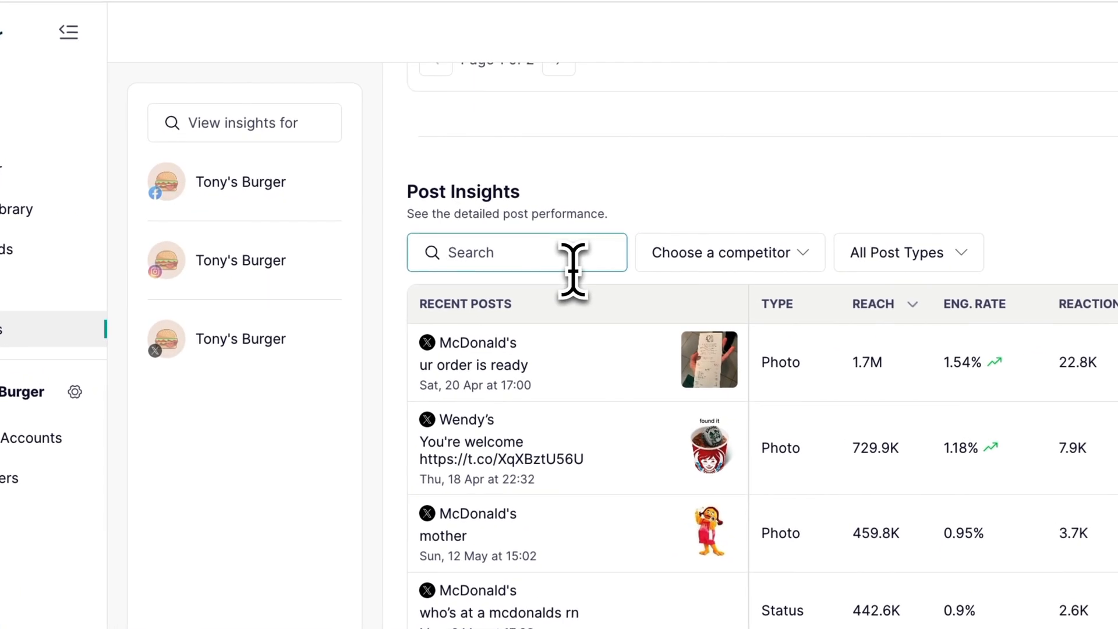
- Search competitor posts for '#' and reuse Burger King's chicken fries video as a new post
{"action": "type", "text": "#"}
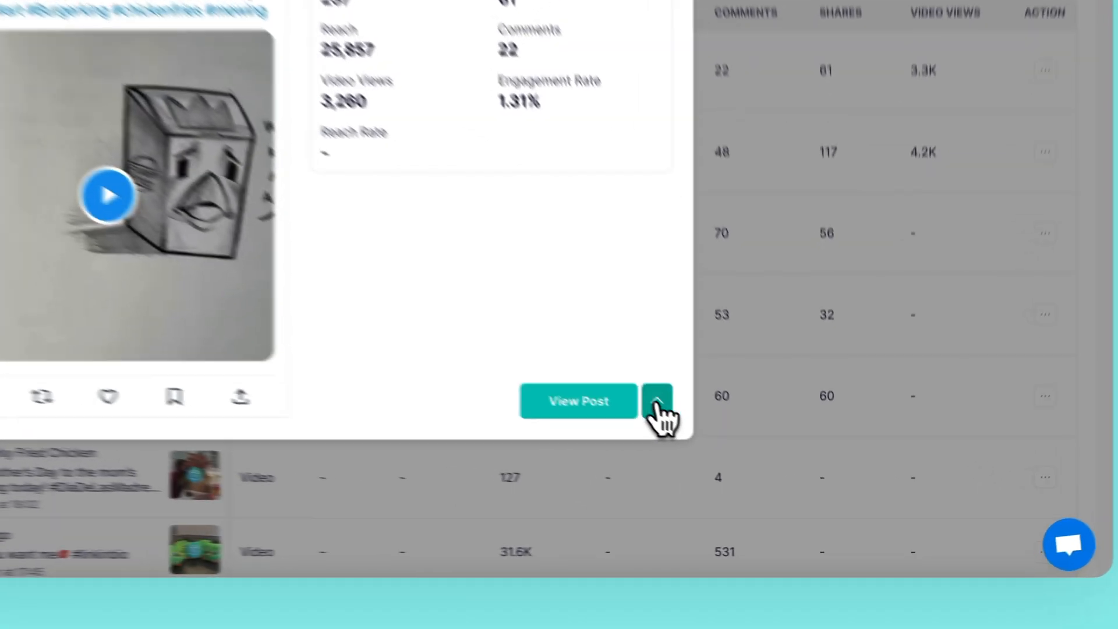
{"action": "left_click", "coordinate": [657, 401]}
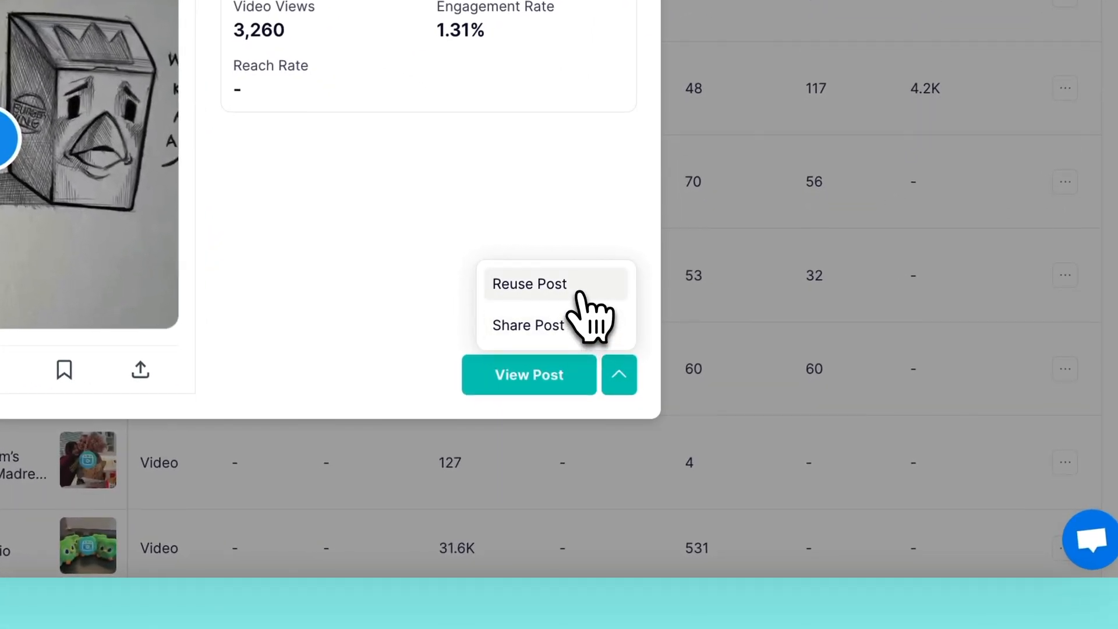
{"action": "left_click", "coordinate": [529, 284]}
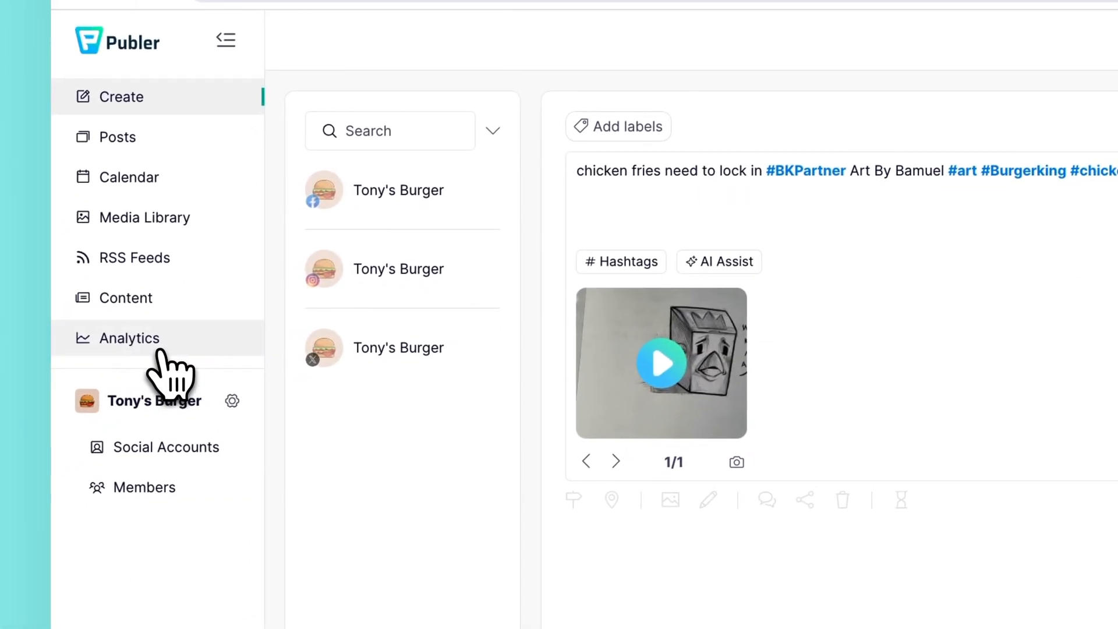
{"action": "left_click", "coordinate": [128, 338]}
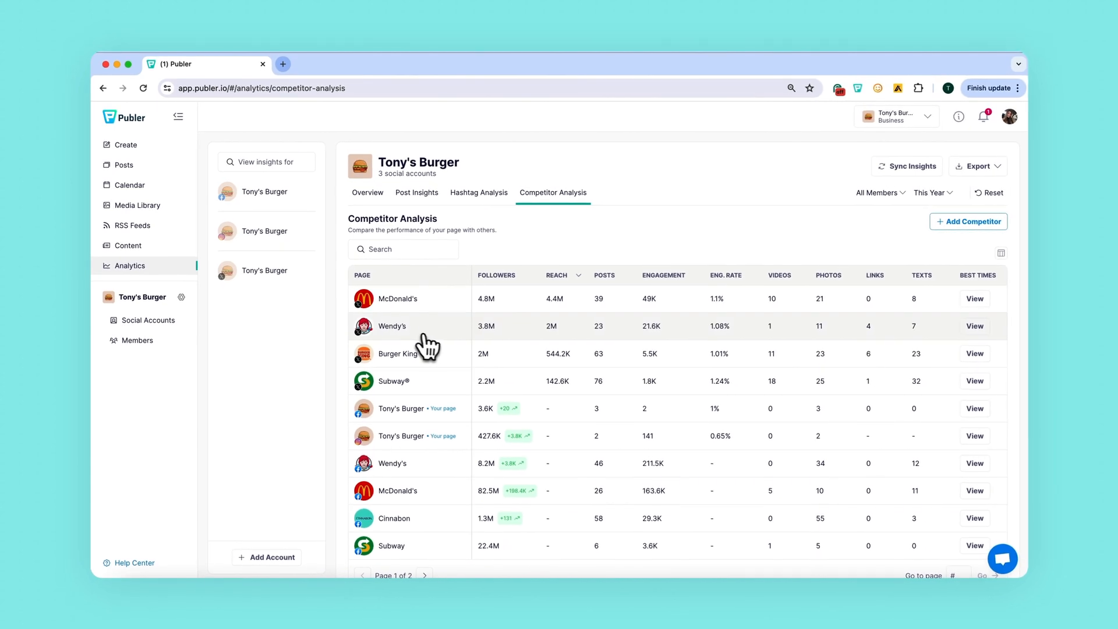
- View and close post analytics for Cinnabon's Mean Girls post and a Duolingo post
{"action": "scroll", "scroll_direction": "down", "scroll_amount": 3}
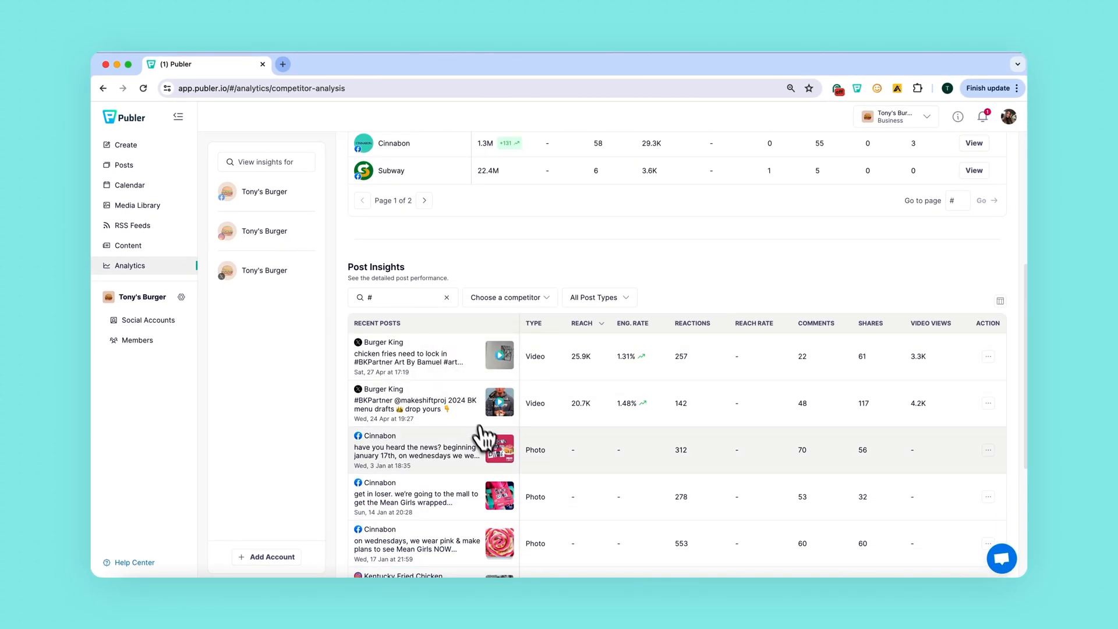
{"action": "scroll", "scroll_direction": "down", "scroll_amount": 3}
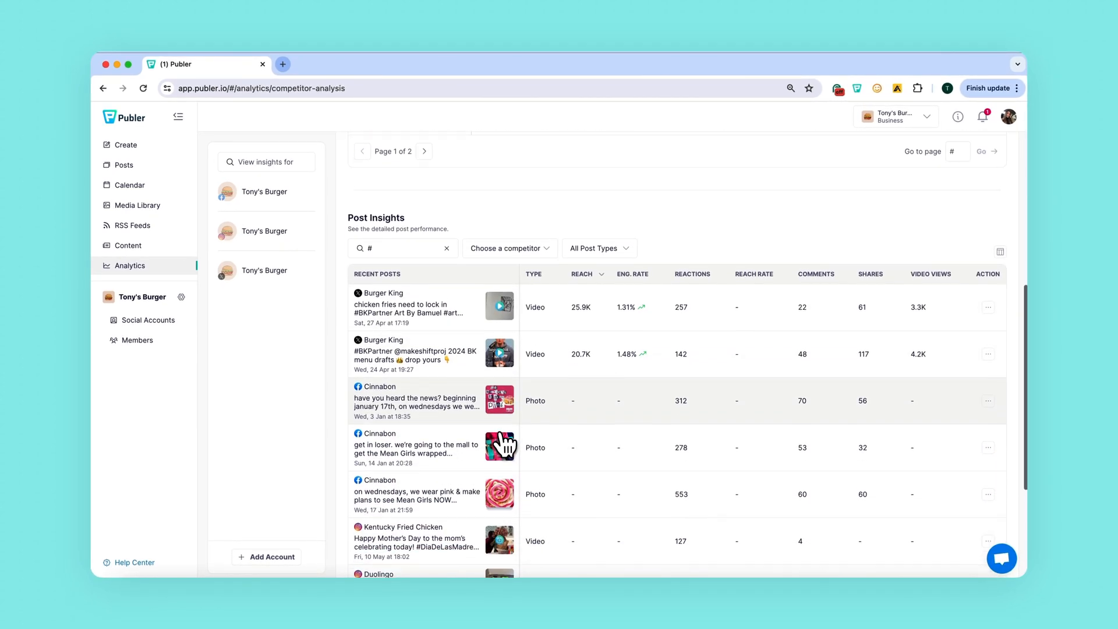
{"action": "left_click", "coordinate": [499, 446]}
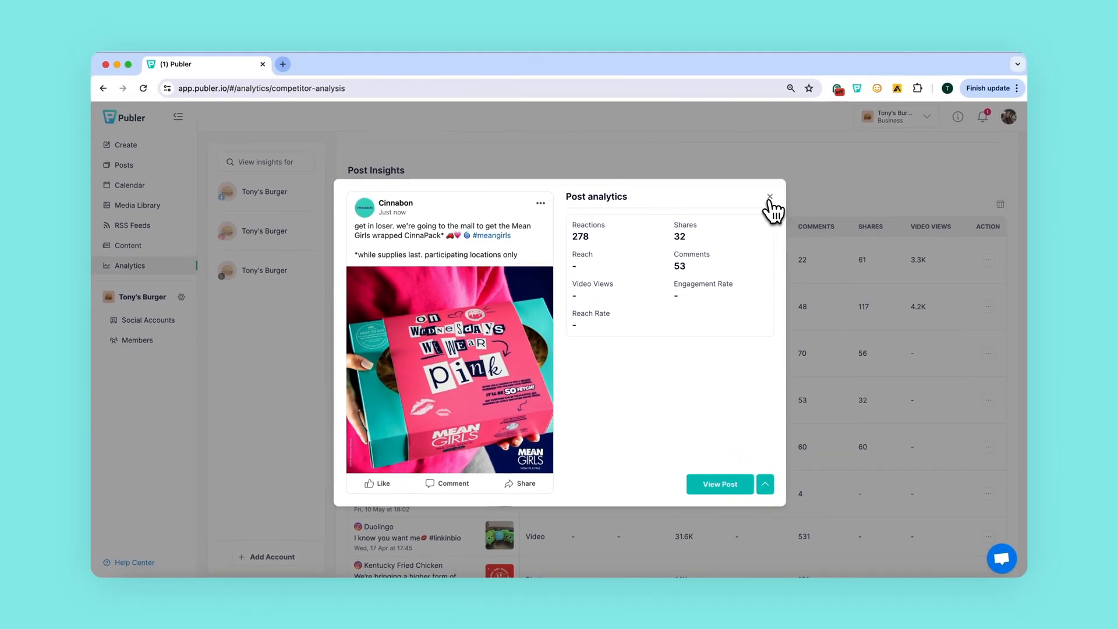
{"action": "left_click", "coordinate": [769, 196]}
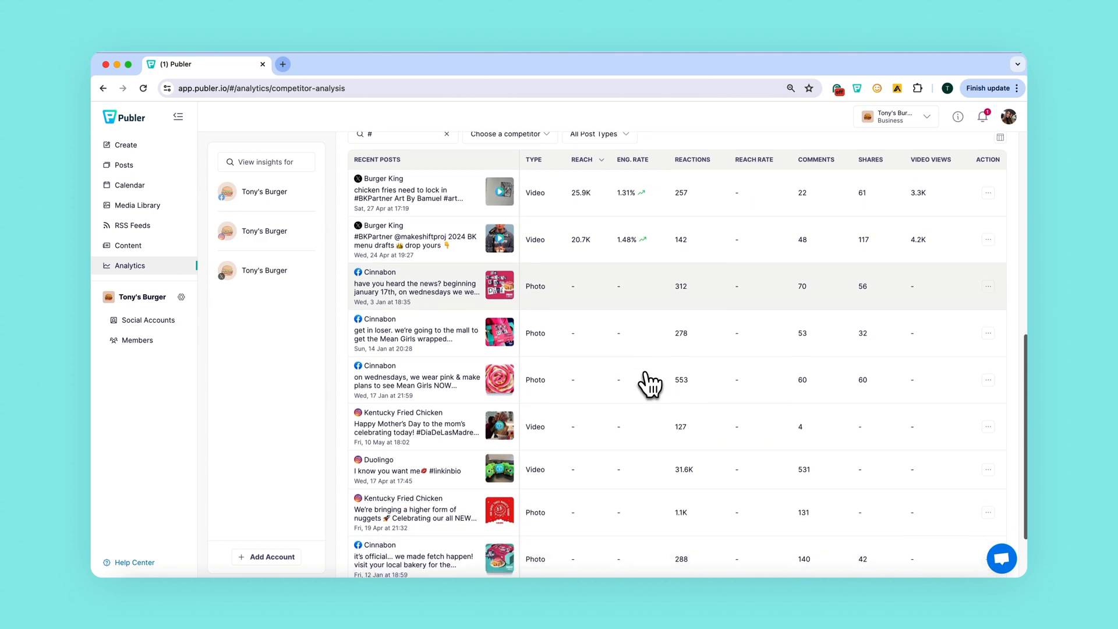
{"action": "scroll", "scroll_direction": "down", "scroll_amount": 3}
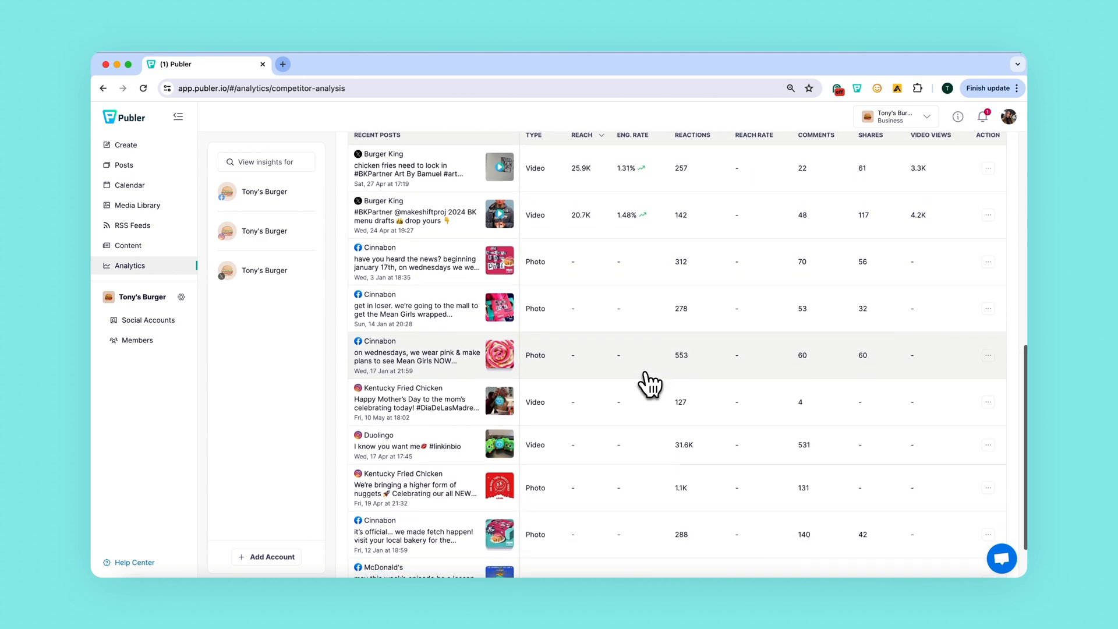
{"action": "scroll", "scroll_direction": "down", "scroll_amount": 3}
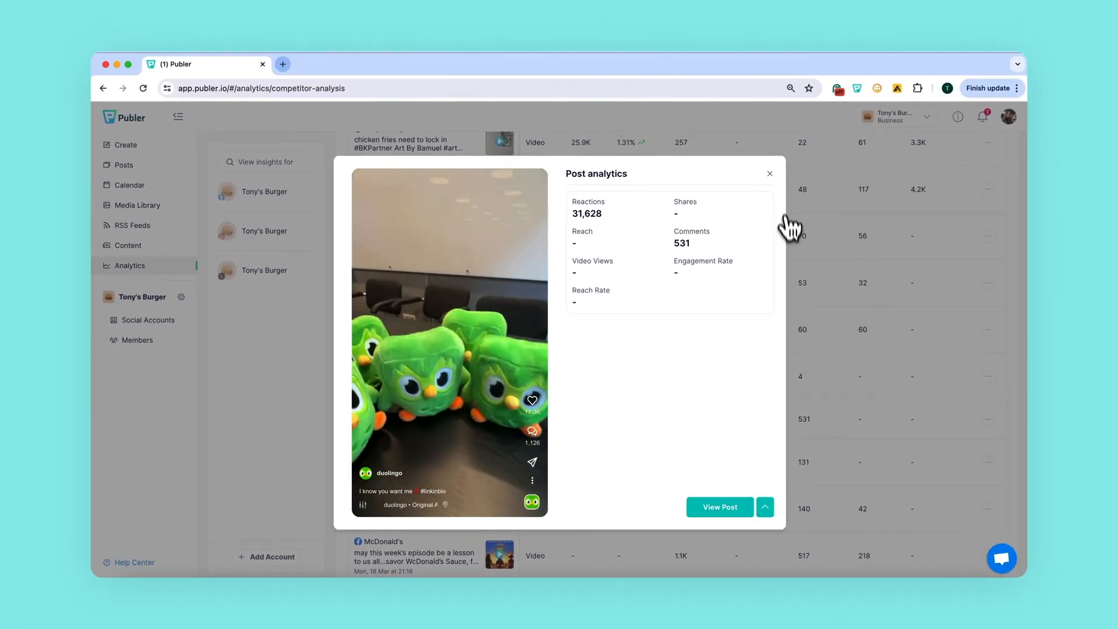
{"action": "left_click", "coordinate": [769, 174]}
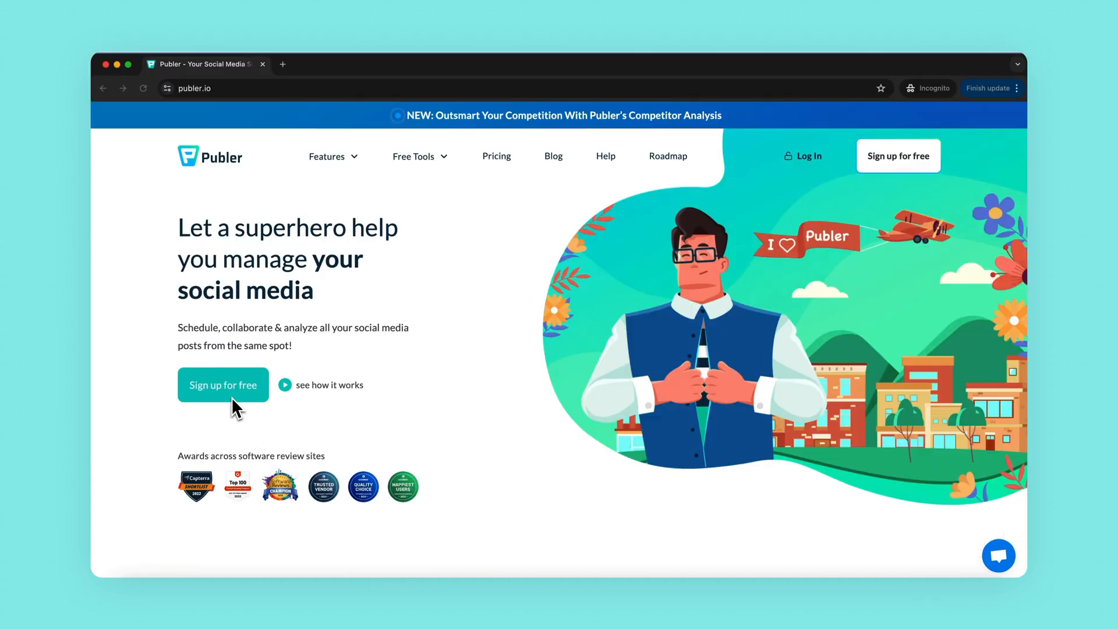
- Start a free Publer sign-up and focus the Email field
{"action": "left_click", "coordinate": [223, 385]}
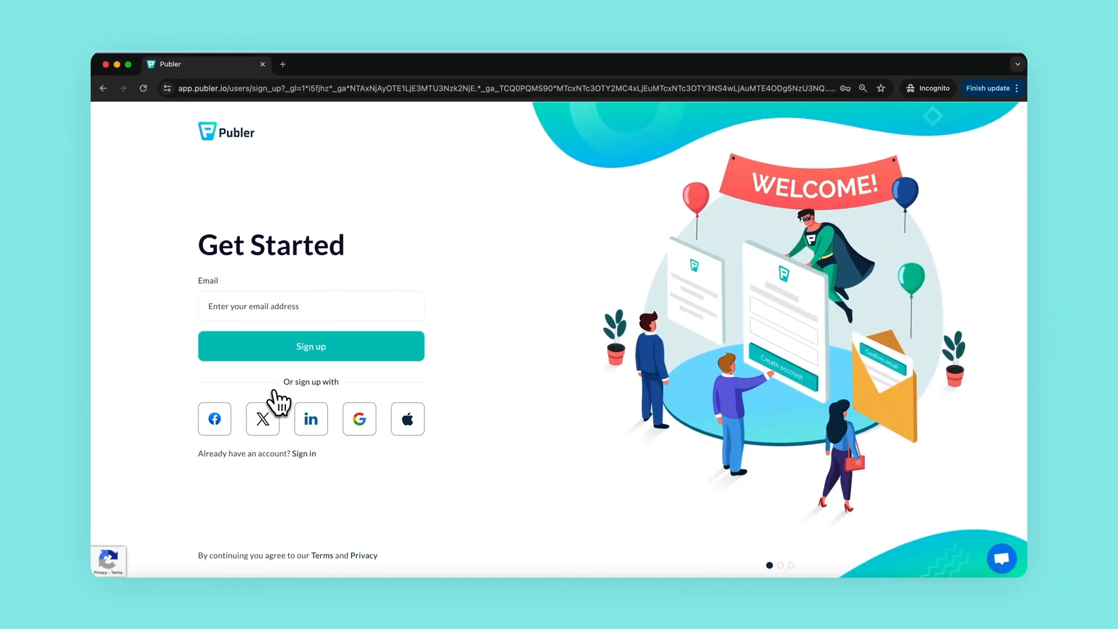
{"action": "left_click", "coordinate": [327, 307]}
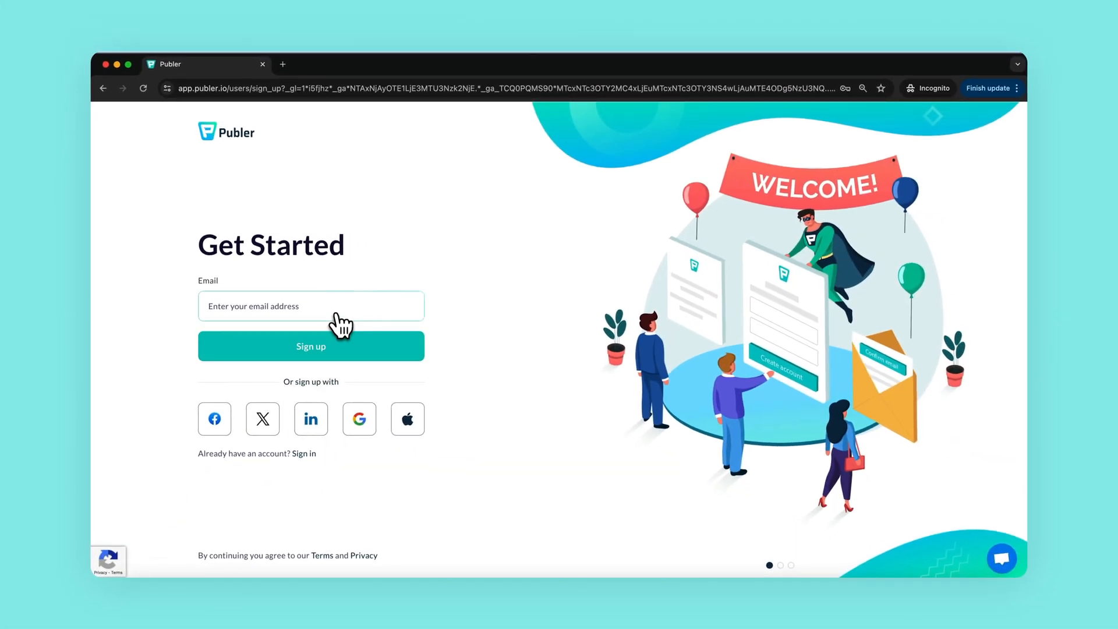